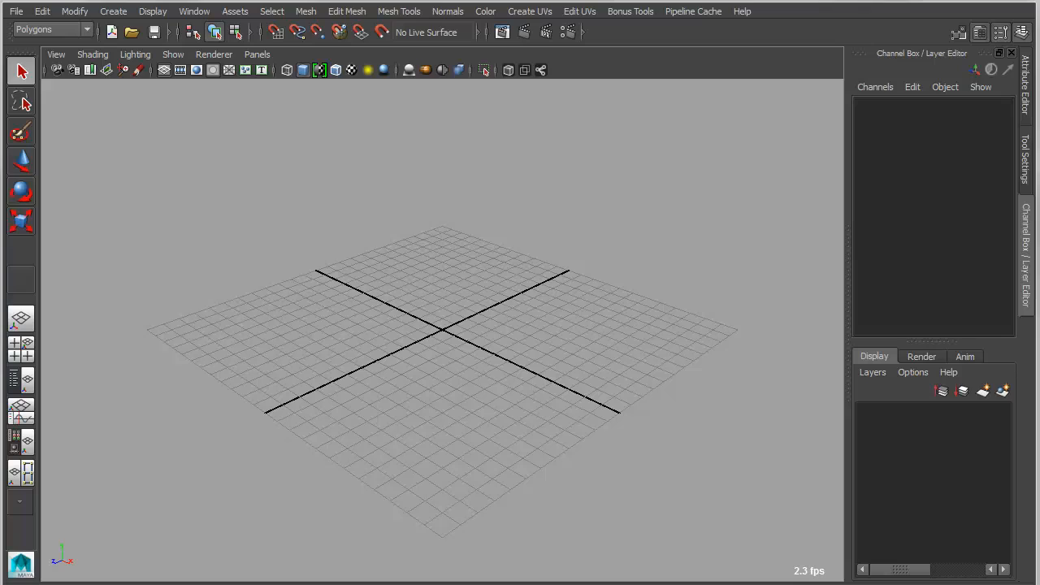
{"action": "mouse_move", "coordinate": [731, 448]}
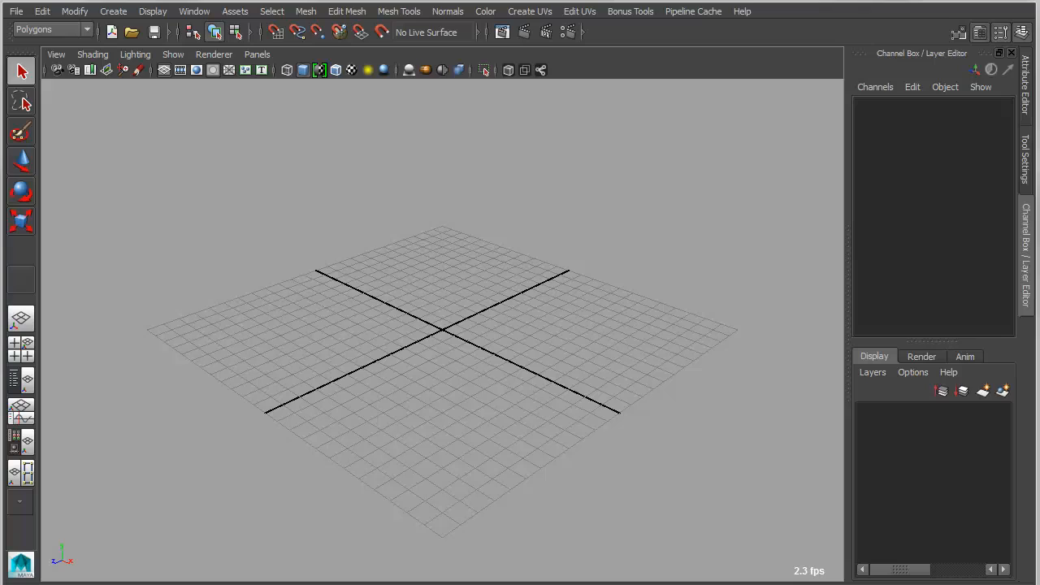
{"action": "mouse_move", "coordinate": [638, 32]}
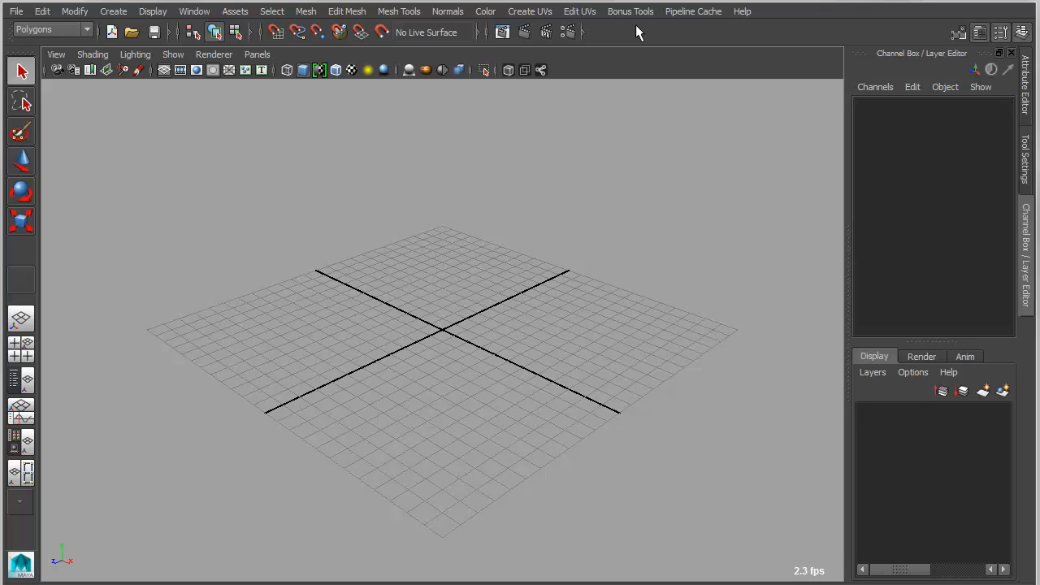
{"action": "mouse_move", "coordinate": [630, 12]}
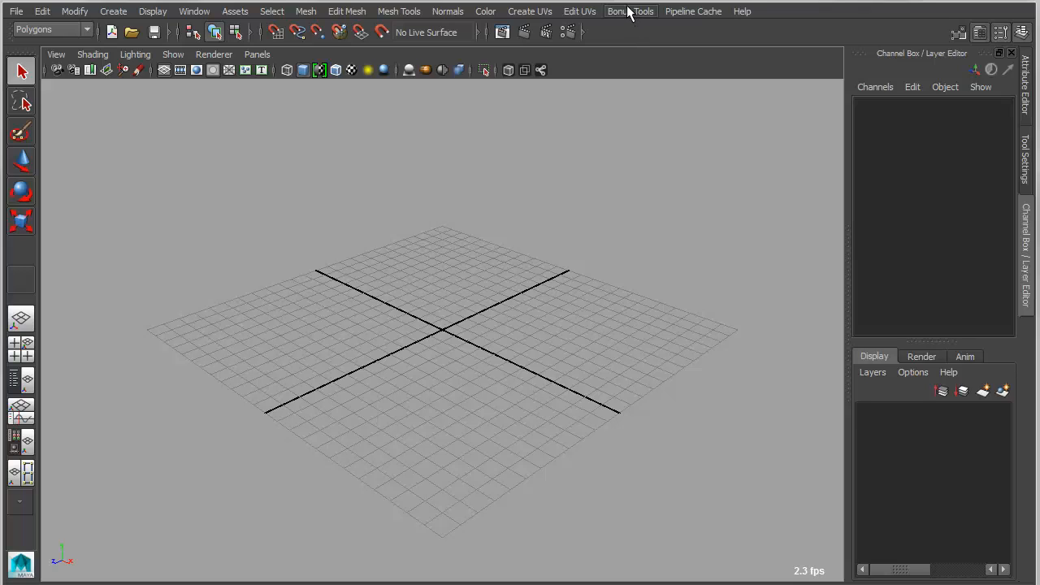
Step: Open the Bonus Tools menu to browse its tool categories and Help submenu
{"action": "left_click", "coordinate": [630, 10]}
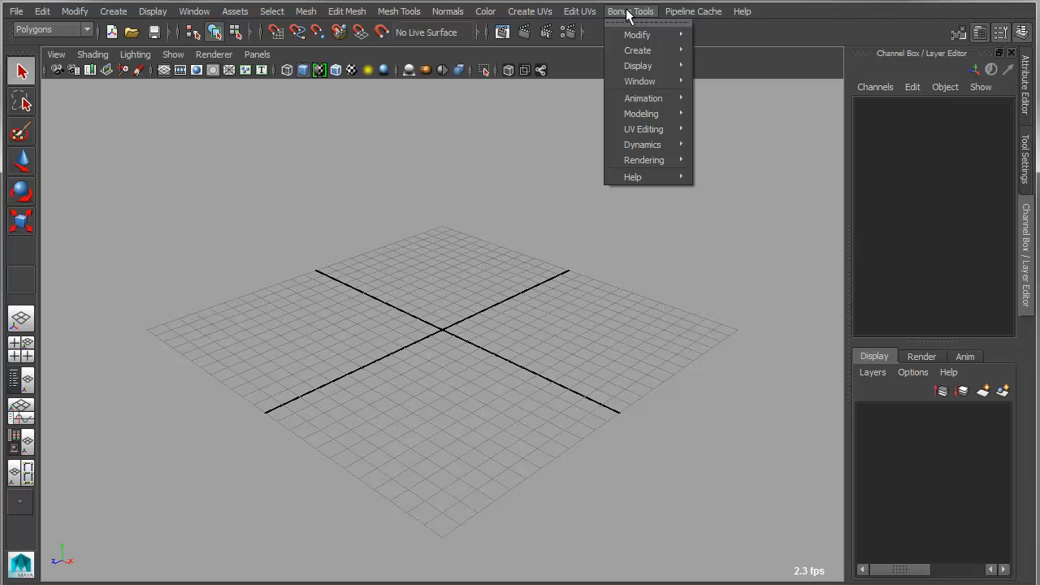
{"action": "mouse_move", "coordinate": [649, 16]}
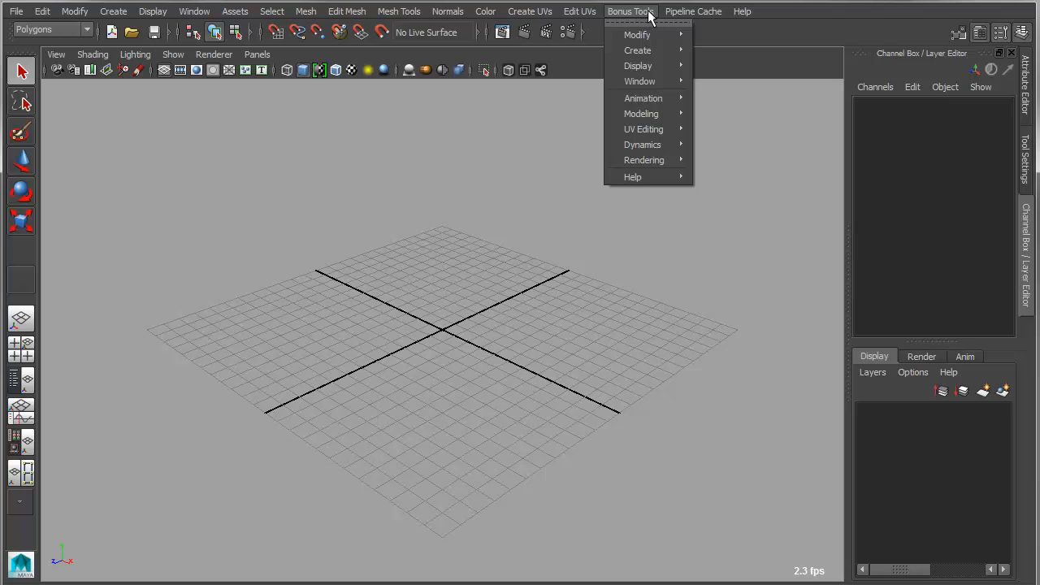
{"action": "mouse_move", "coordinate": [637, 35]}
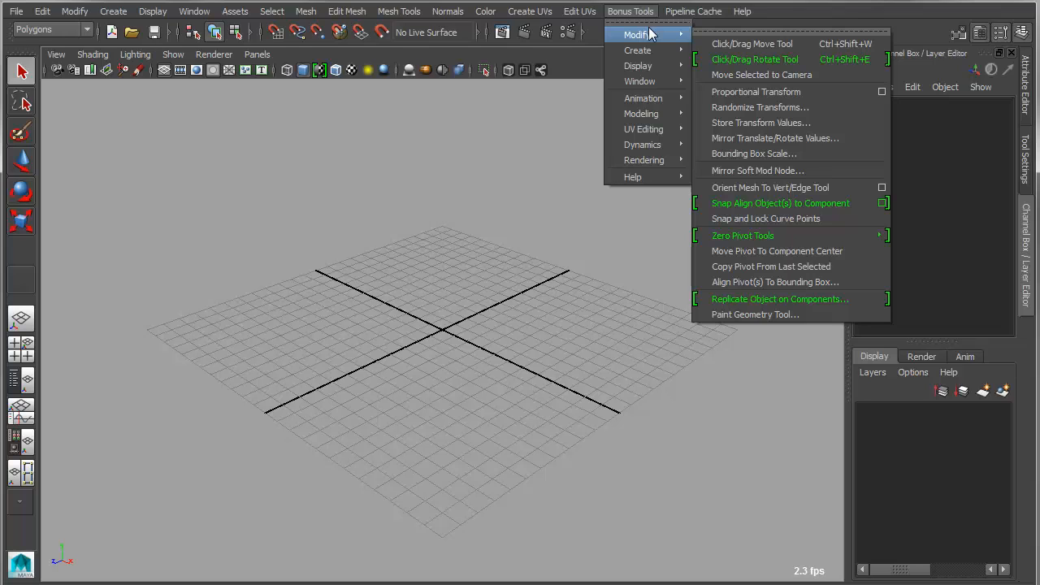
{"action": "mouse_move", "coordinate": [638, 66]}
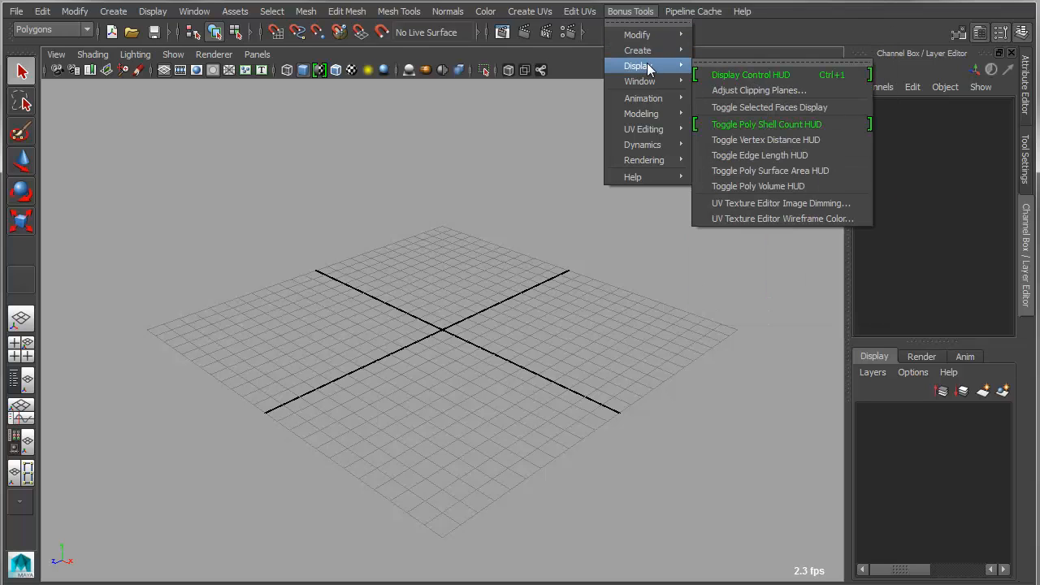
{"action": "mouse_move", "coordinate": [641, 113]}
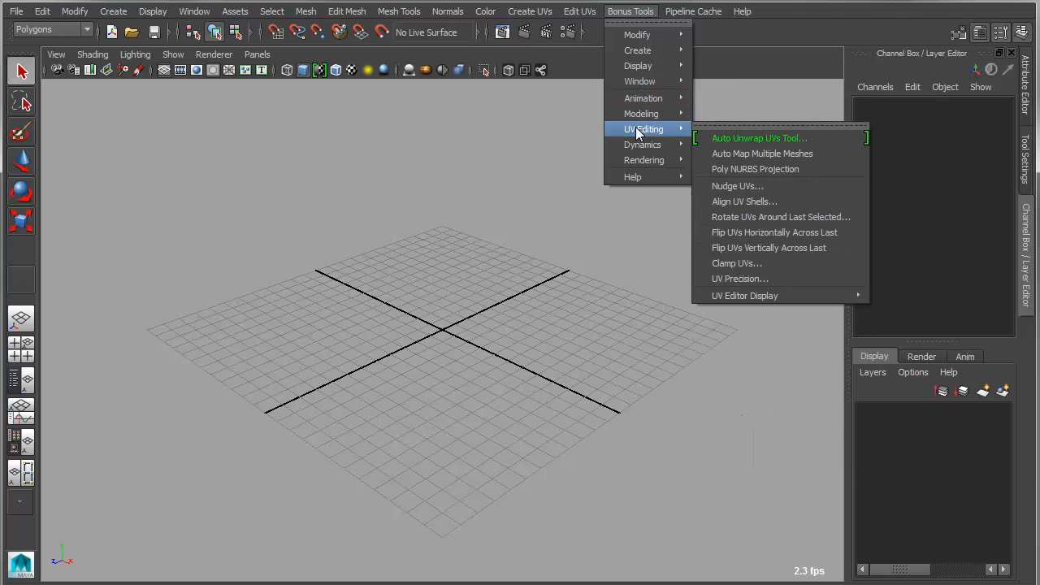
{"action": "mouse_move", "coordinate": [622, 140]}
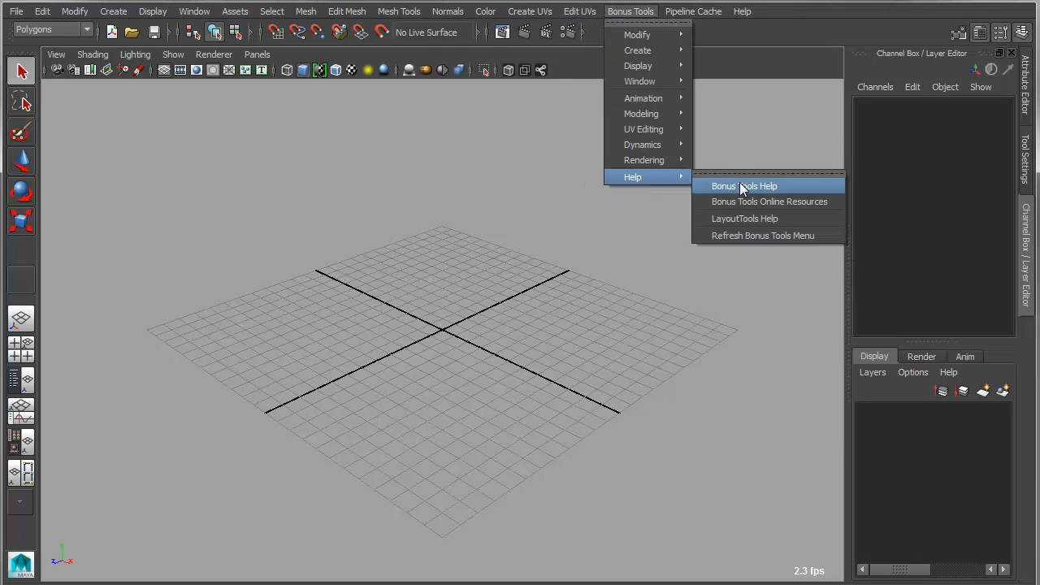
{"action": "mouse_move", "coordinate": [749, 187]}
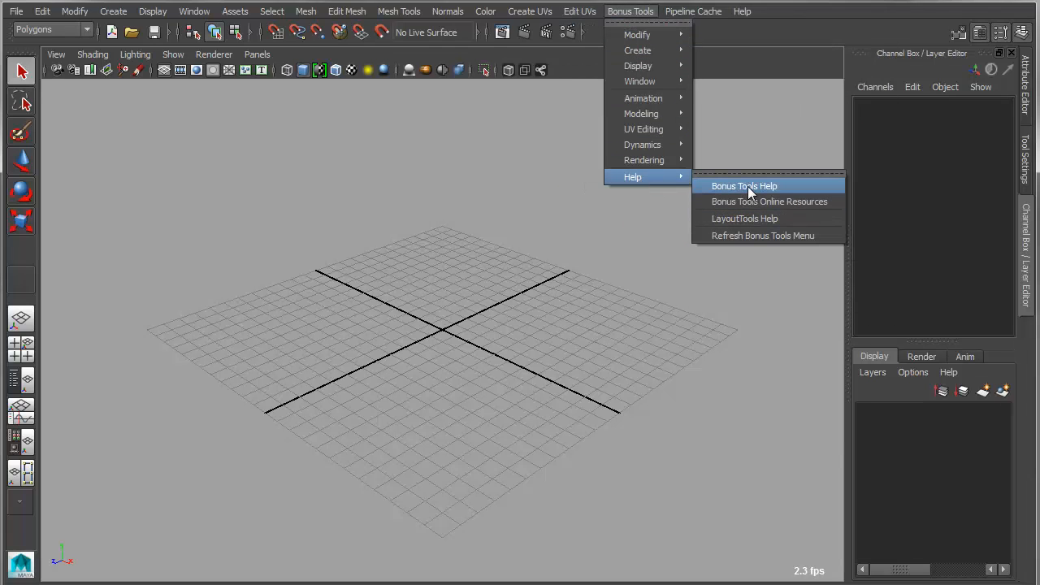
Step: Open the Bonus Tools 2015 help PDF and scroll past Overview and What's New to Contents
{"action": "left_click", "coordinate": [744, 186]}
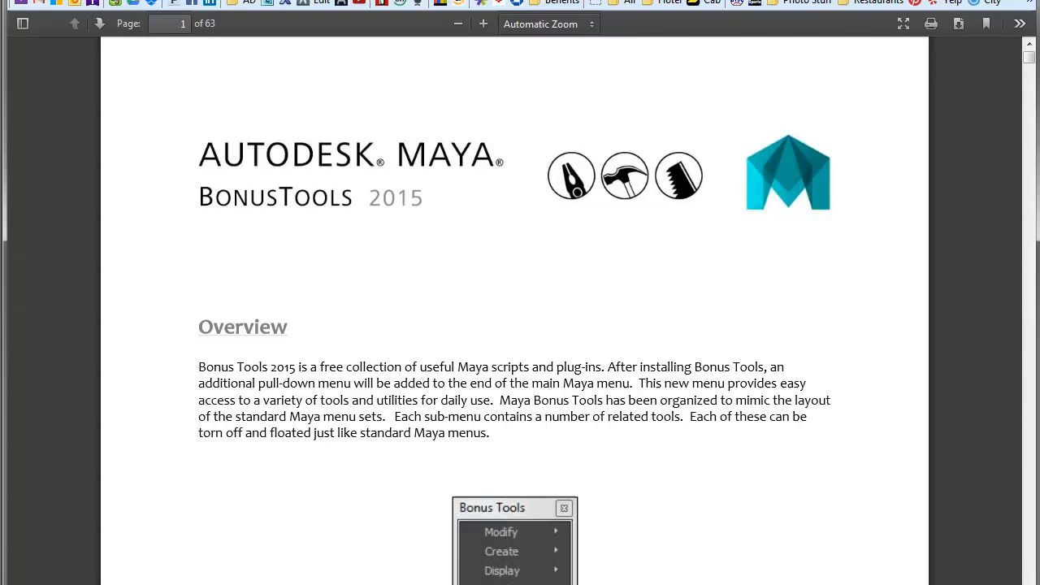
{"action": "scroll", "scroll_direction": "down", "scroll_amount": 3}
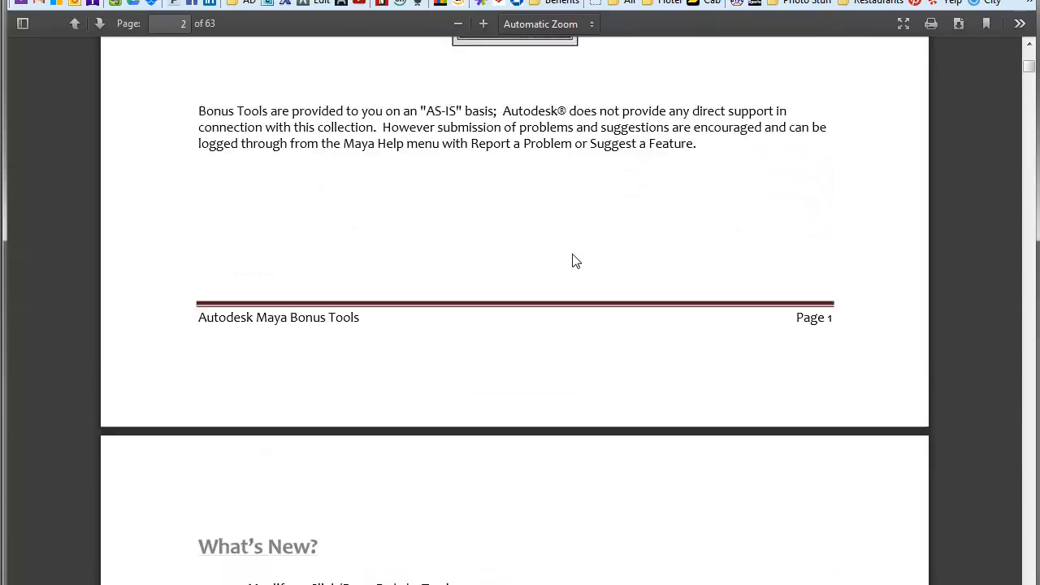
{"action": "scroll", "scroll_direction": "down", "scroll_amount": 3}
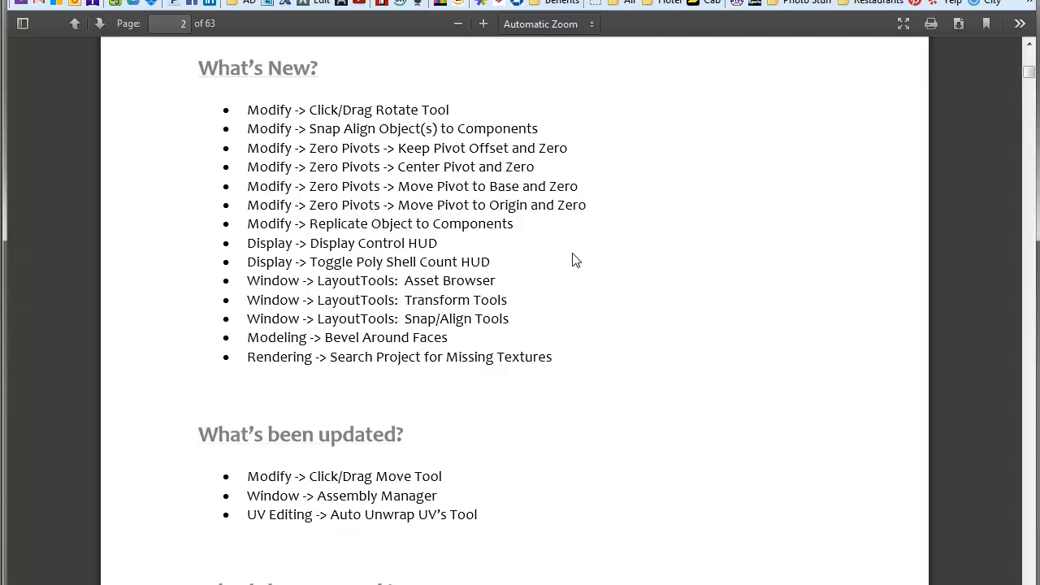
{"action": "scroll", "scroll_direction": "down", "scroll_amount": 3}
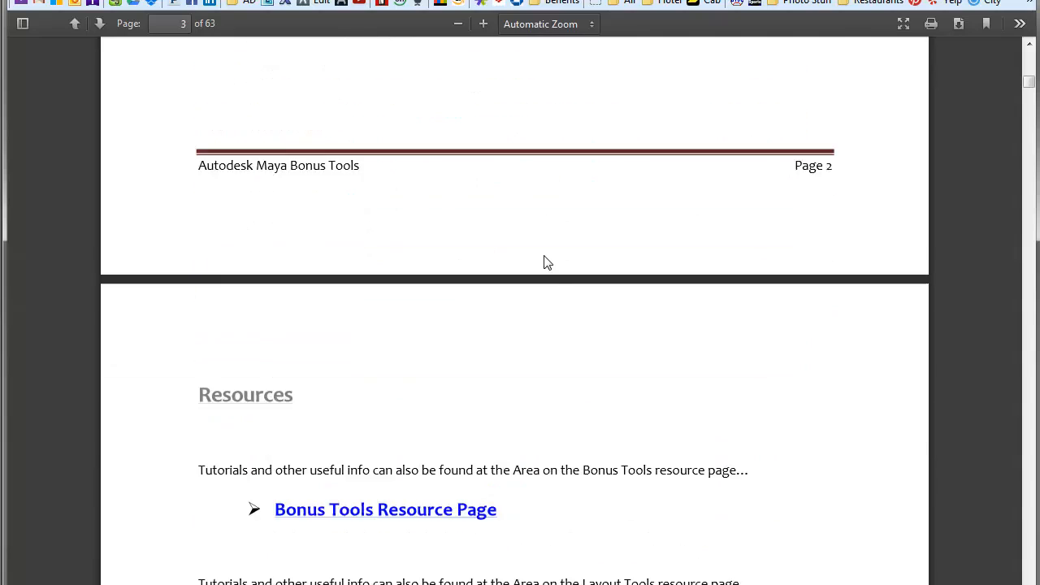
{"action": "scroll", "scroll_direction": "down", "scroll_amount": 3}
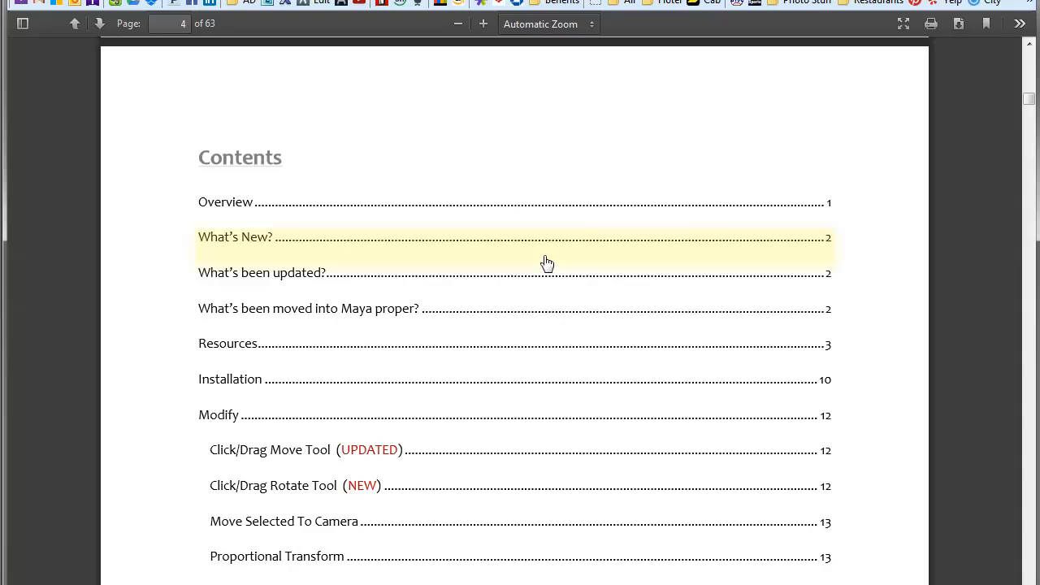
{"action": "scroll", "scroll_direction": "down", "scroll_amount": 3}
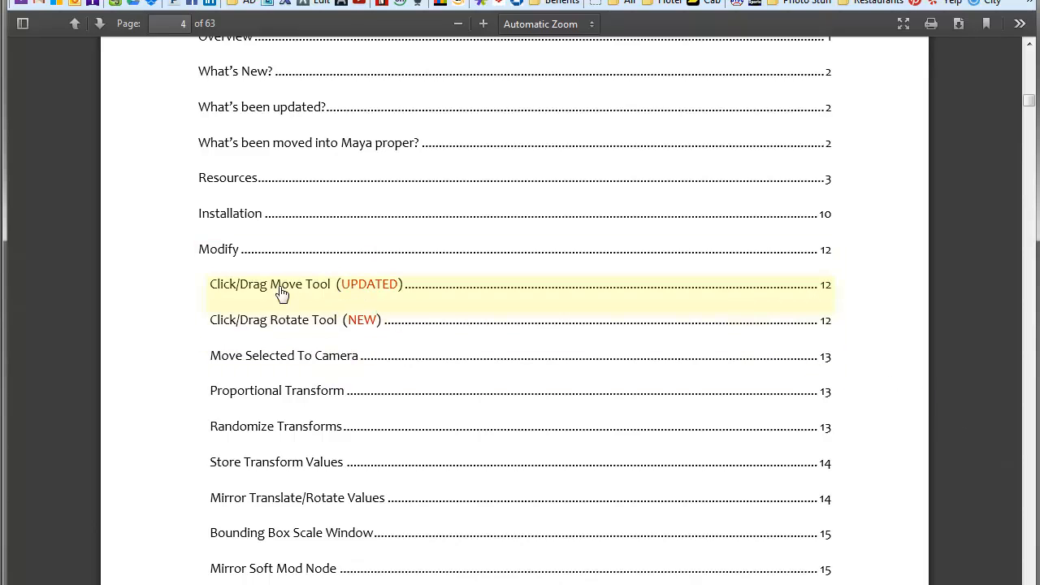
Step: Jump from the Contents to the page 12 Click/Drag Move and Rotate Tool section
{"action": "left_click", "coordinate": [269, 284]}
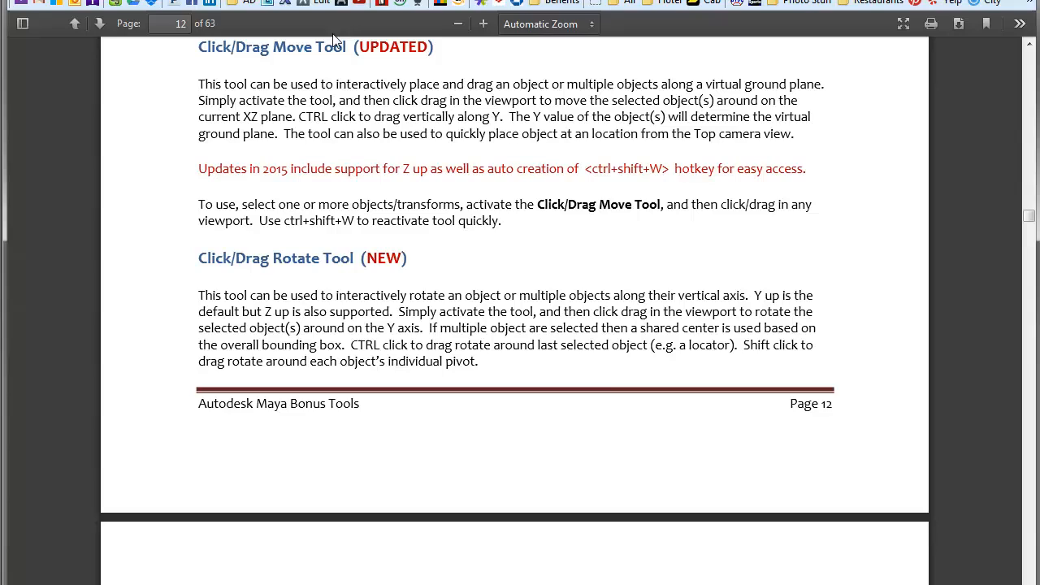
{"action": "mouse_move", "coordinate": [605, 386]}
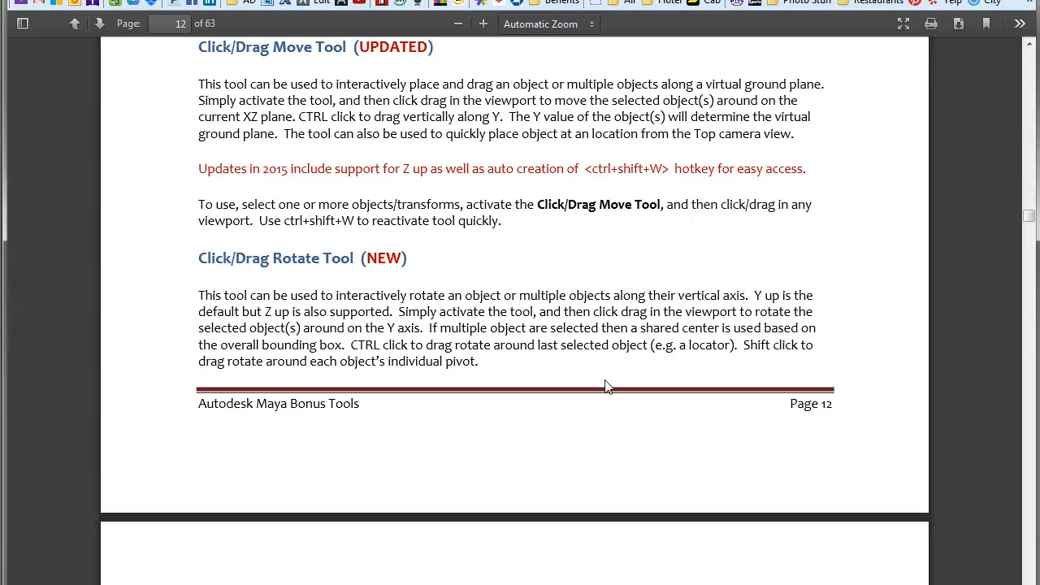
{"action": "mouse_move", "coordinate": [293, 319]}
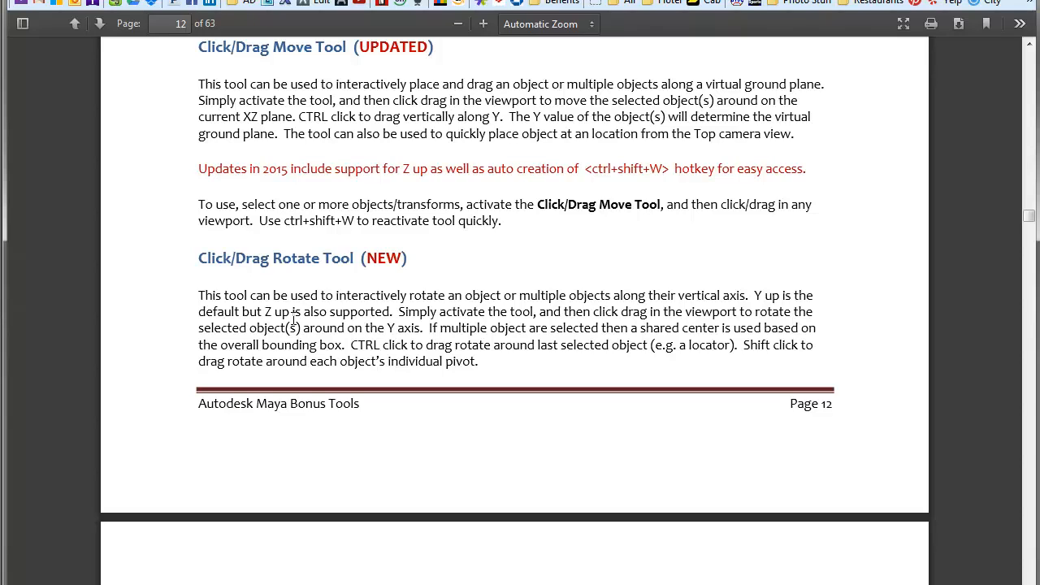
{"action": "mouse_move", "coordinate": [436, 300]}
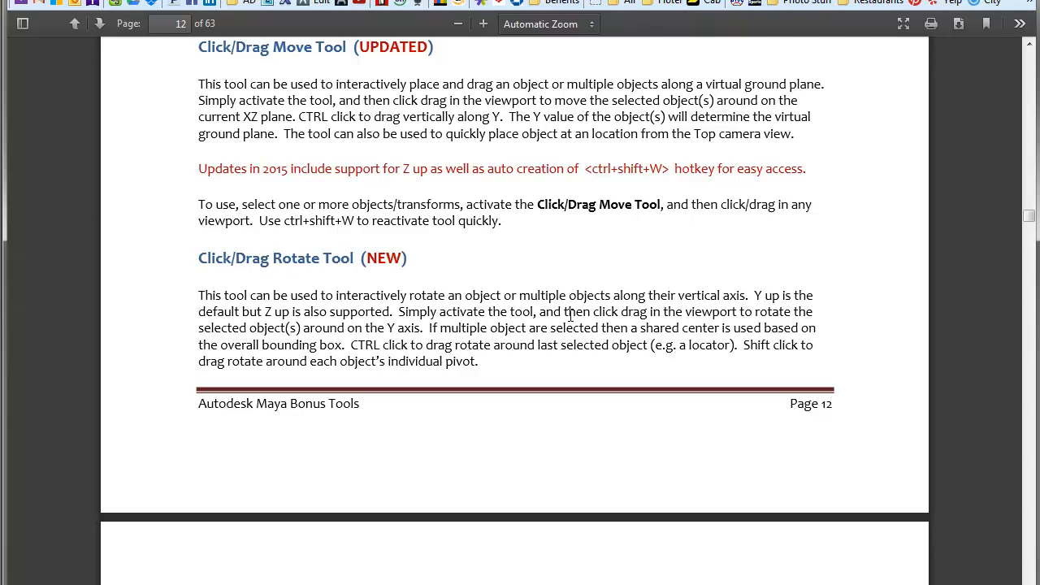
{"action": "mouse_move", "coordinate": [570, 316]}
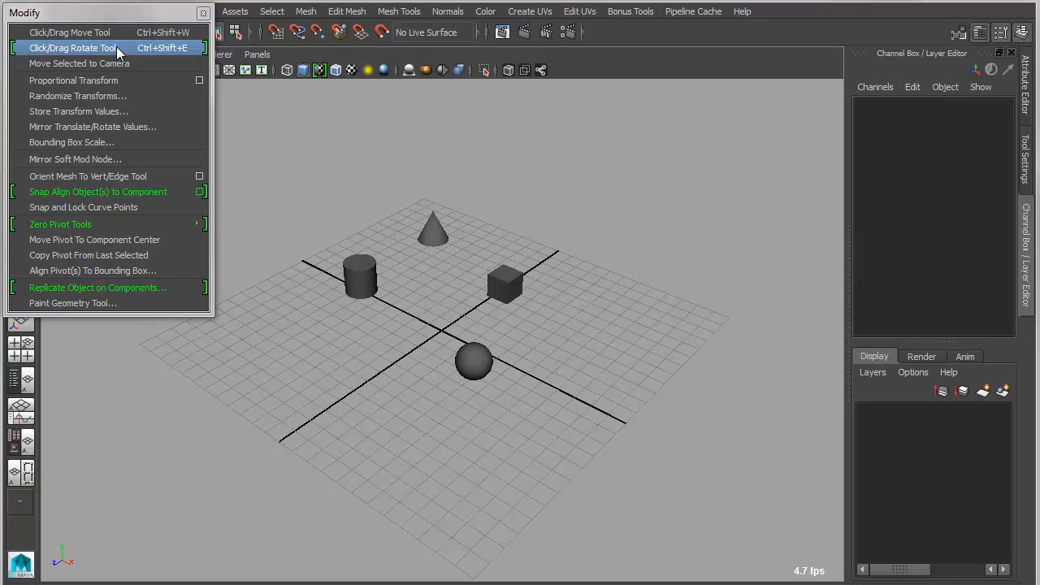
{"action": "mouse_move", "coordinate": [382, 304]}
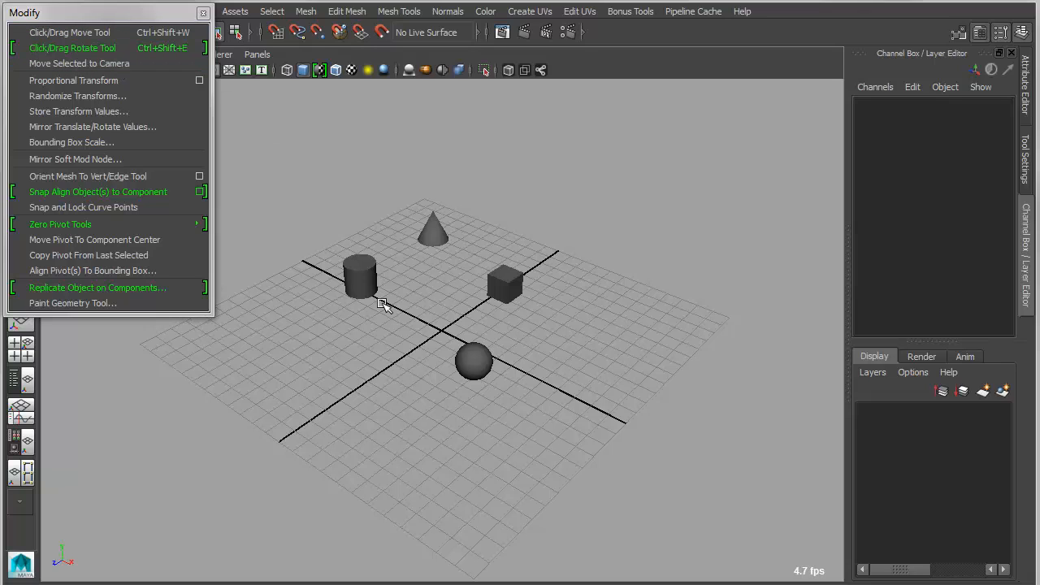
Step: Drag the cone with the Click/Drag tools and spin the selection around its center
{"action": "left_click", "coordinate": [433, 228]}
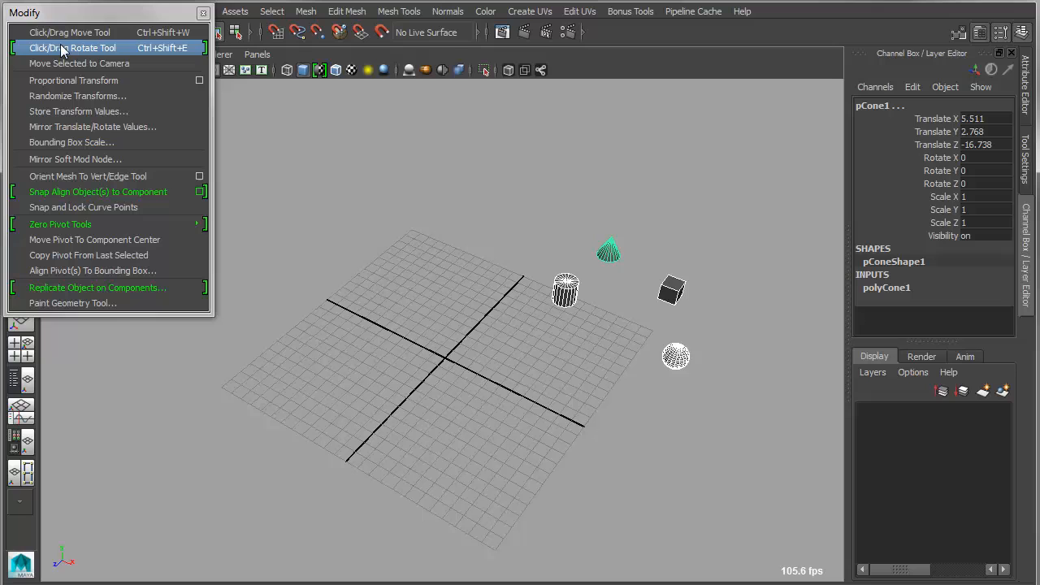
{"action": "left_click", "coordinate": [71, 48]}
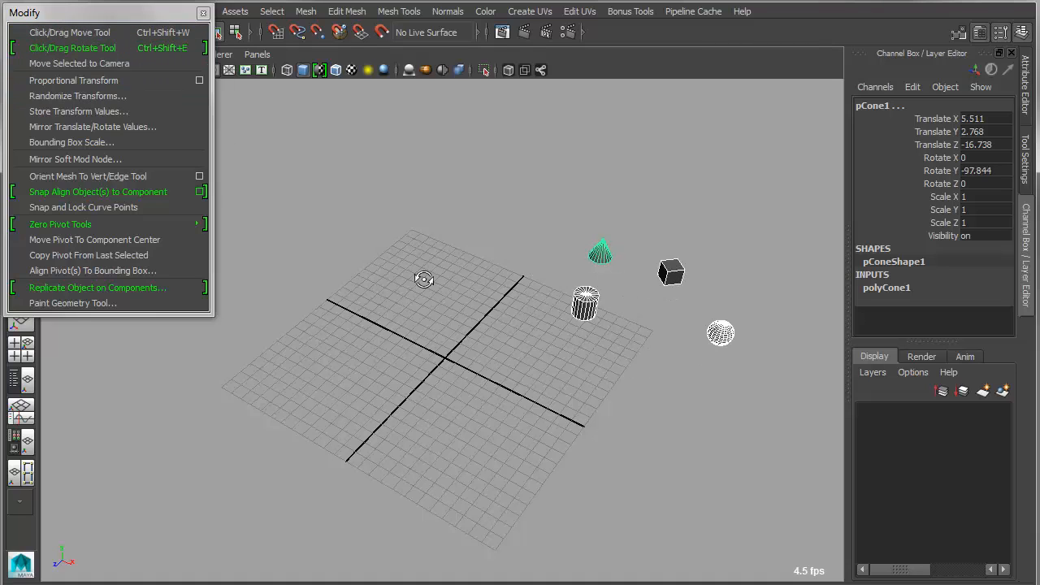
{"action": "mouse_move", "coordinate": [532, 325]}
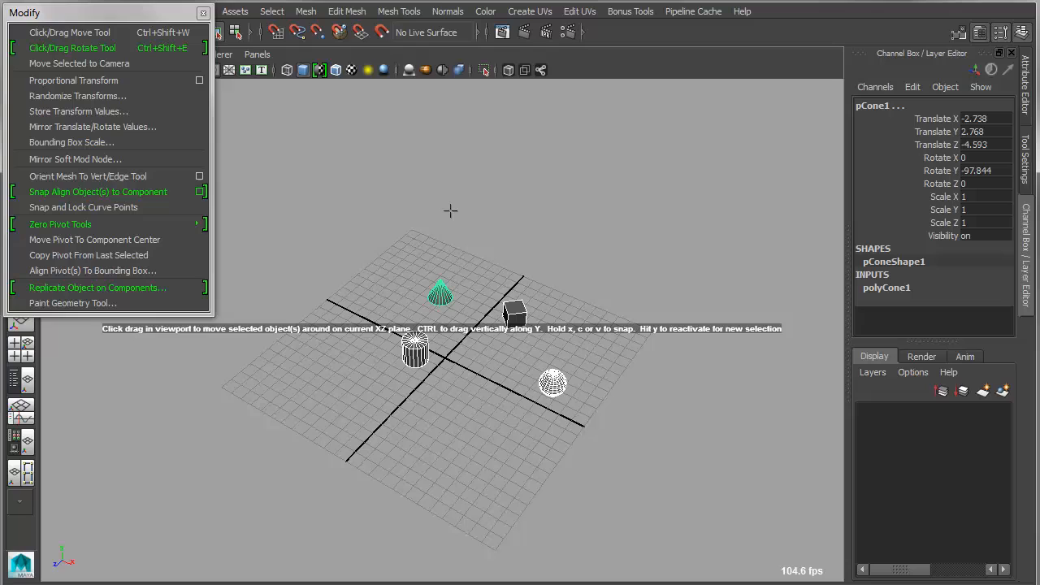
{"action": "left_click", "coordinate": [72, 48]}
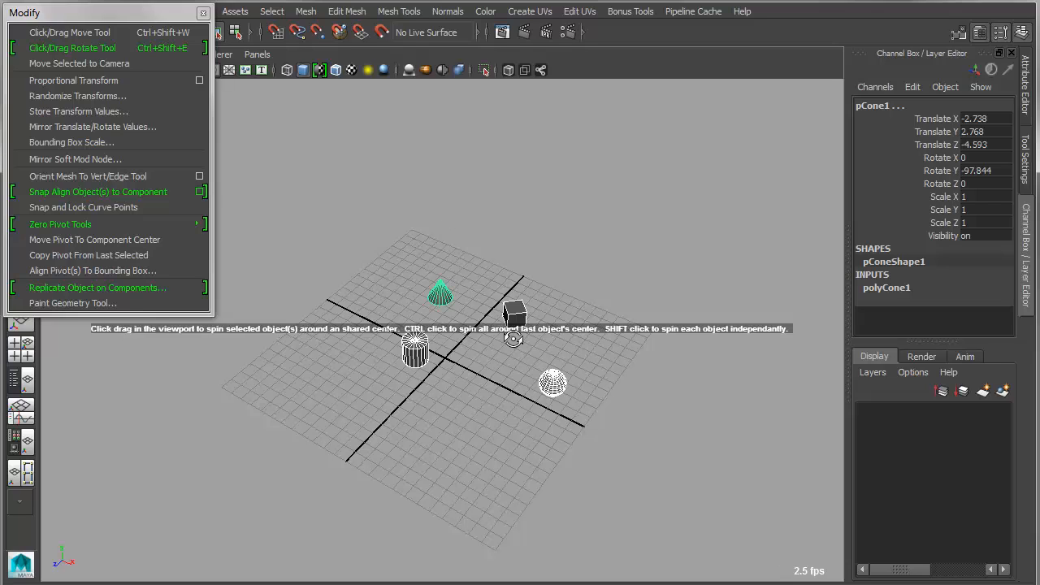
{"action": "left_click_drag", "start_coordinate": [512, 337], "coordinate": [569, 354]}
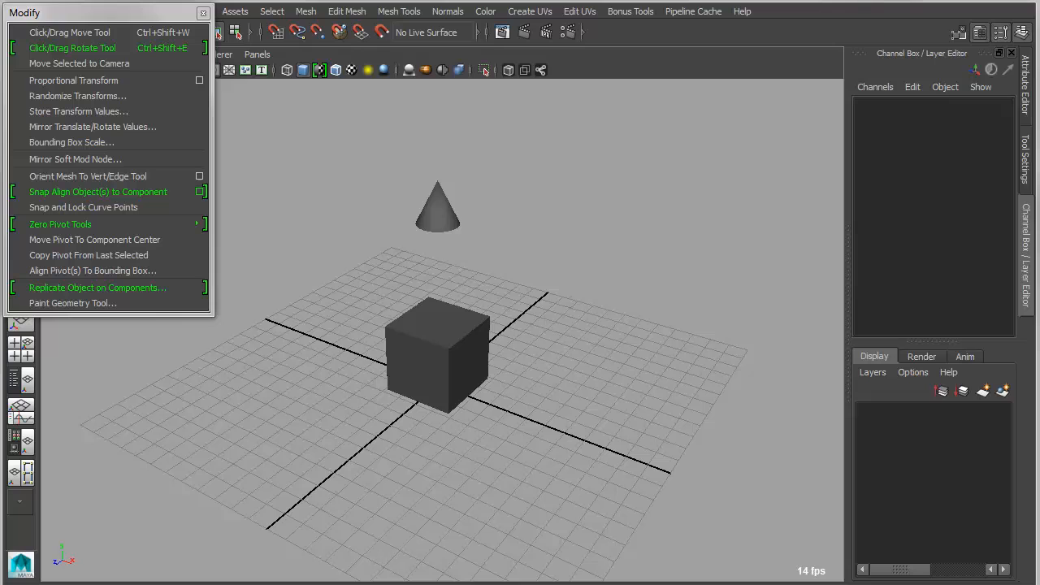
{"action": "mouse_move", "coordinate": [90, 195]}
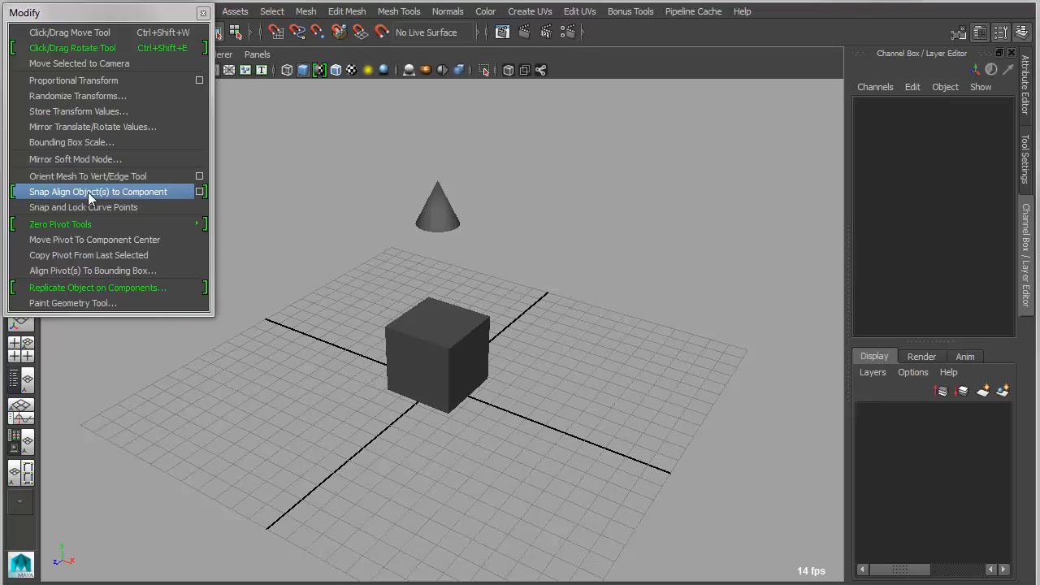
Step: Snap the cone onto a cube face with snapAlign Object and enable Constrain
{"action": "left_click", "coordinate": [199, 192]}
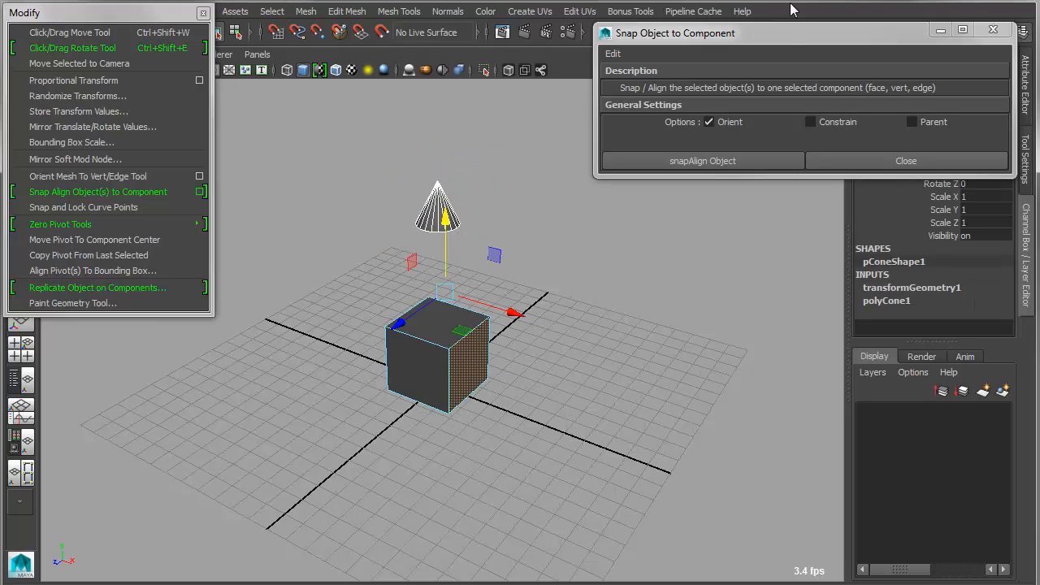
{"action": "left_click", "coordinate": [702, 160]}
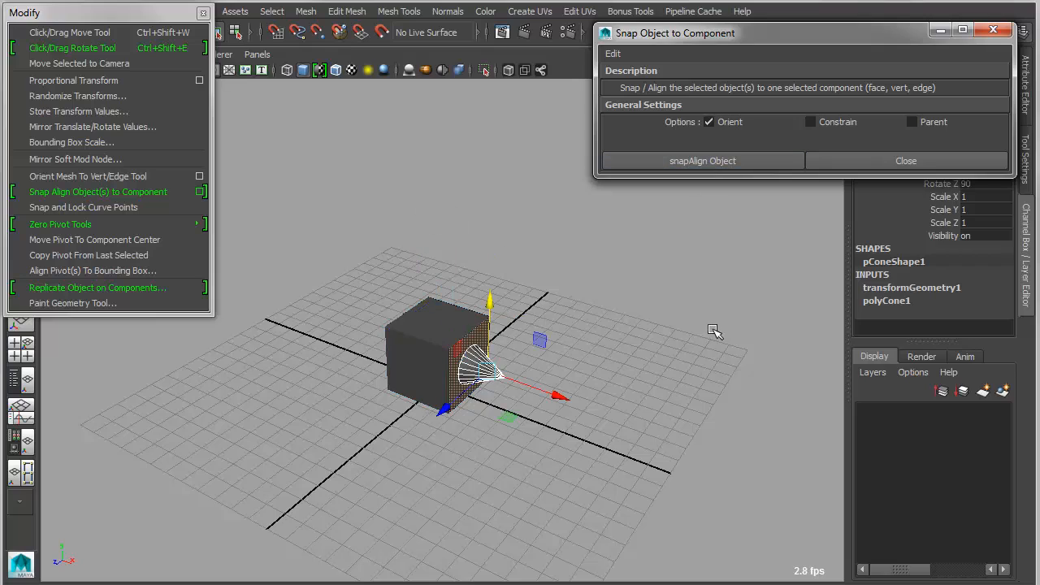
{"action": "mouse_move", "coordinate": [449, 352]}
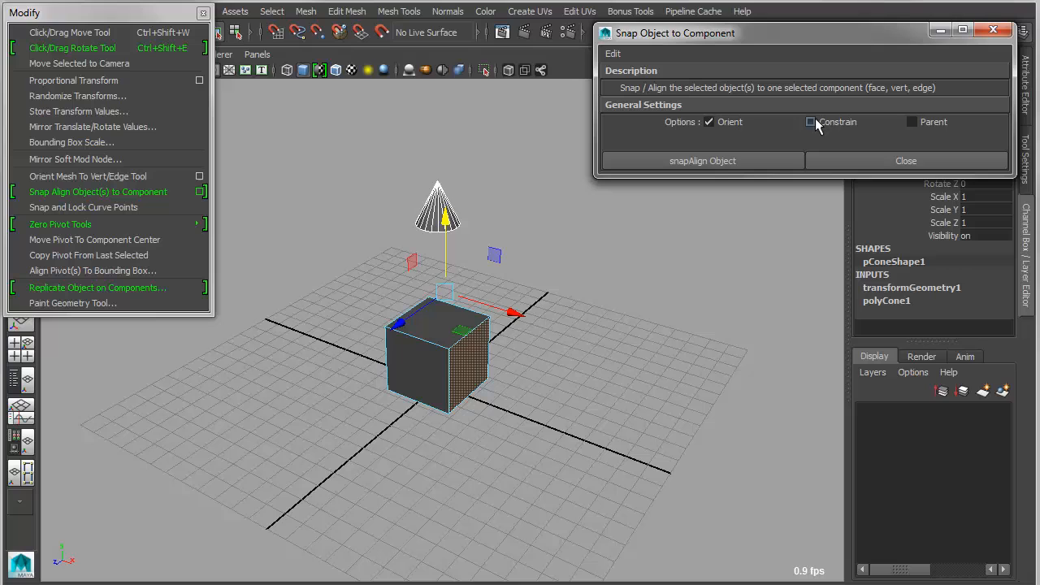
{"action": "left_click", "coordinate": [810, 122]}
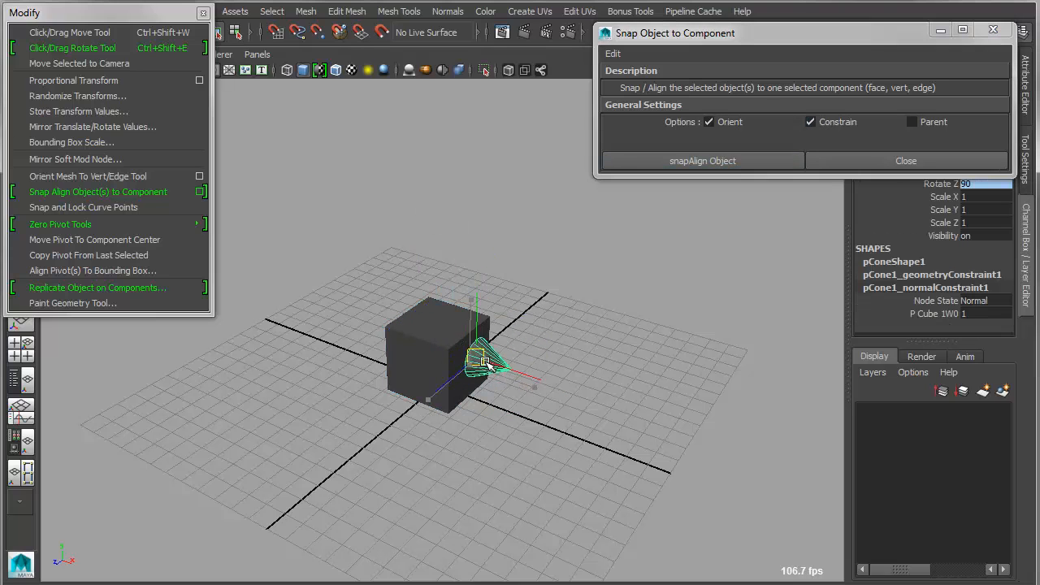
{"action": "left_click", "coordinate": [702, 160]}
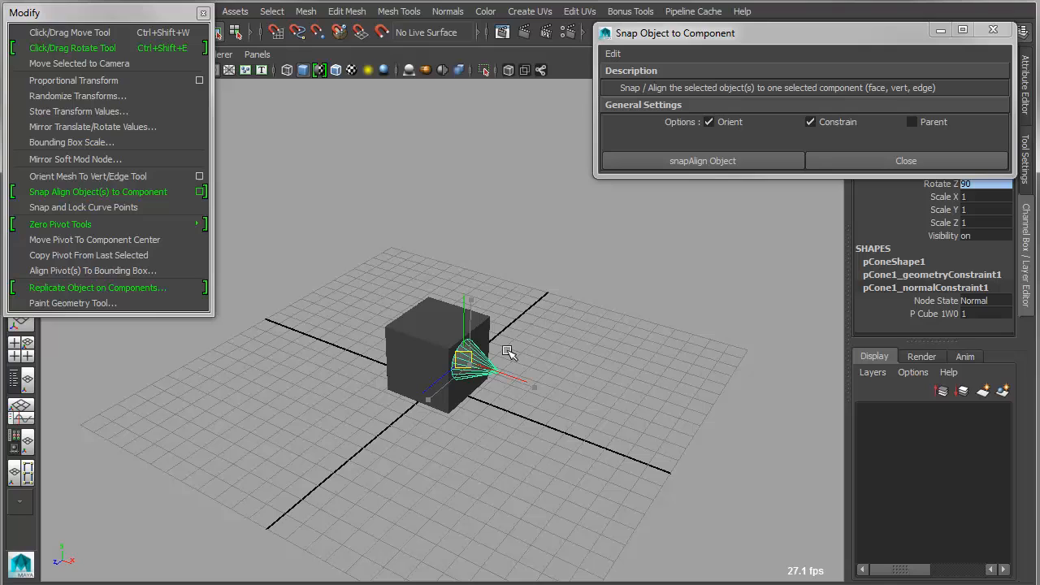
Step: Return the cone above the cube, enable Parent, and snap it onto the face again
{"action": "left_click", "coordinate": [702, 160]}
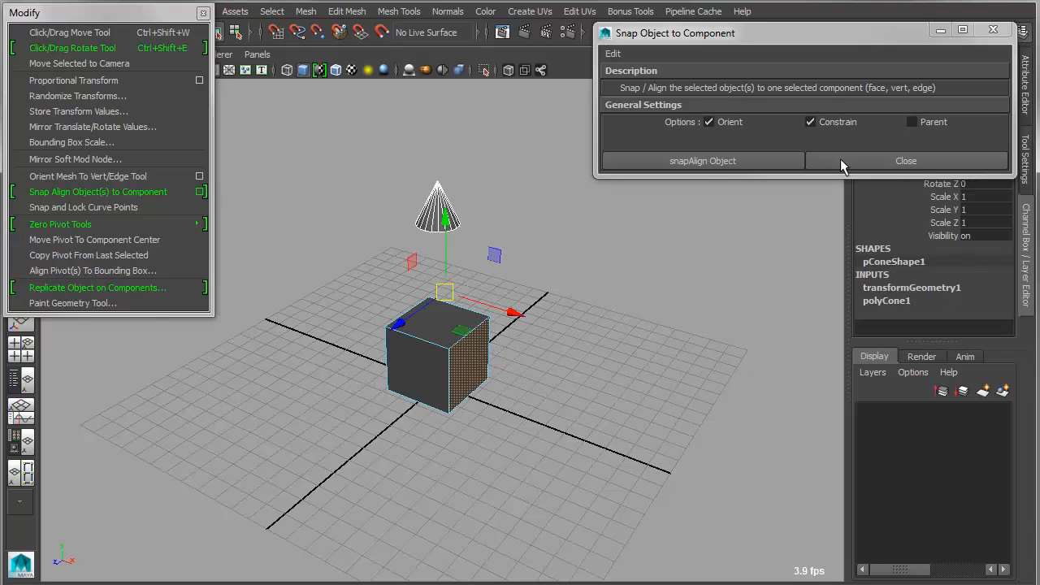
{"action": "left_click", "coordinate": [912, 122]}
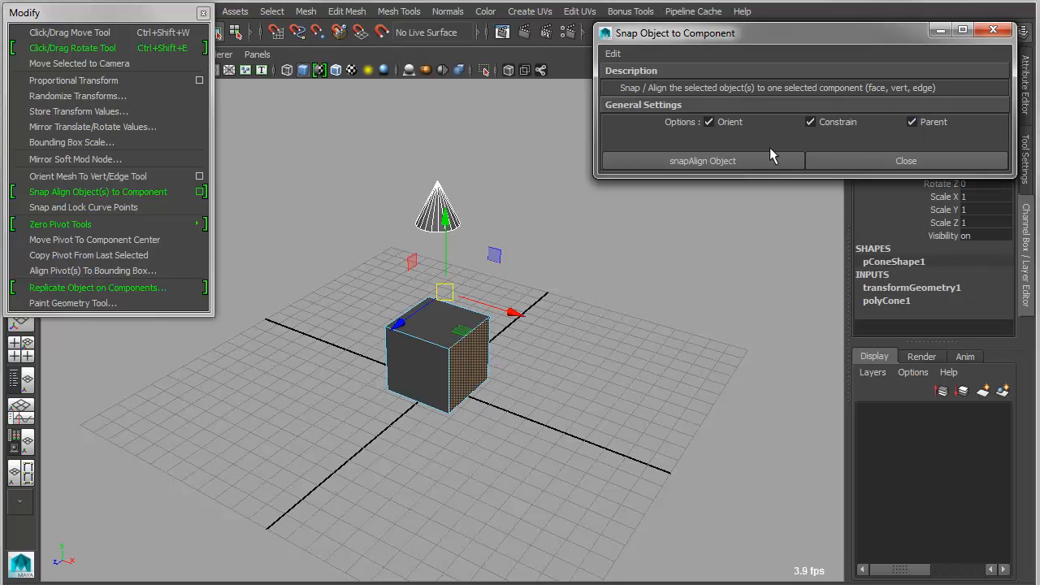
{"action": "left_click", "coordinate": [702, 160]}
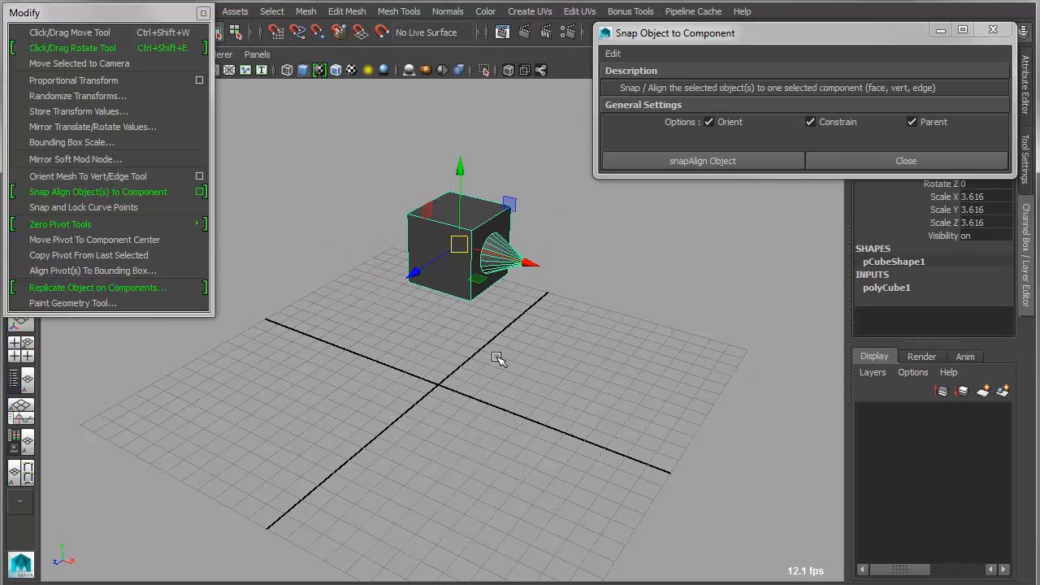
{"action": "left_click", "coordinate": [905, 160]}
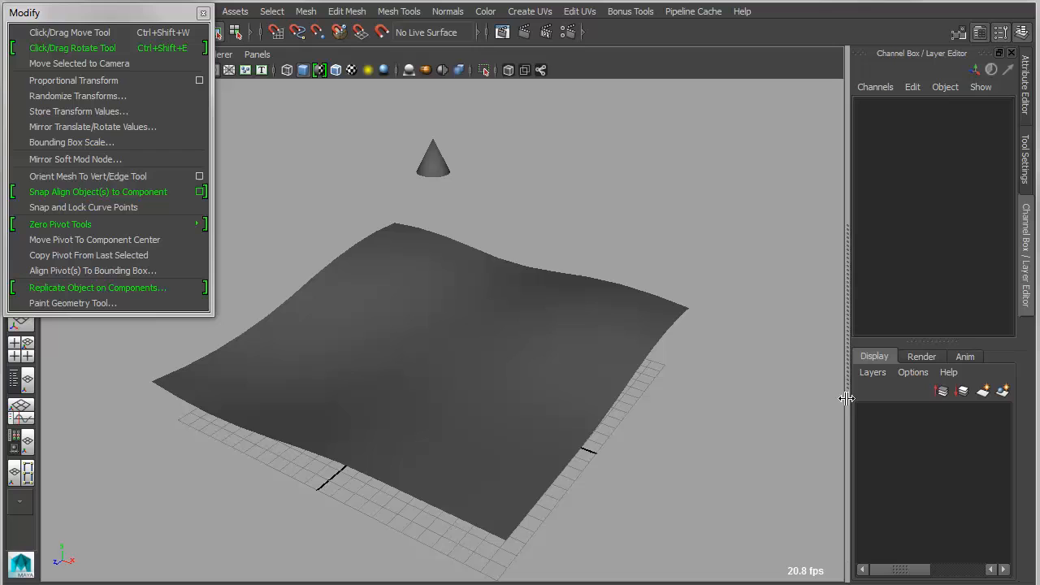
Step: Replicate the cone onto four selected wavy-surface faces, then remove the copies
{"action": "left_click", "coordinate": [98, 288]}
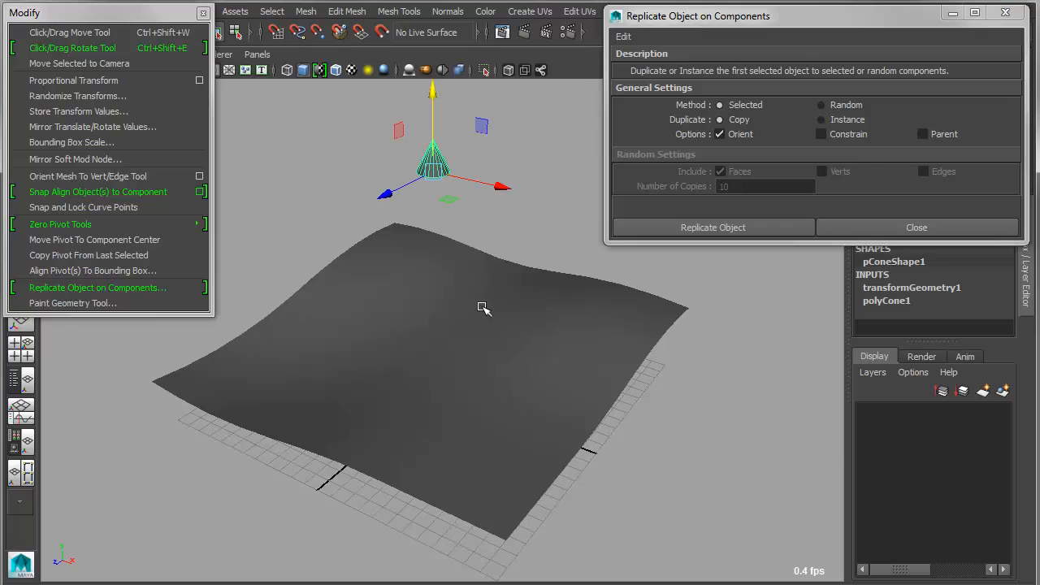
{"action": "left_click", "coordinate": [569, 312]}
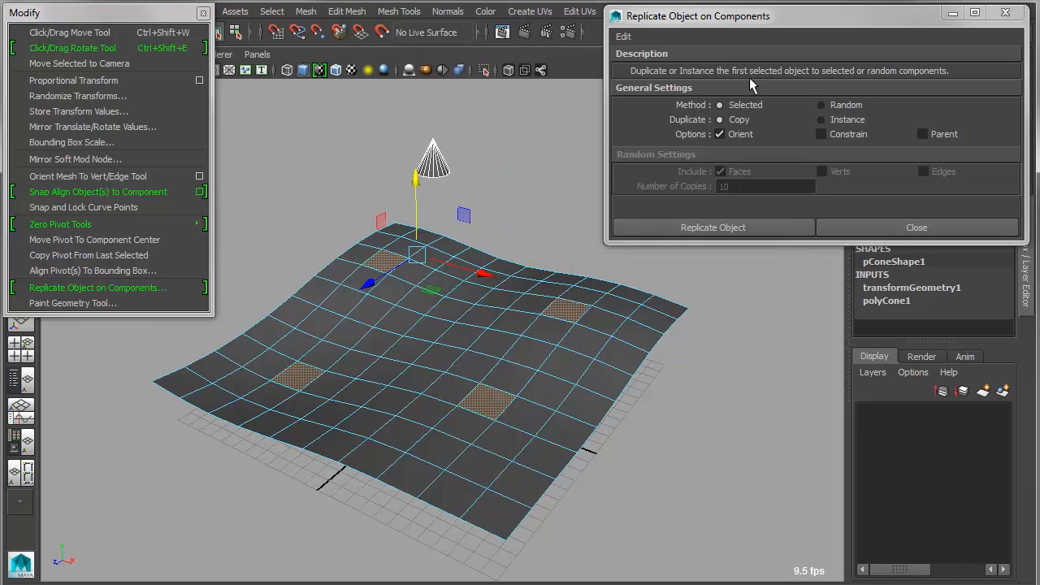
{"action": "mouse_move", "coordinate": [740, 185]}
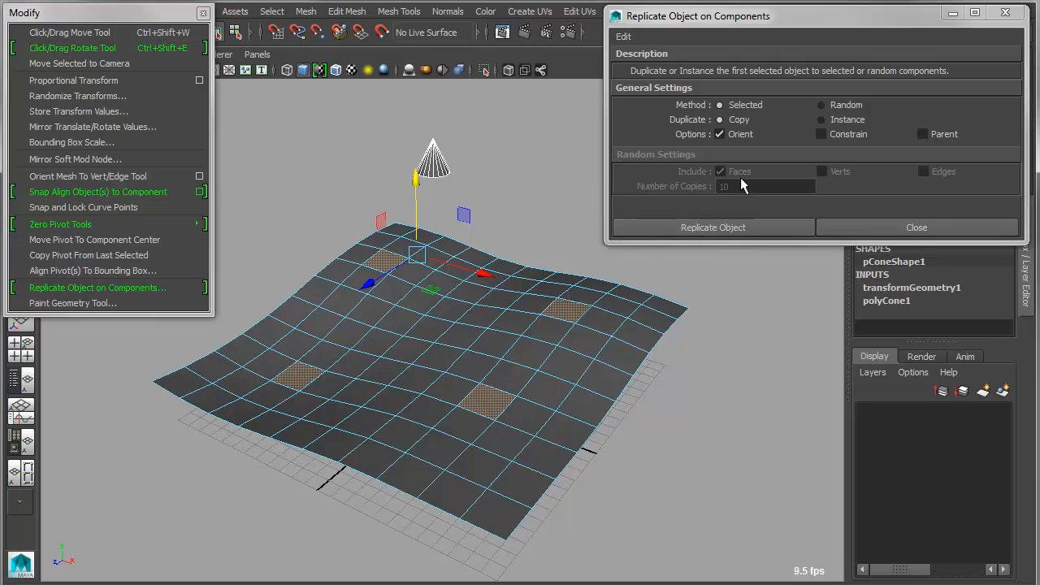
{"action": "mouse_move", "coordinate": [713, 228]}
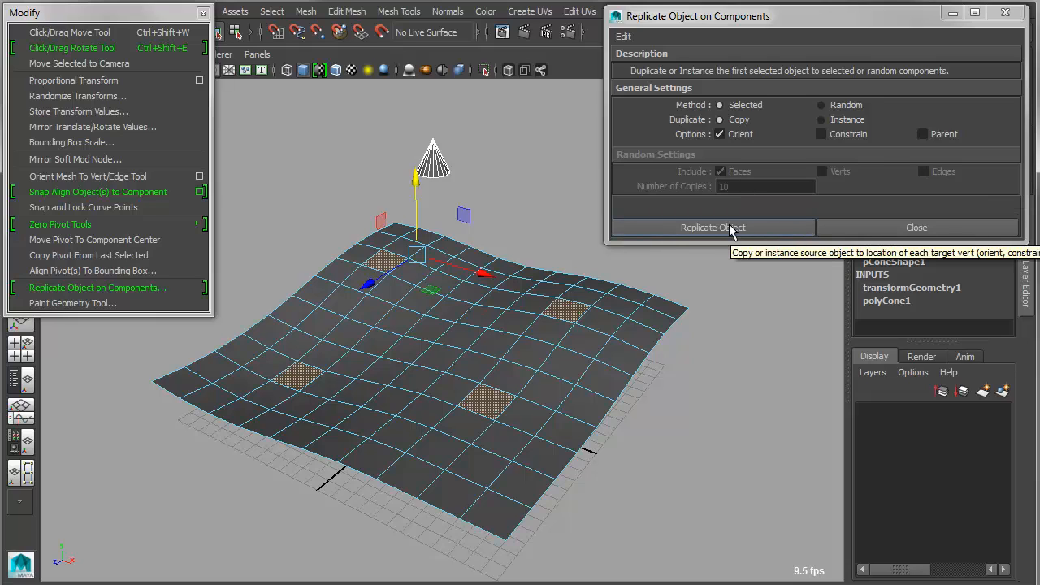
{"action": "left_click", "coordinate": [713, 227]}
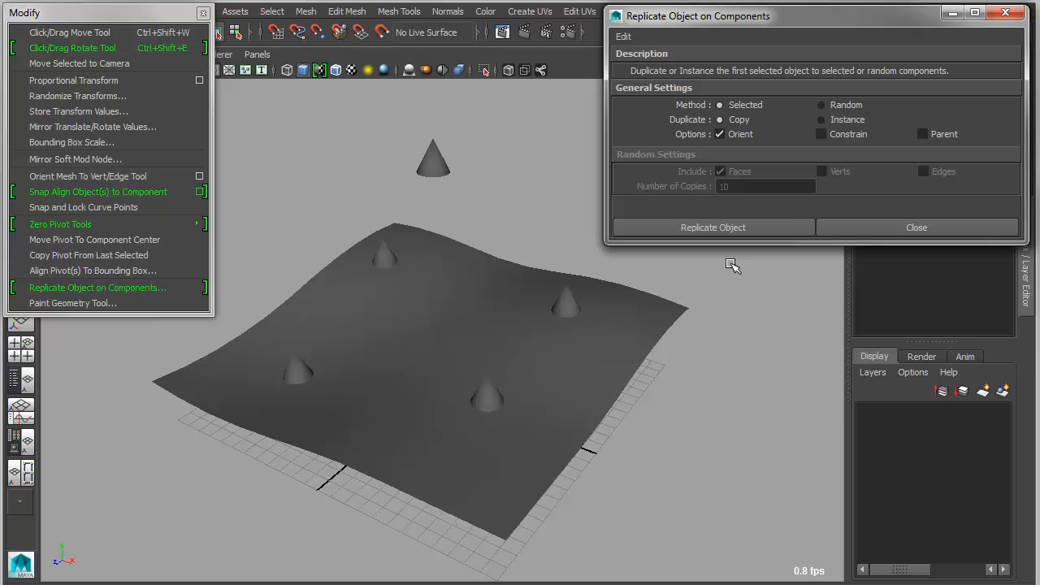
{"action": "mouse_move", "coordinate": [510, 428]}
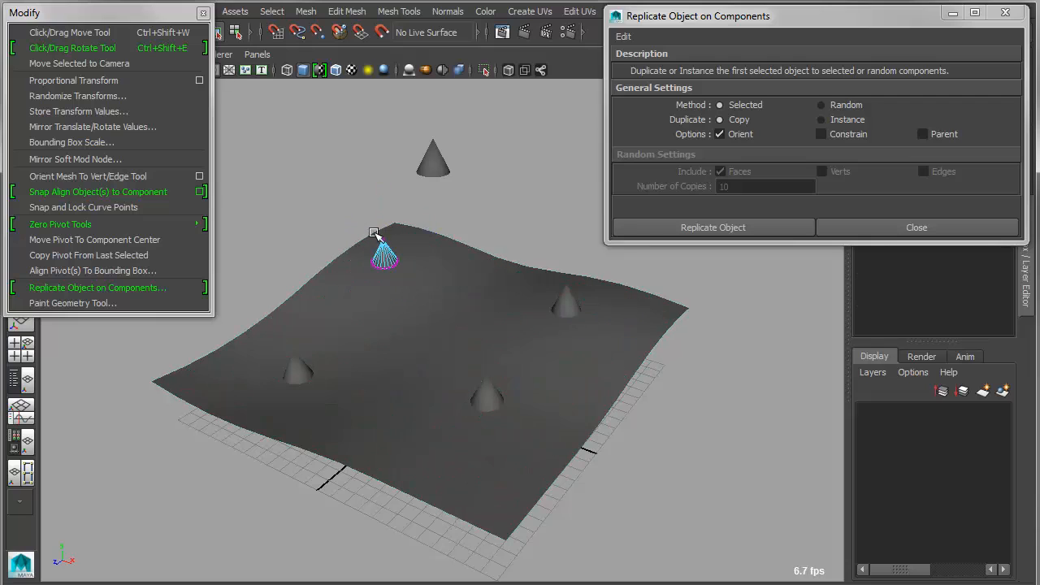
{"action": "mouse_move", "coordinate": [504, 254]}
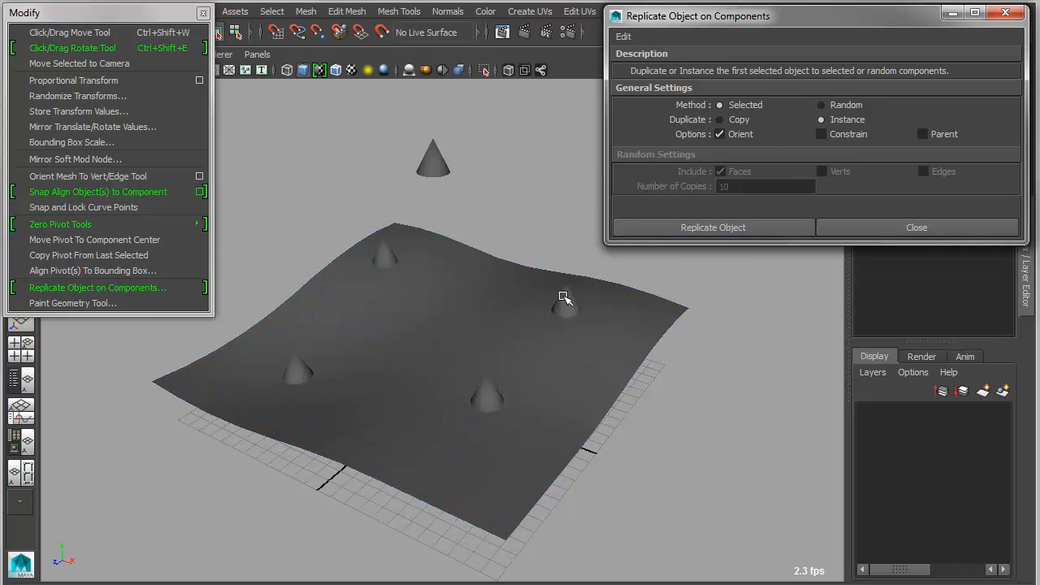
{"action": "left_click", "coordinate": [713, 227]}
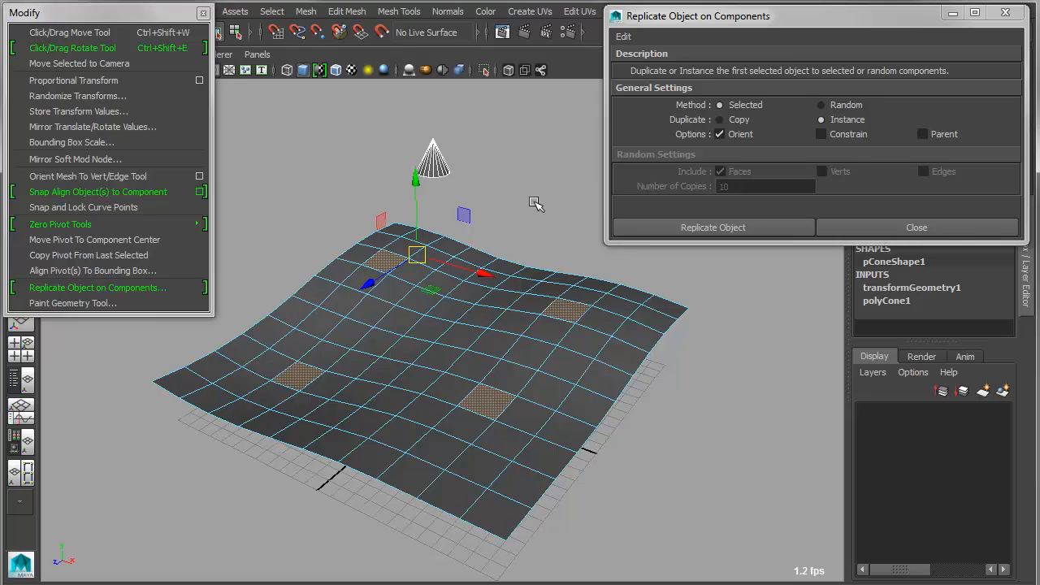
Step: Place cone instances on a mixed vertex, edge and face selection, then undo them
{"action": "right_click", "coordinate": [512, 265]}
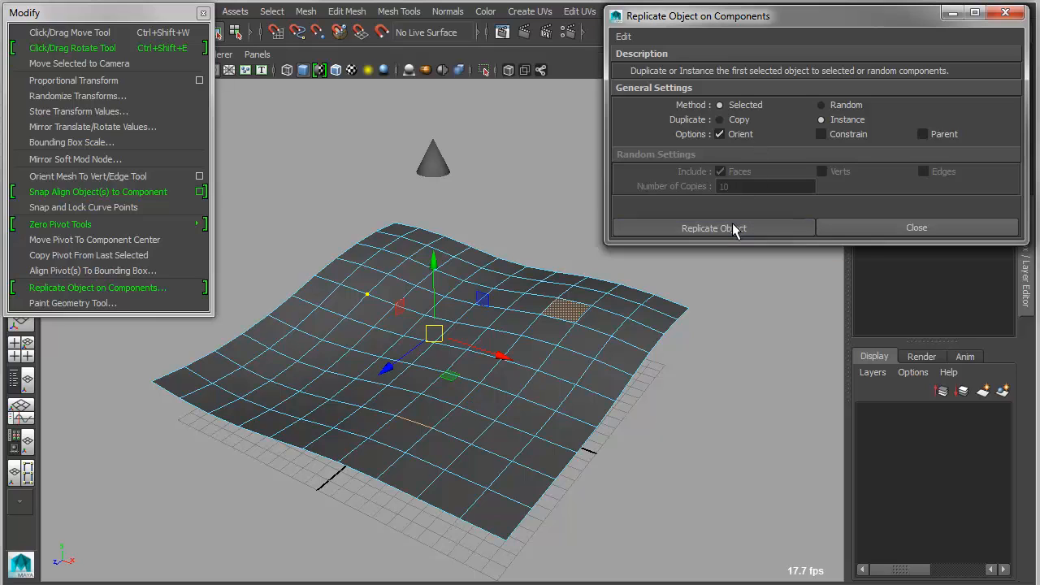
{"action": "left_click", "coordinate": [714, 227]}
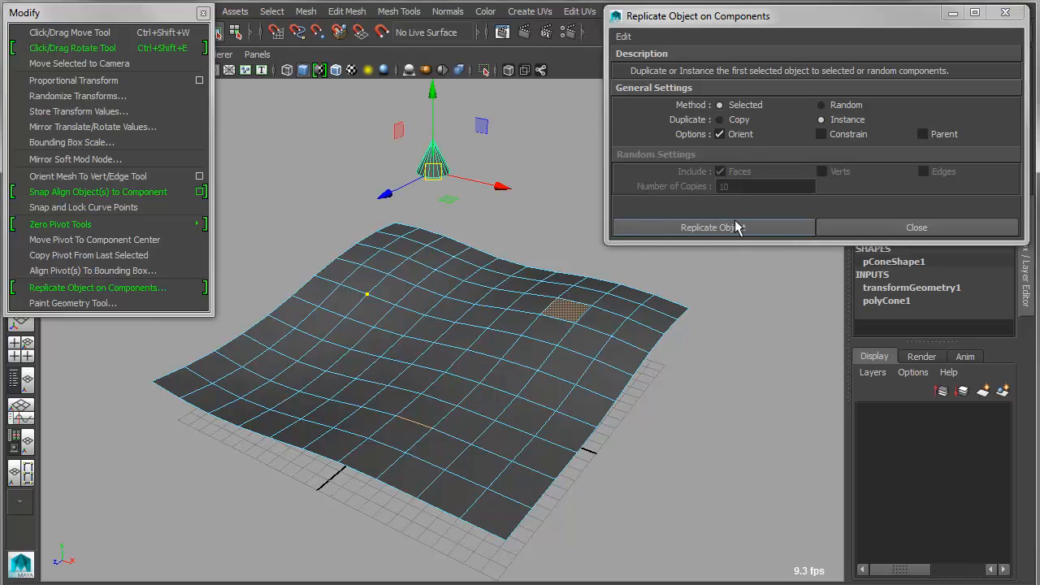
{"action": "left_click", "coordinate": [712, 227]}
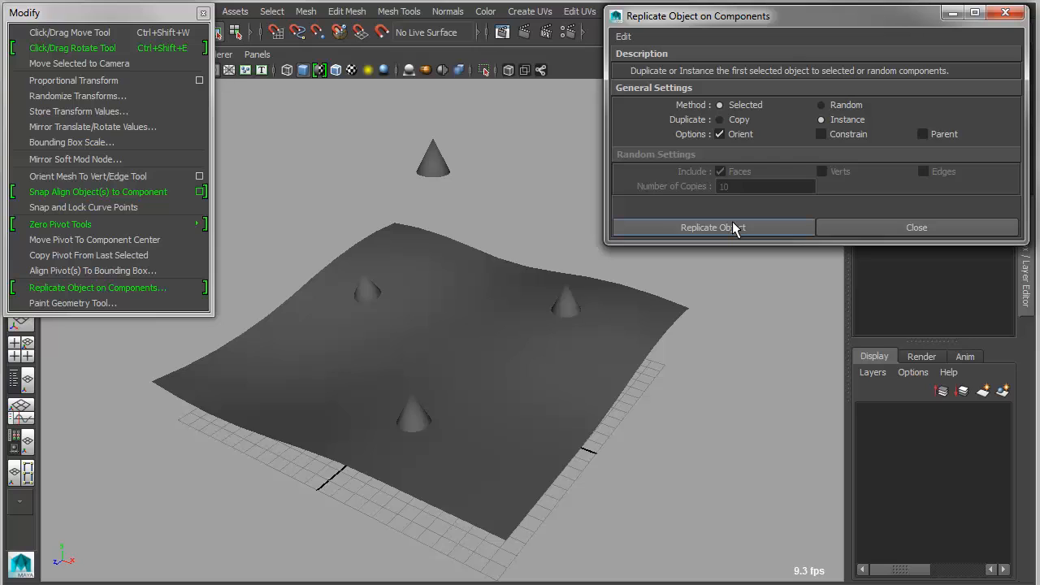
{"action": "left_click", "coordinate": [713, 227]}
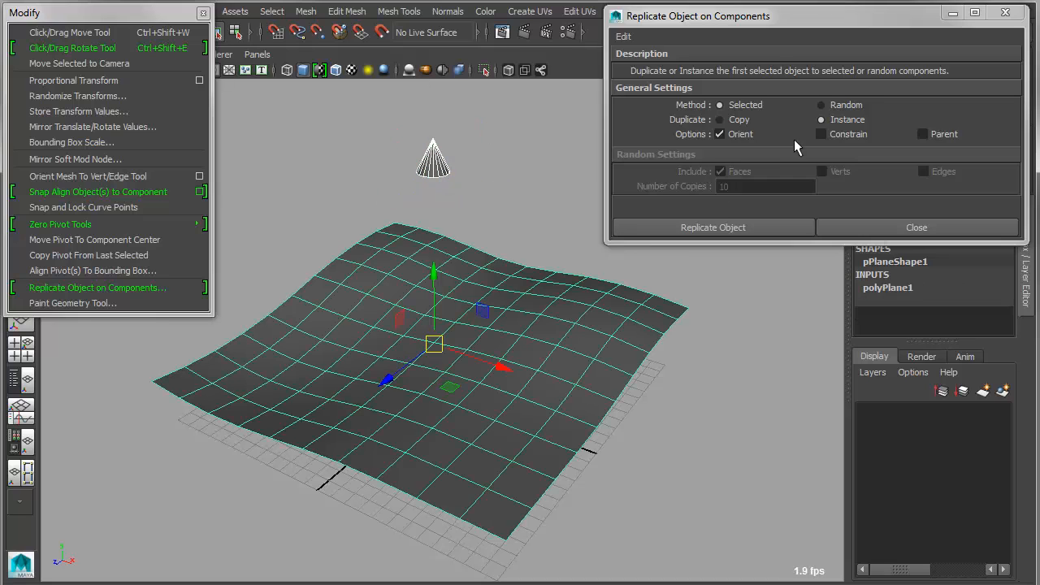
Step: Scatter about twenty cone instances randomly across faces, vertices and edges
{"action": "left_click", "coordinate": [821, 104]}
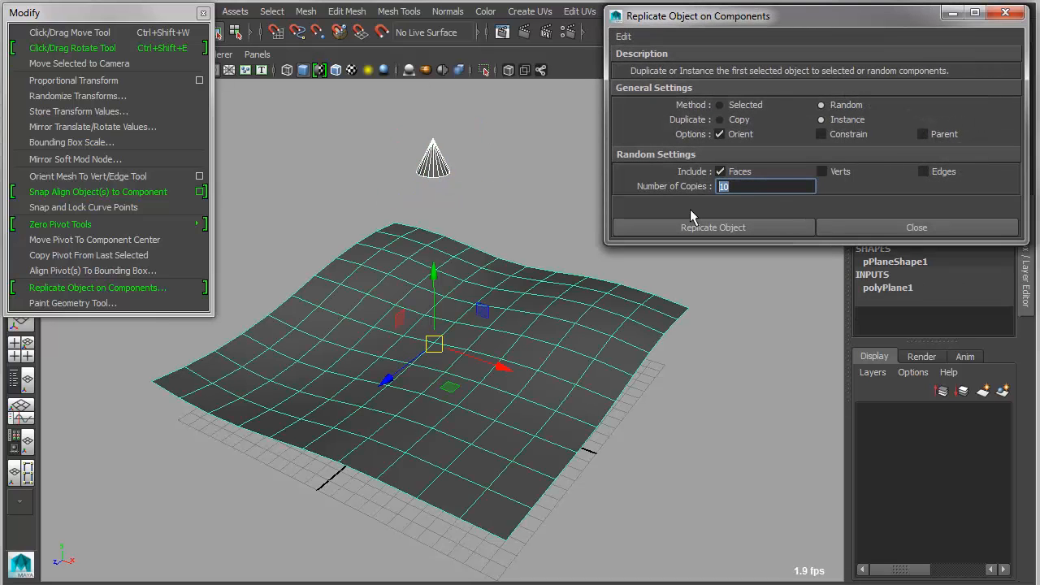
{"action": "left_click", "coordinate": [712, 227]}
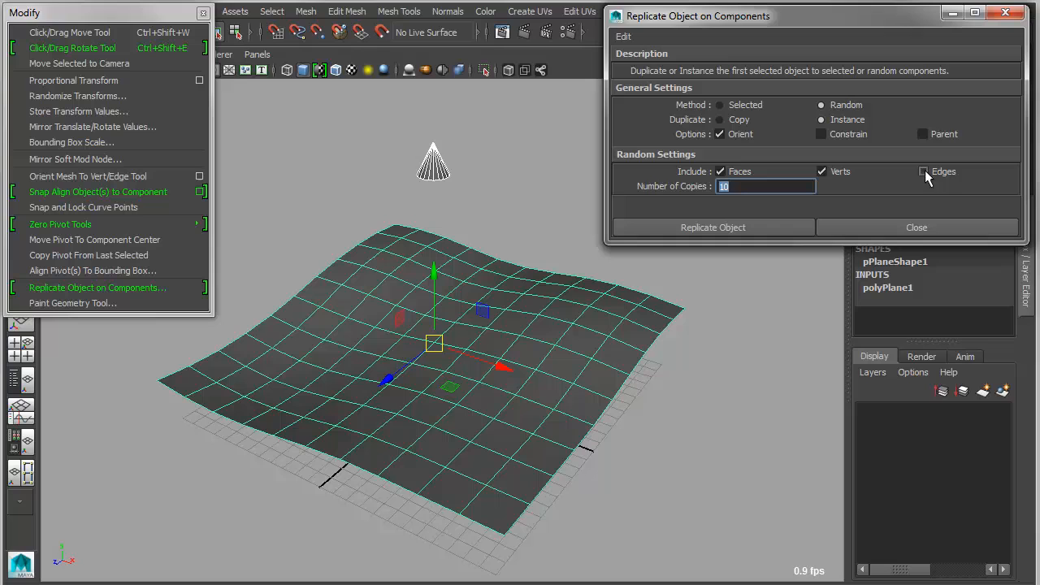
{"action": "left_click", "coordinate": [713, 227]}
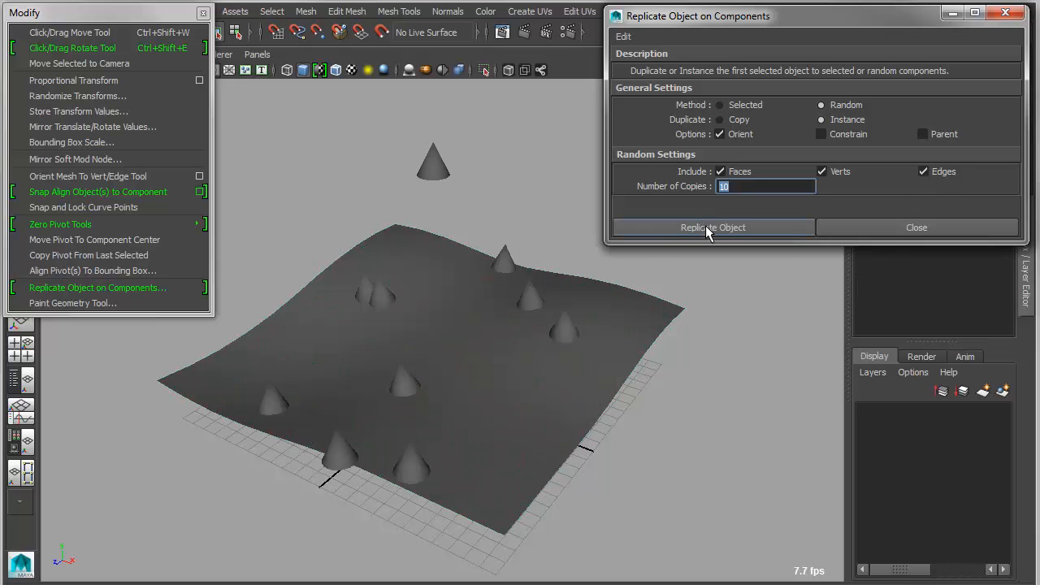
{"action": "left_click", "coordinate": [713, 227]}
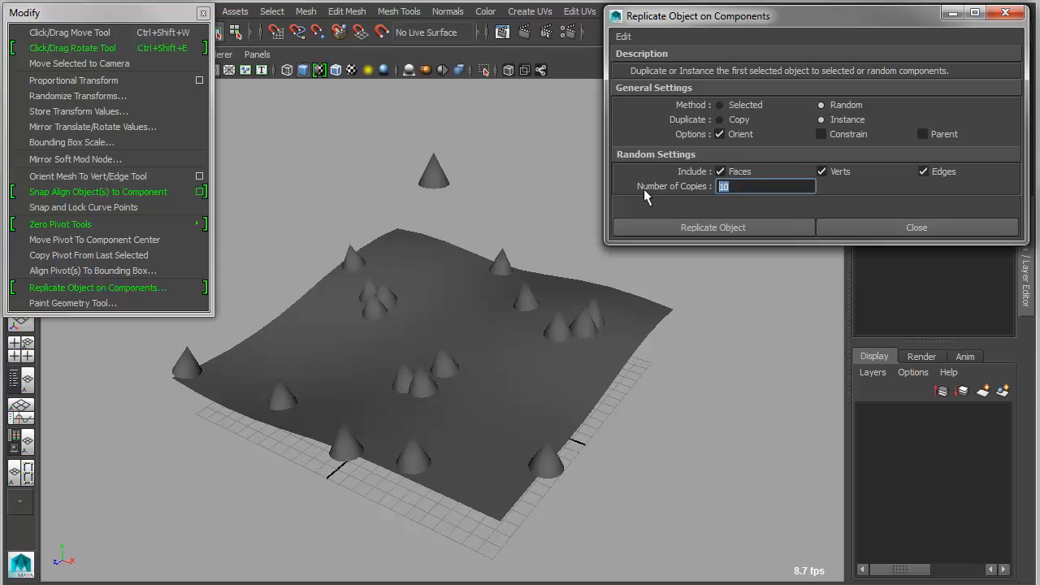
{"action": "mouse_move", "coordinate": [500, 256]}
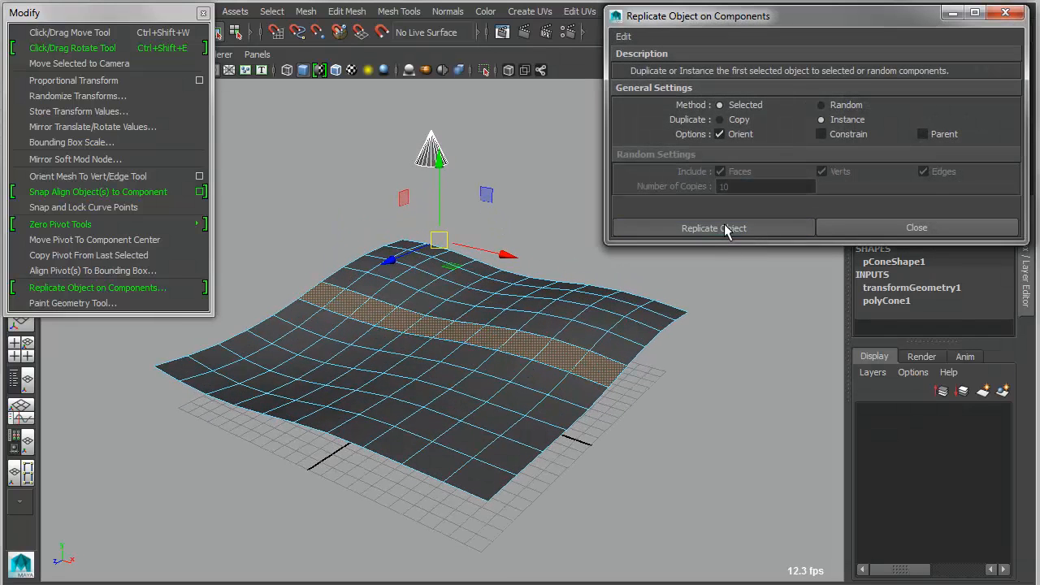
Step: Replicate the cone along the band of faces as a row of about ten instances
{"action": "left_click", "coordinate": [713, 228]}
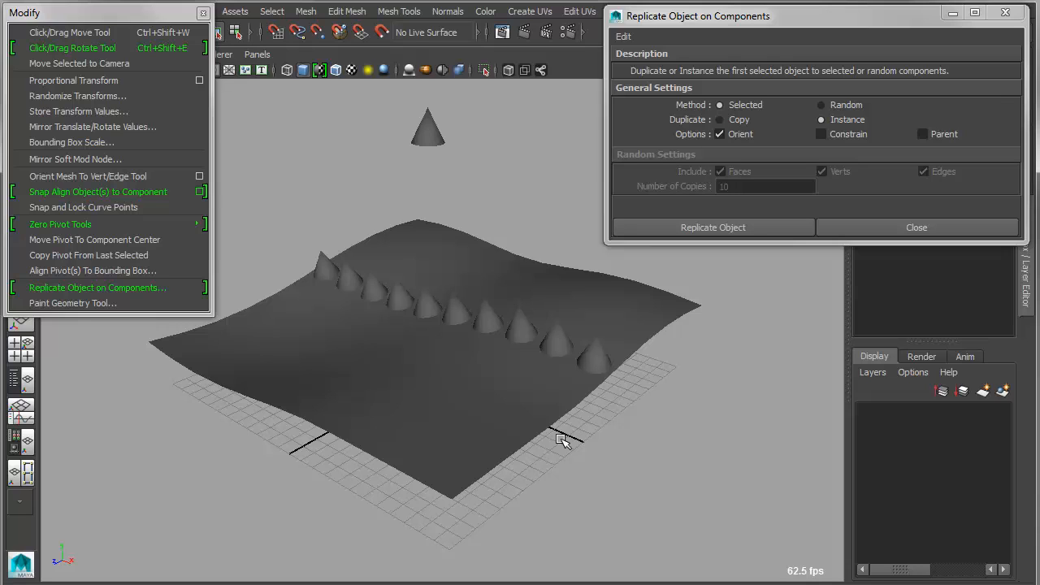
{"action": "mouse_move", "coordinate": [559, 433]}
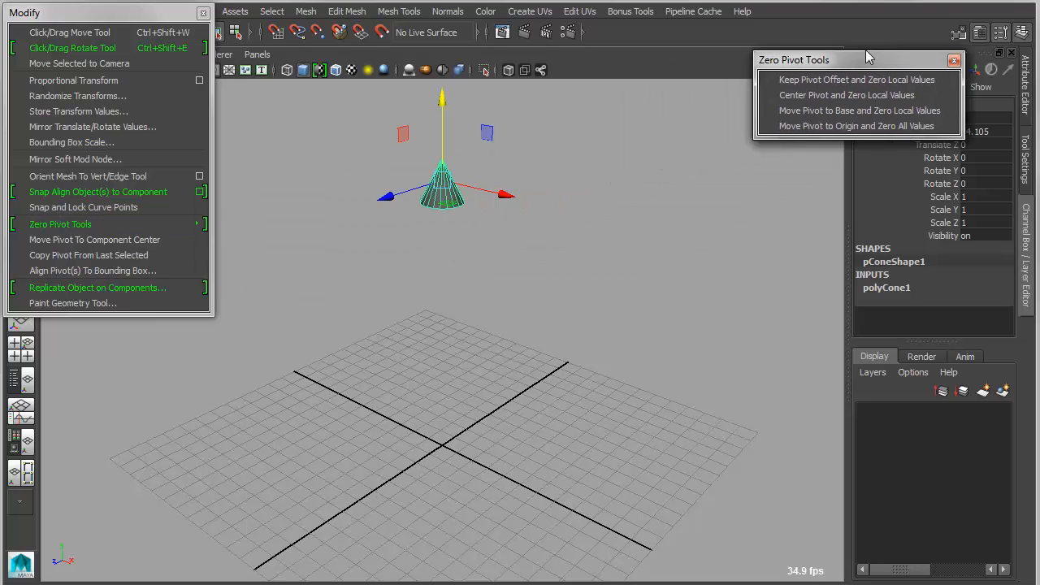
Step: Move the Zero Pivot Tools panel aside and move the cone's pivot to its base with zeroed values
{"action": "left_click_drag", "start_coordinate": [817, 59], "coordinate": [862, 25]}
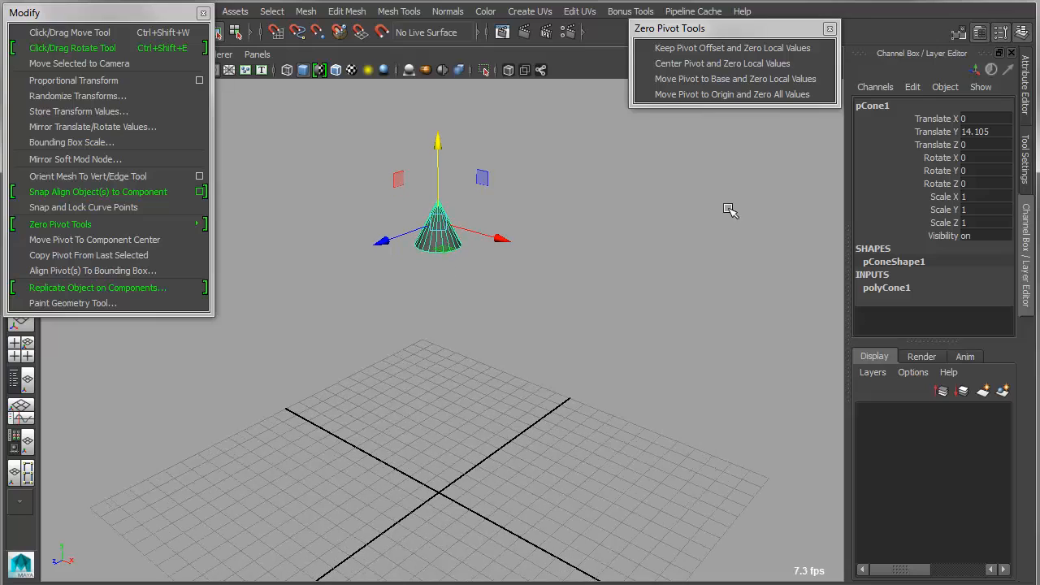
{"action": "left_click", "coordinate": [983, 144]}
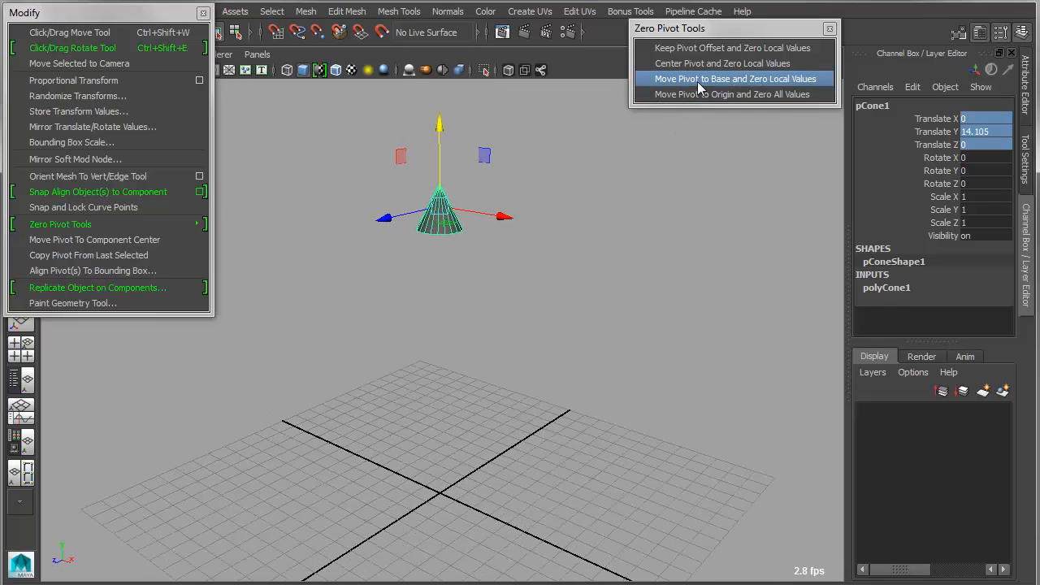
{"action": "mouse_move", "coordinate": [728, 78]}
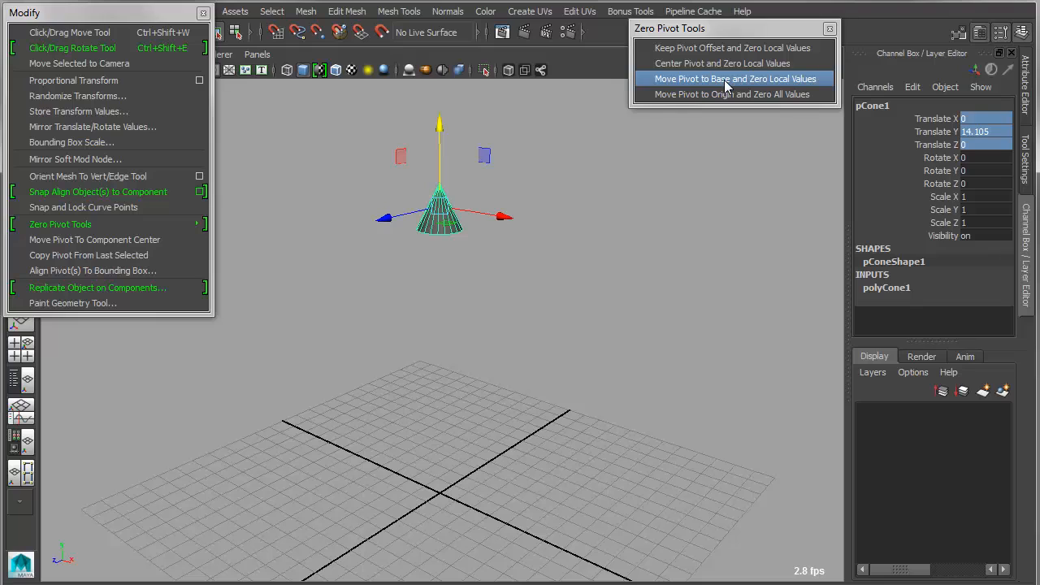
{"action": "left_click", "coordinate": [734, 79]}
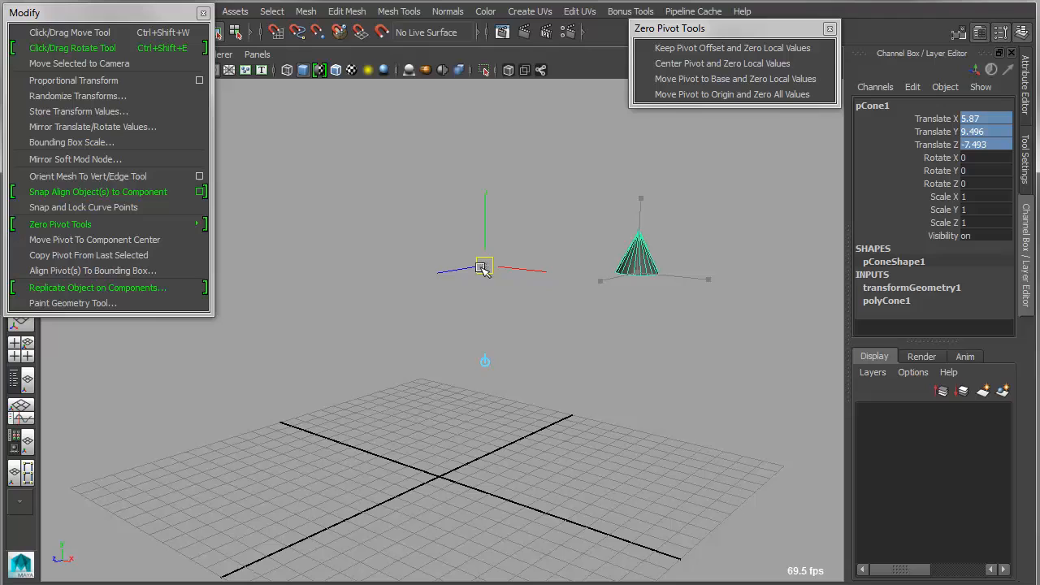
Step: Freeze the cone's translation, then apply Center Pivot and Zero, then Keep Pivot Offset and Zero
{"action": "right_click", "coordinate": [935, 131]}
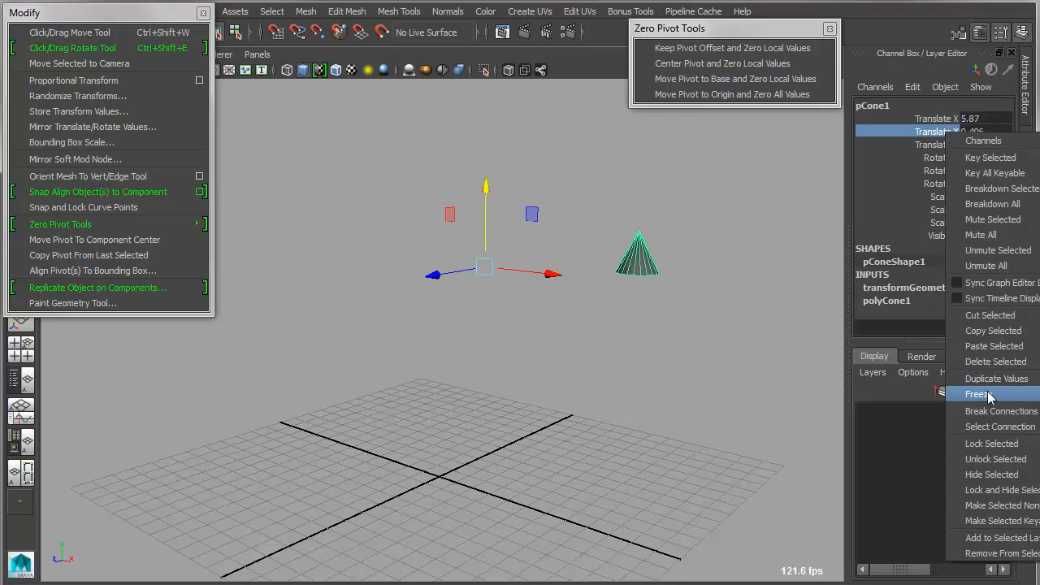
{"action": "left_click", "coordinate": [977, 394]}
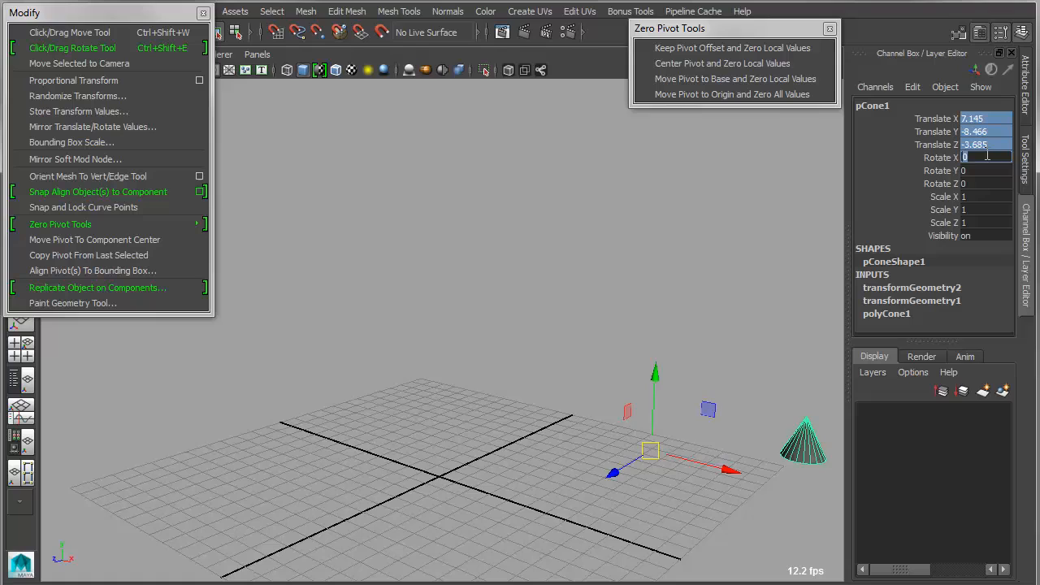
{"action": "left_click", "coordinate": [730, 94]}
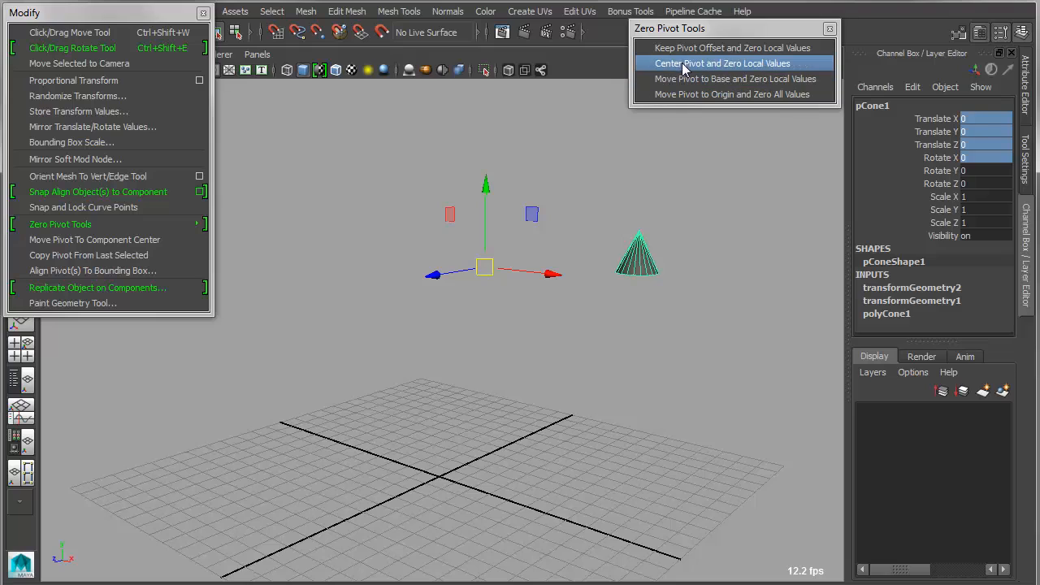
{"action": "mouse_move", "coordinate": [732, 48]}
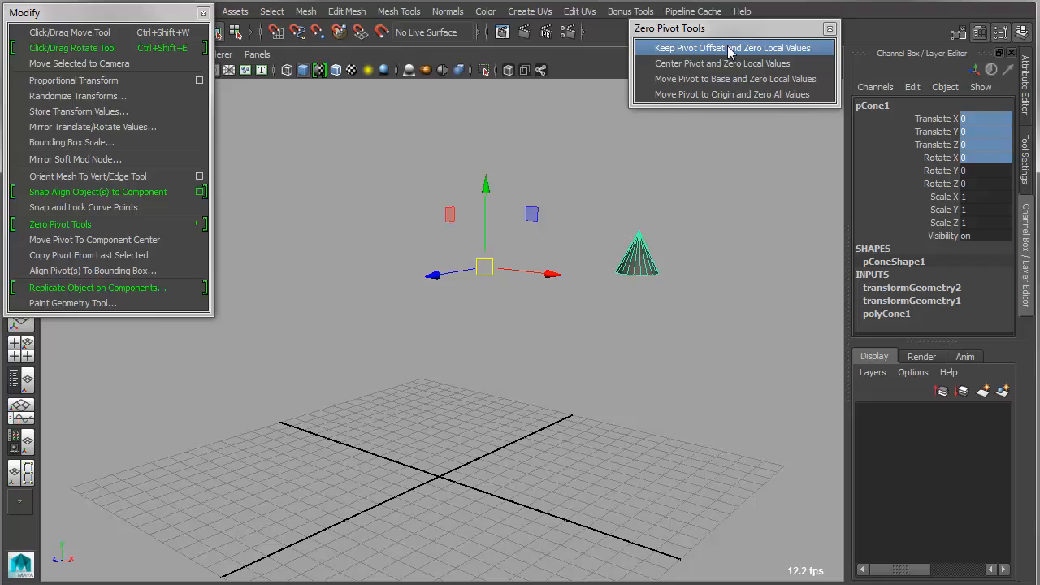
{"action": "left_click", "coordinate": [733, 48]}
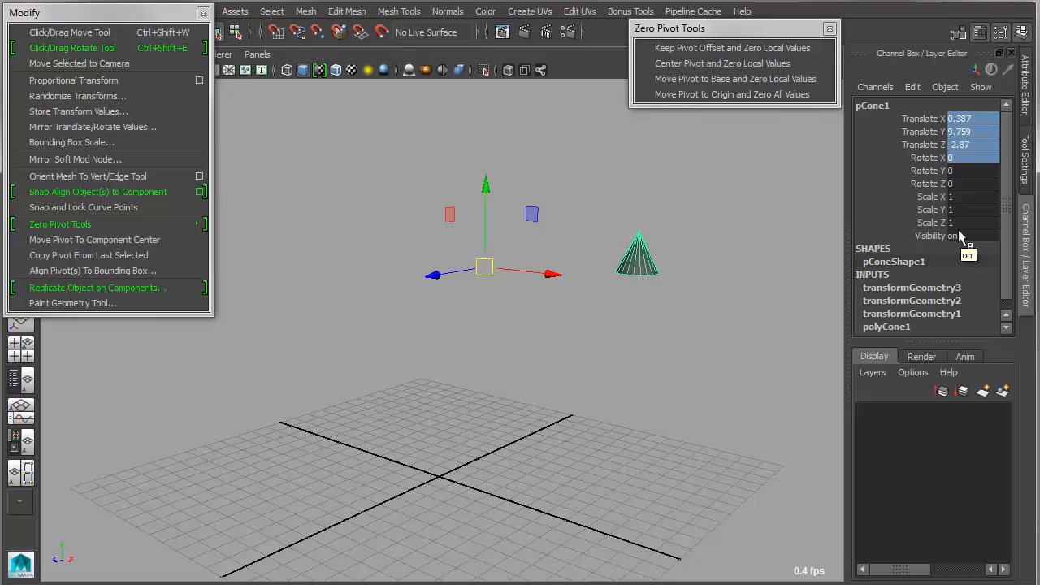
Step: Reset the cone's translate values and move its pivot to the origin and base
{"action": "left_click", "coordinate": [963, 118]}
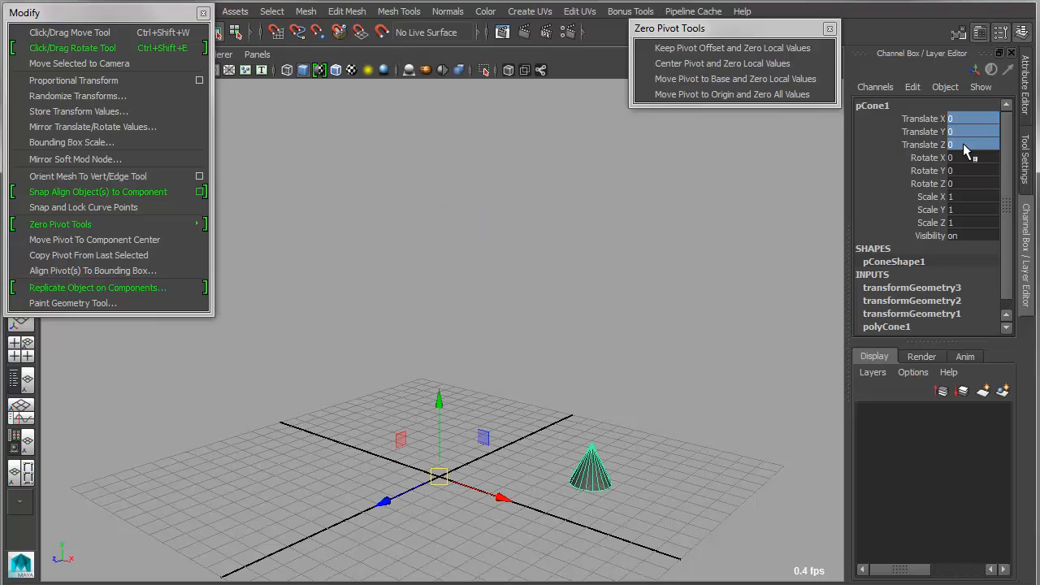
{"action": "mouse_move", "coordinate": [736, 78]}
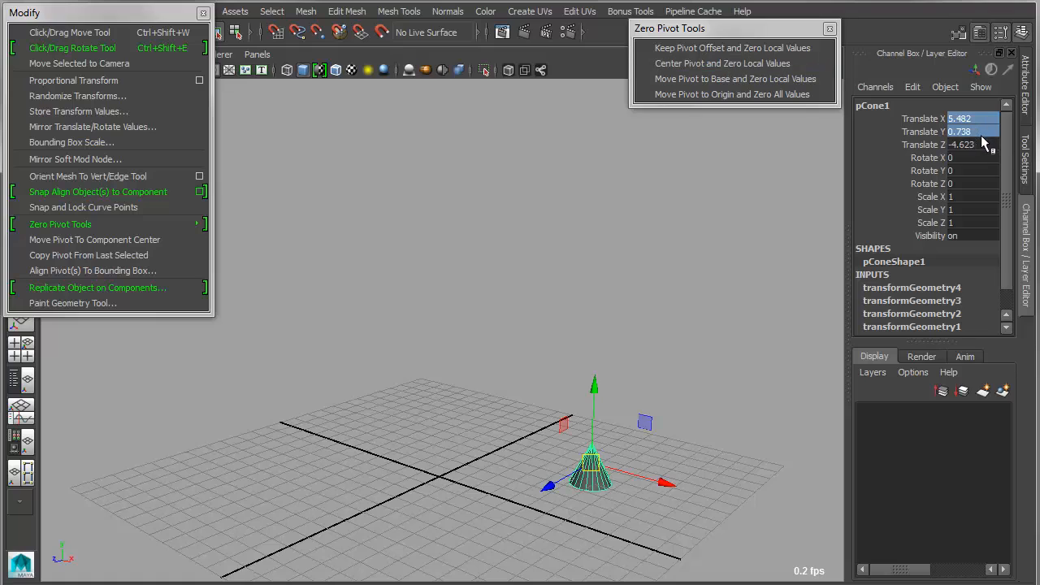
{"action": "left_click", "coordinate": [732, 94]}
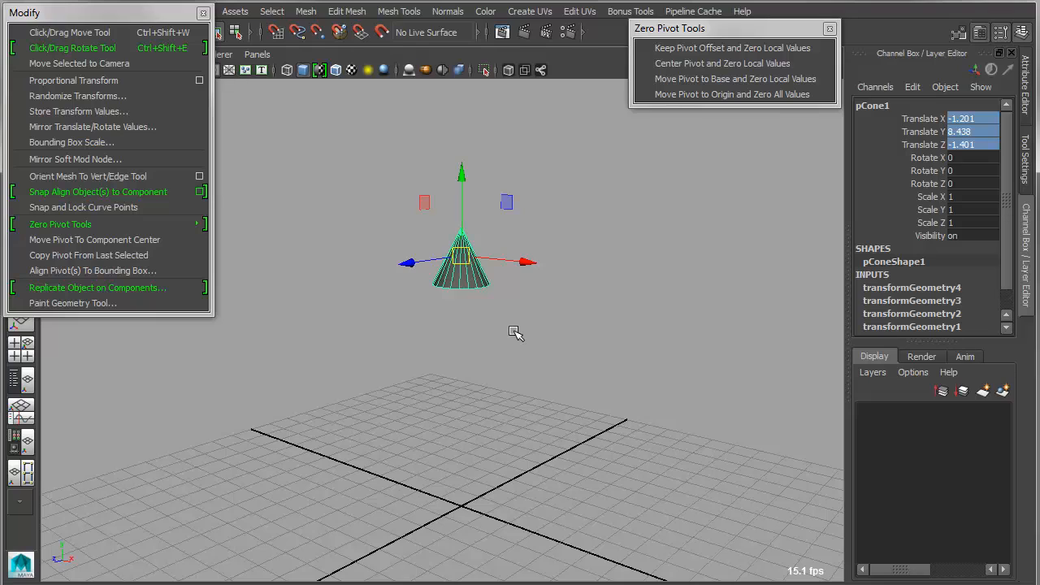
{"action": "mouse_move", "coordinate": [520, 319]}
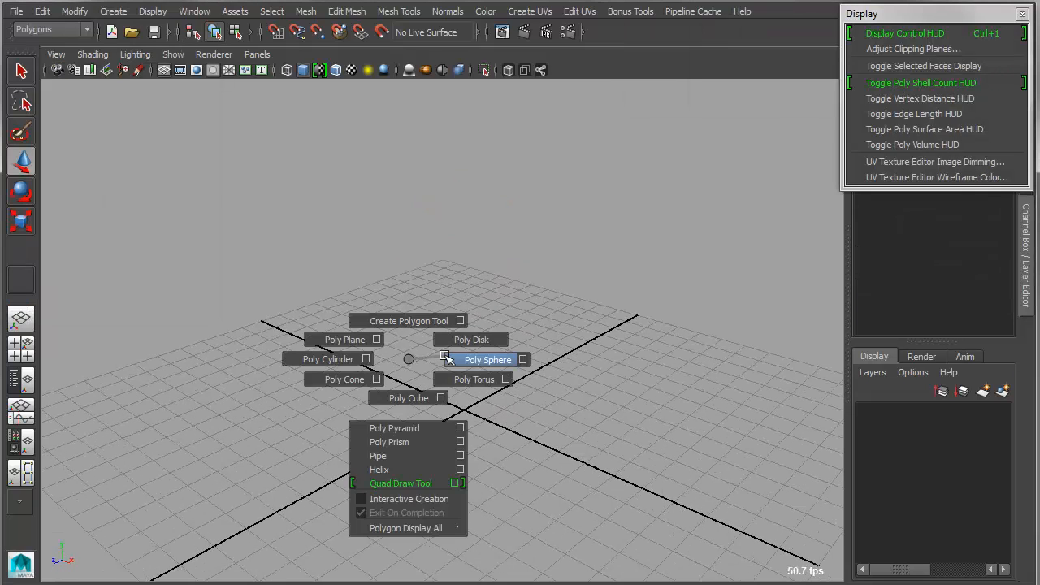
Step: Create a poly sphere and a poly cube, and turn on the Poly Shell Count HUD
{"action": "left_click", "coordinate": [488, 359]}
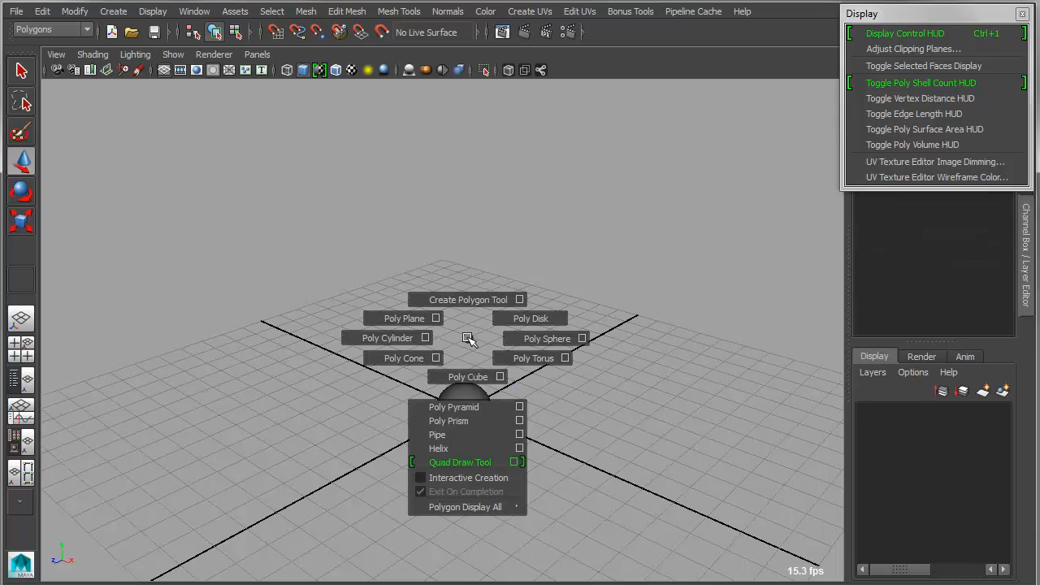
{"action": "left_click", "coordinate": [468, 377]}
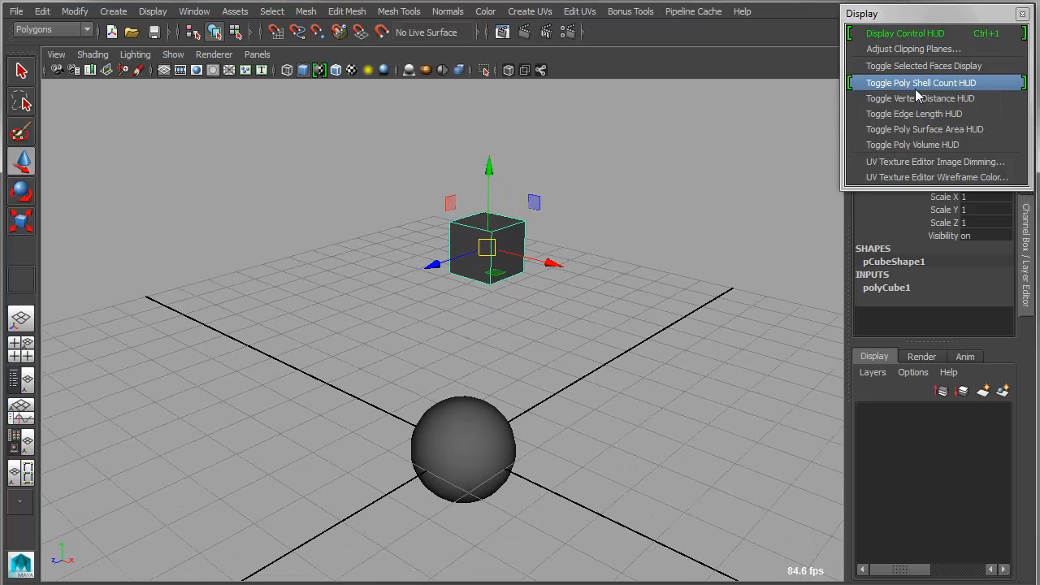
{"action": "left_click", "coordinate": [921, 82]}
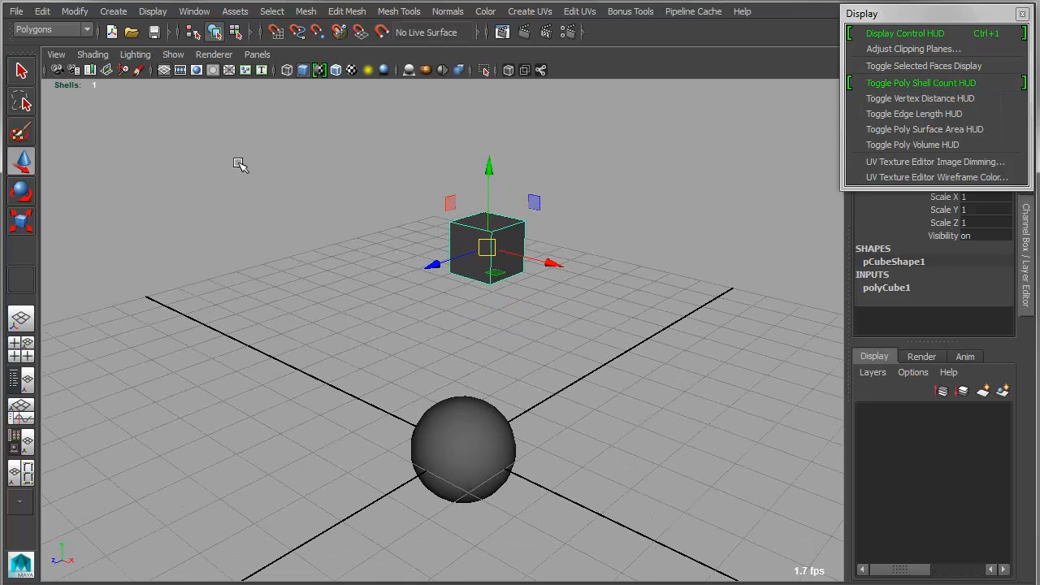
{"action": "mouse_move", "coordinate": [128, 92]}
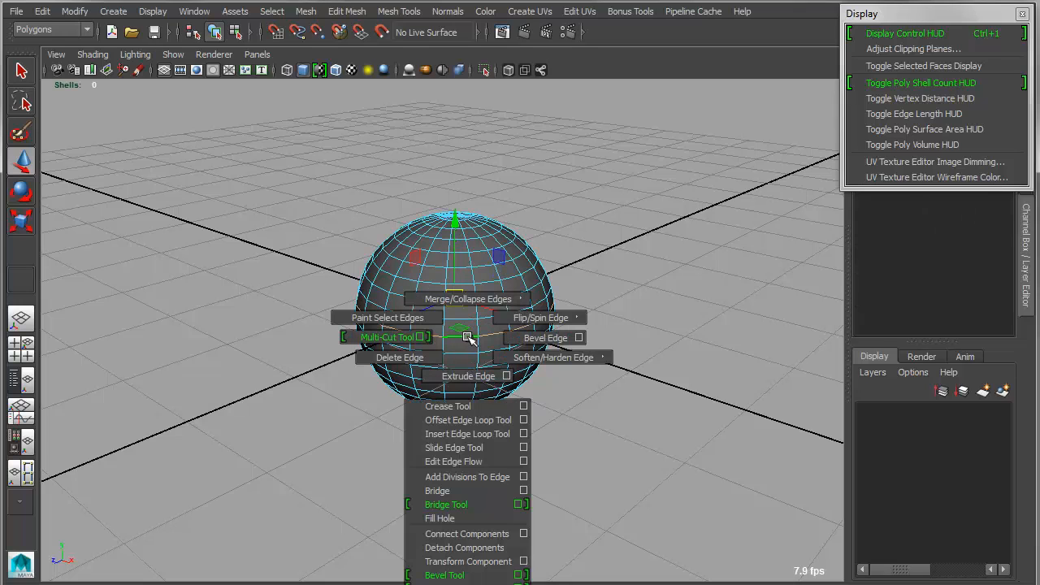
{"action": "mouse_move", "coordinate": [451, 576]}
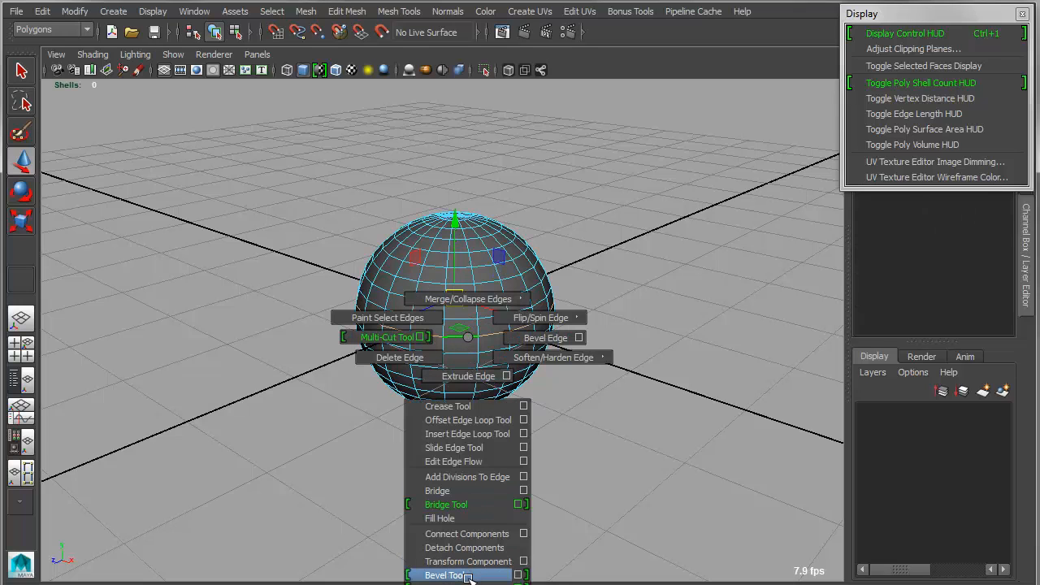
{"action": "mouse_move", "coordinate": [465, 547]}
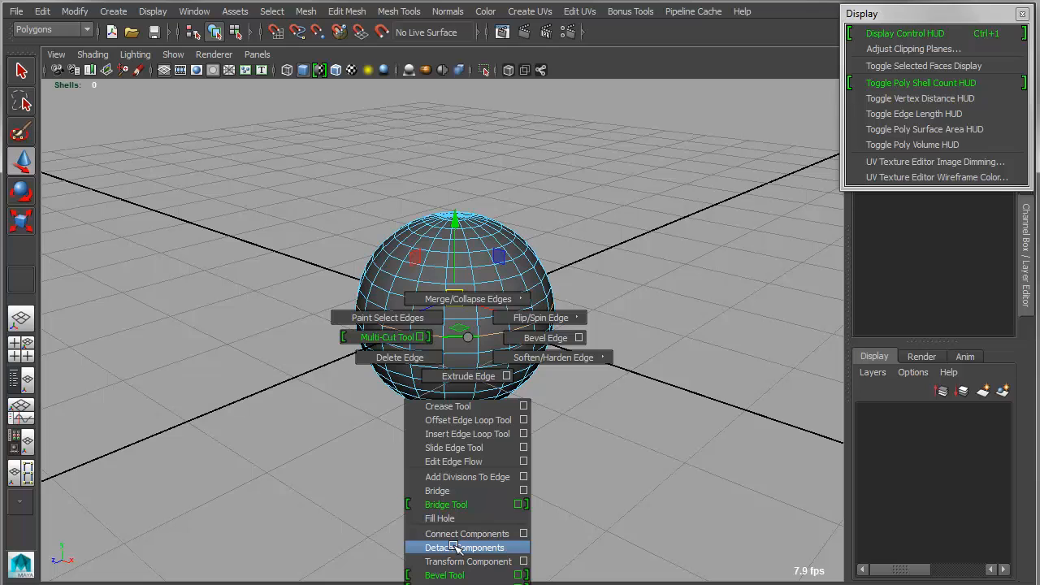
Step: Detach the chosen sphere edges, then select sphere and cube so the HUD reads 3
{"action": "left_click", "coordinate": [465, 547]}
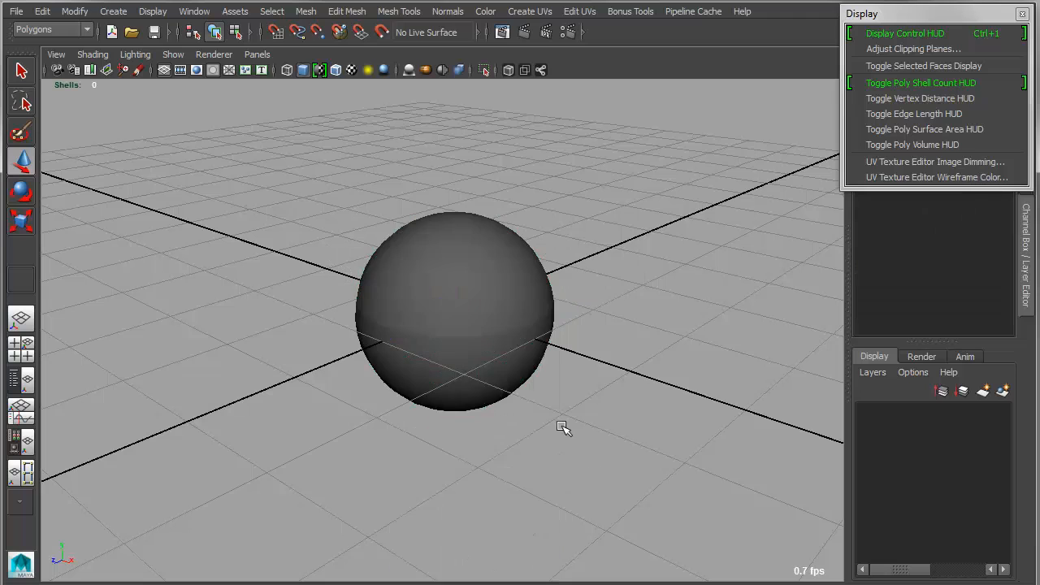
{"action": "left_click", "coordinate": [456, 313]}
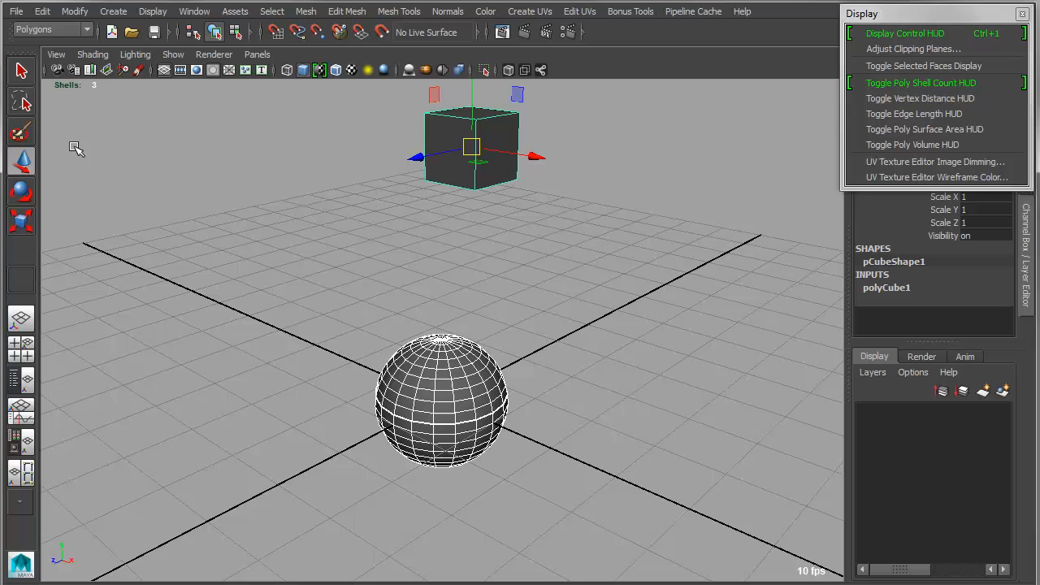
{"action": "mouse_move", "coordinate": [171, 201]}
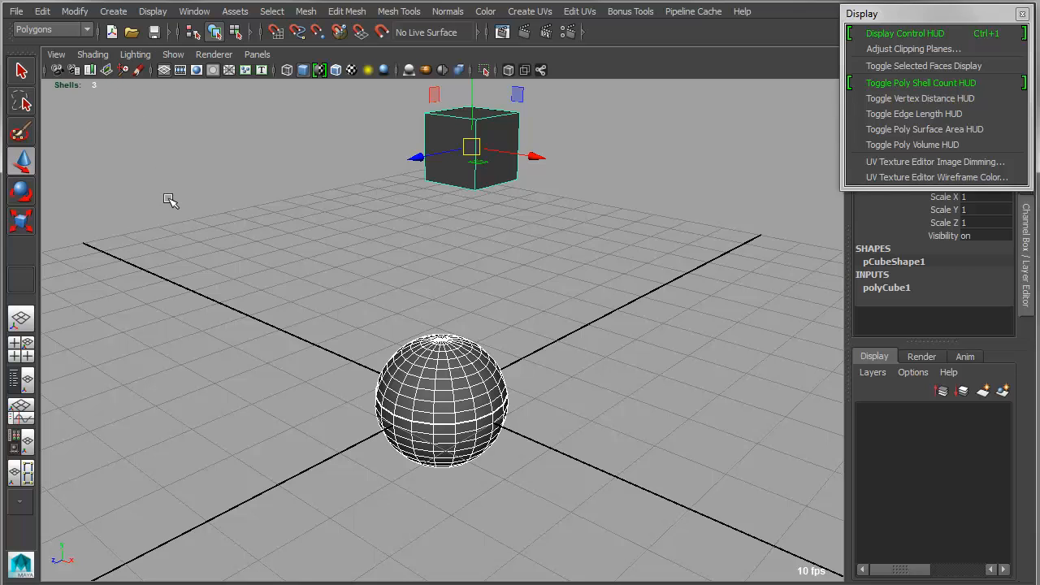
{"action": "mouse_move", "coordinate": [910, 49]}
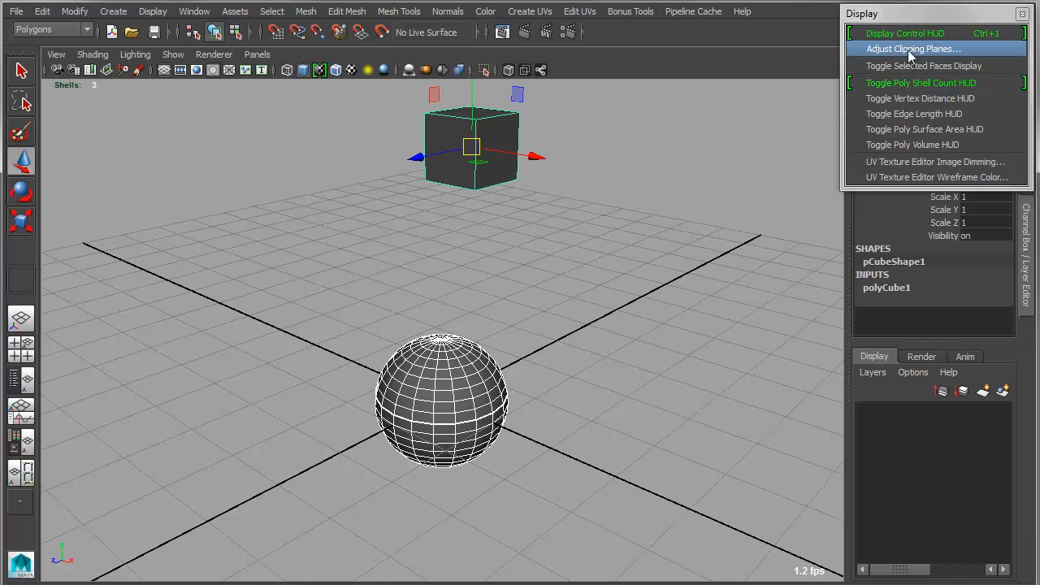
{"action": "mouse_move", "coordinate": [921, 82]}
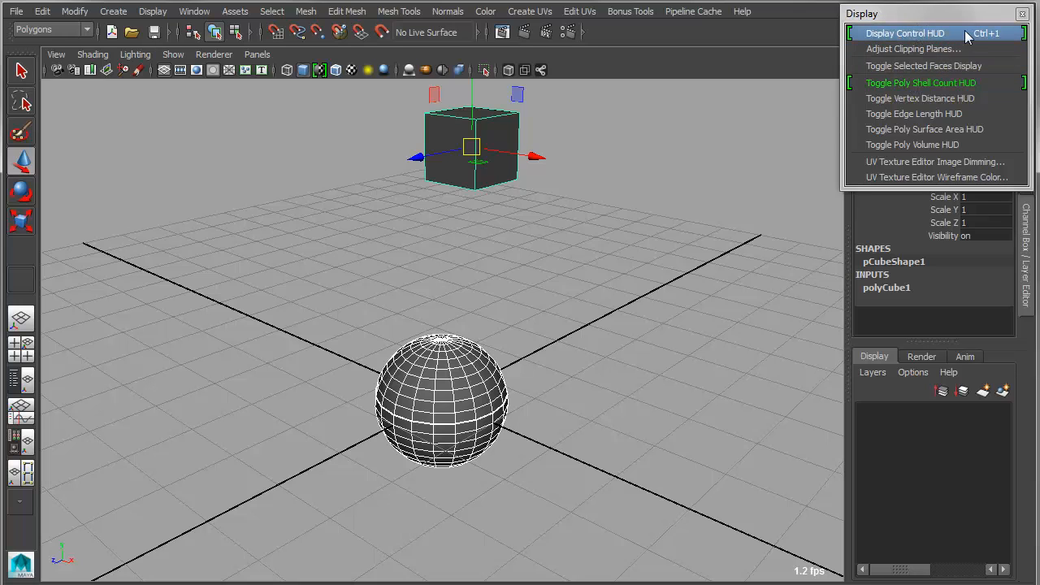
Step: In the Display Control HUD, turn grids on and settle the grid size at 5
{"action": "left_click", "coordinate": [905, 32]}
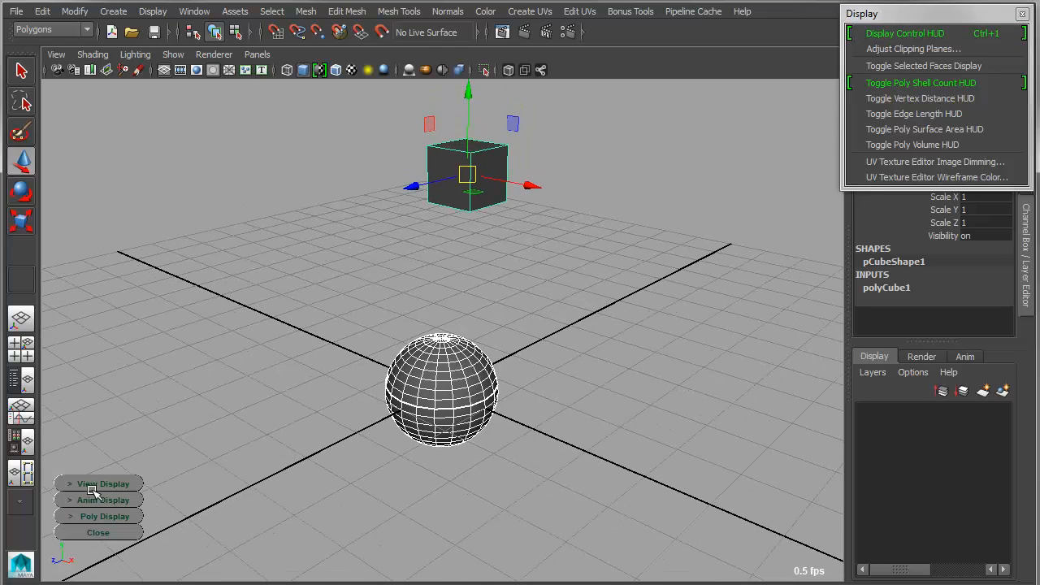
{"action": "left_click", "coordinate": [103, 484]}
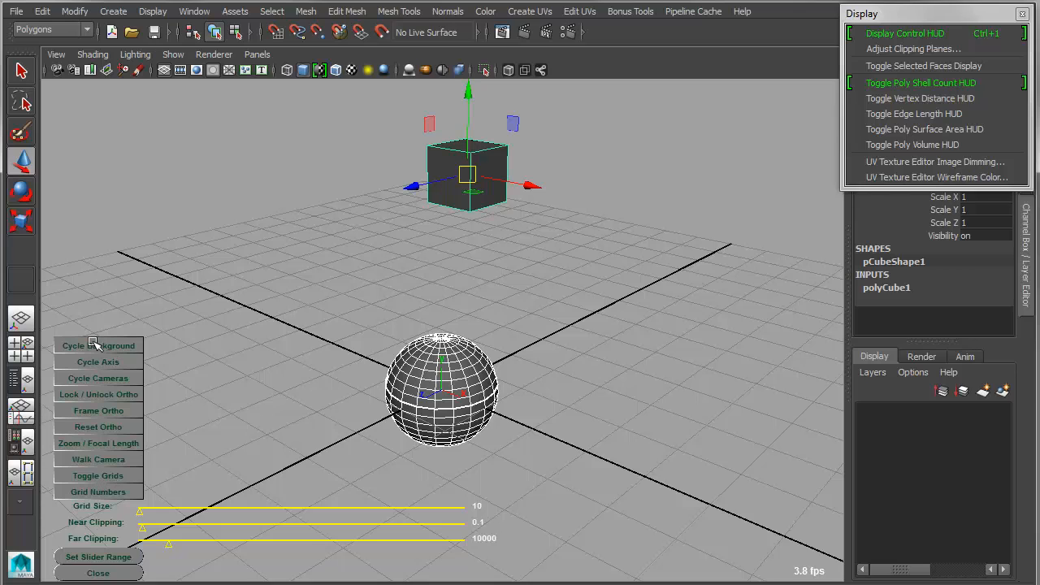
{"action": "mouse_move", "coordinate": [132, 352]}
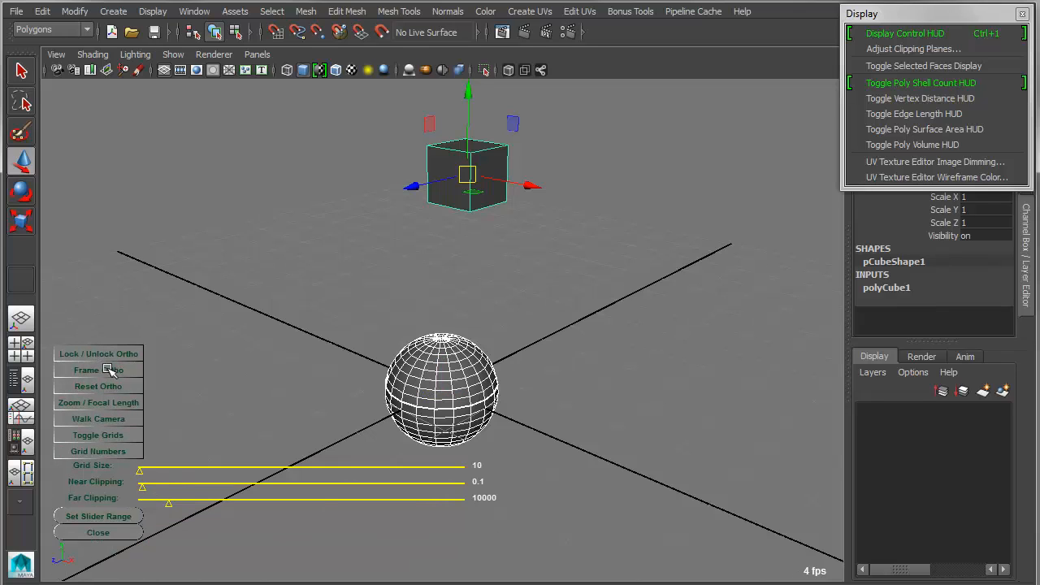
{"action": "mouse_move", "coordinate": [173, 432]}
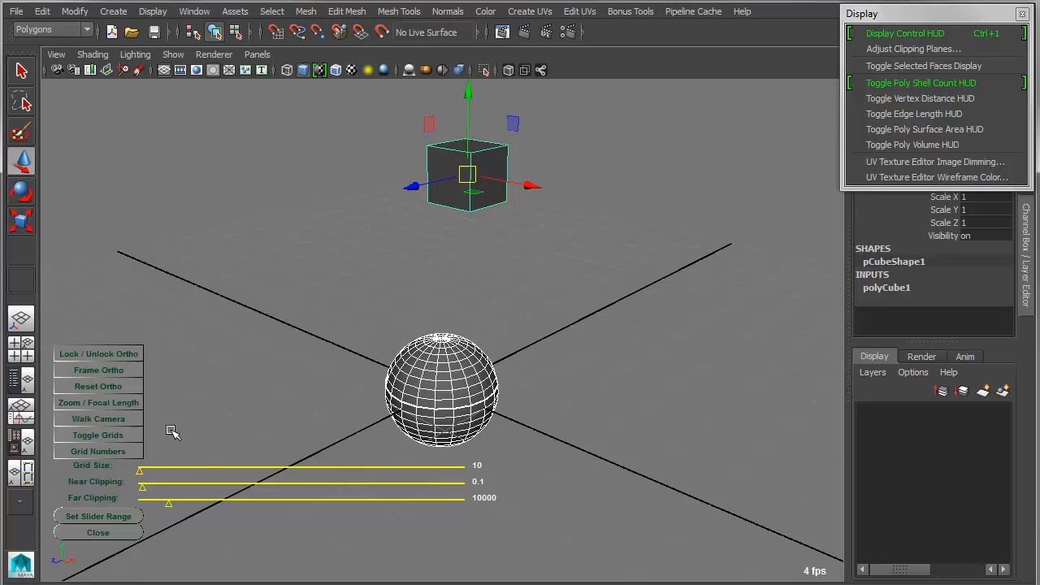
{"action": "left_click", "coordinate": [98, 434]}
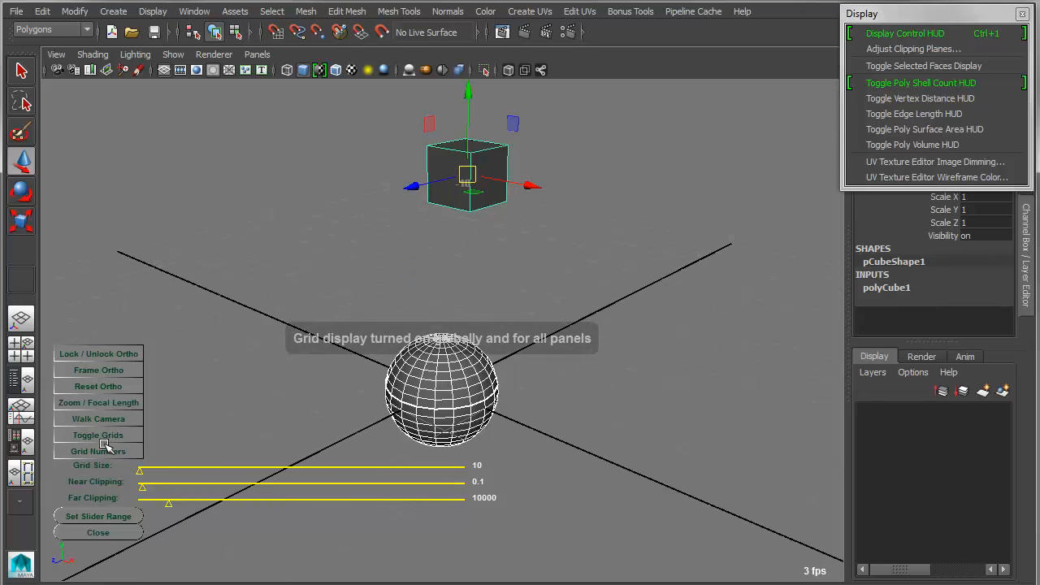
{"action": "left_click_drag", "start_coordinate": [140, 470], "coordinate": [166, 470]}
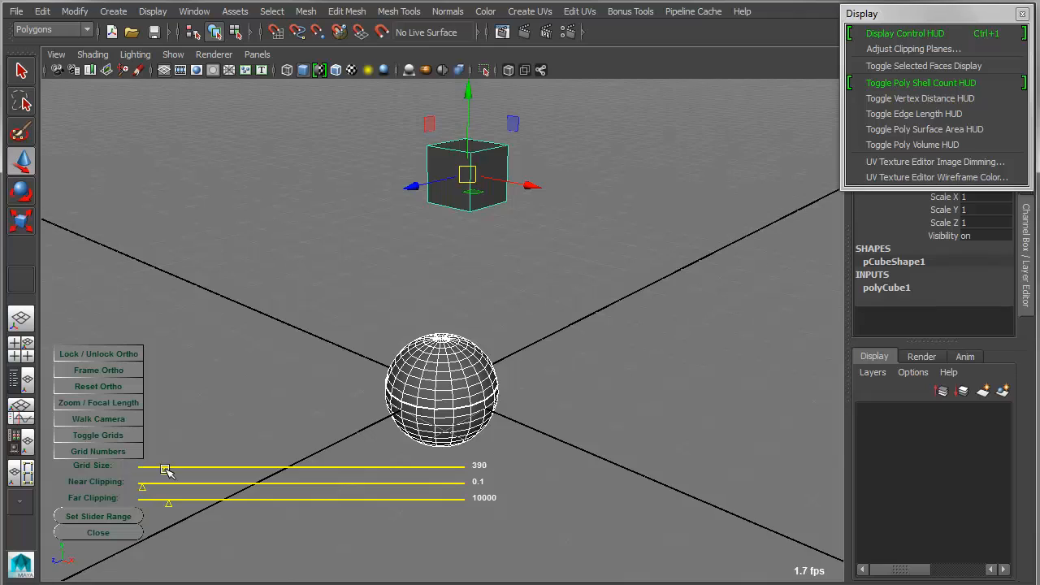
{"action": "left_click_drag", "start_coordinate": [165, 470], "coordinate": [188, 474]}
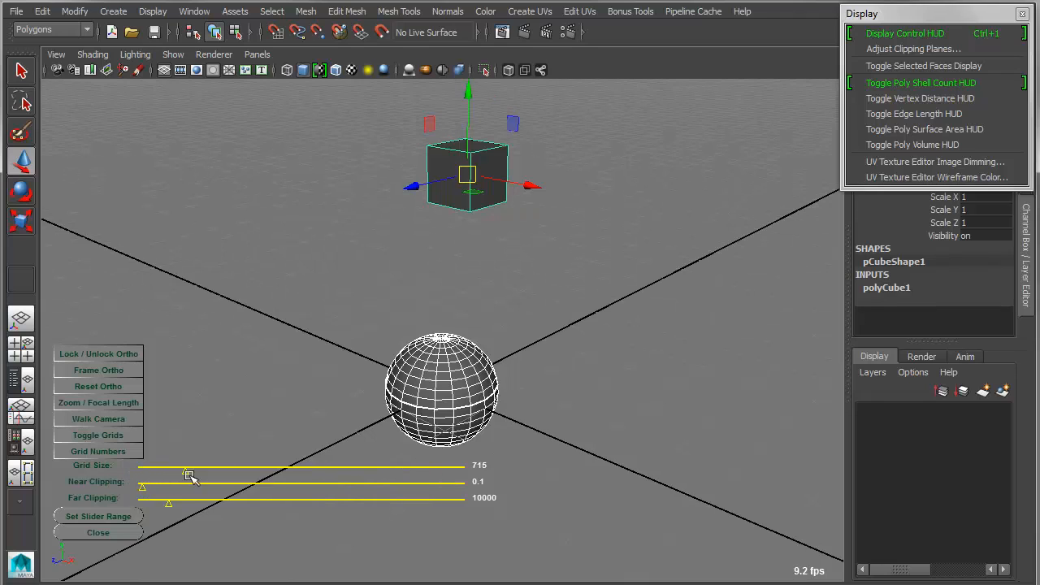
{"action": "left_click_drag", "start_coordinate": [189, 472], "coordinate": [139, 472]}
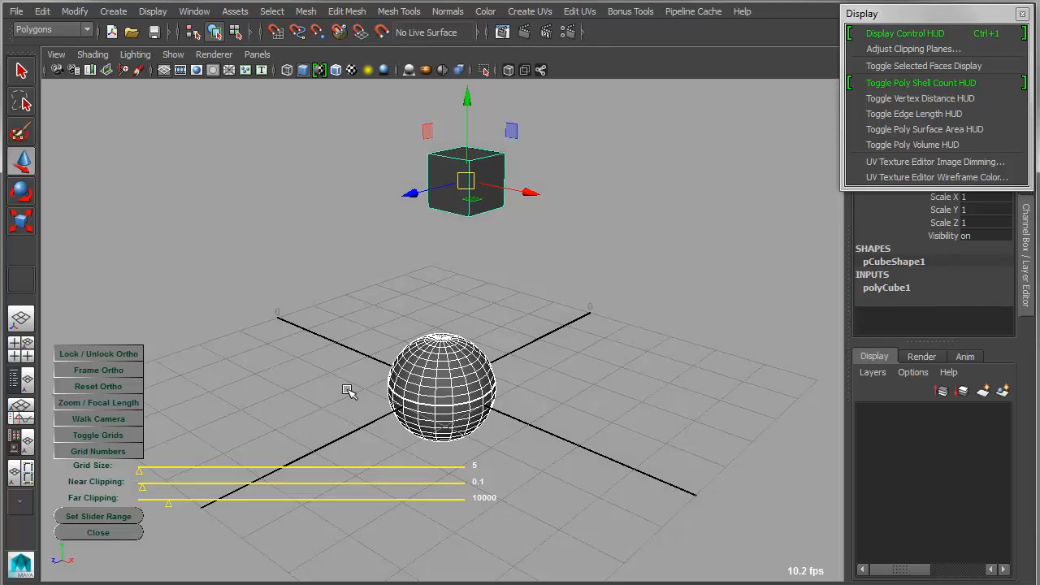
Step: Set near clipping to 0.001 and far clipping to 21455, then collapse View Display
{"action": "left_click_drag", "start_coordinate": [138, 486], "coordinate": [153, 486]}
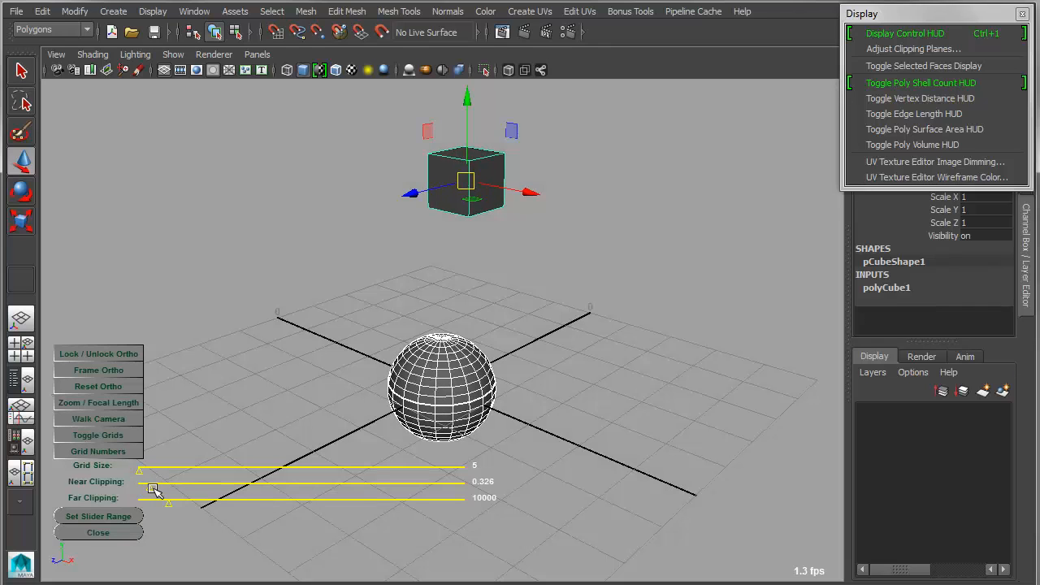
{"action": "left_click_drag", "start_coordinate": [151, 487], "coordinate": [138, 488]}
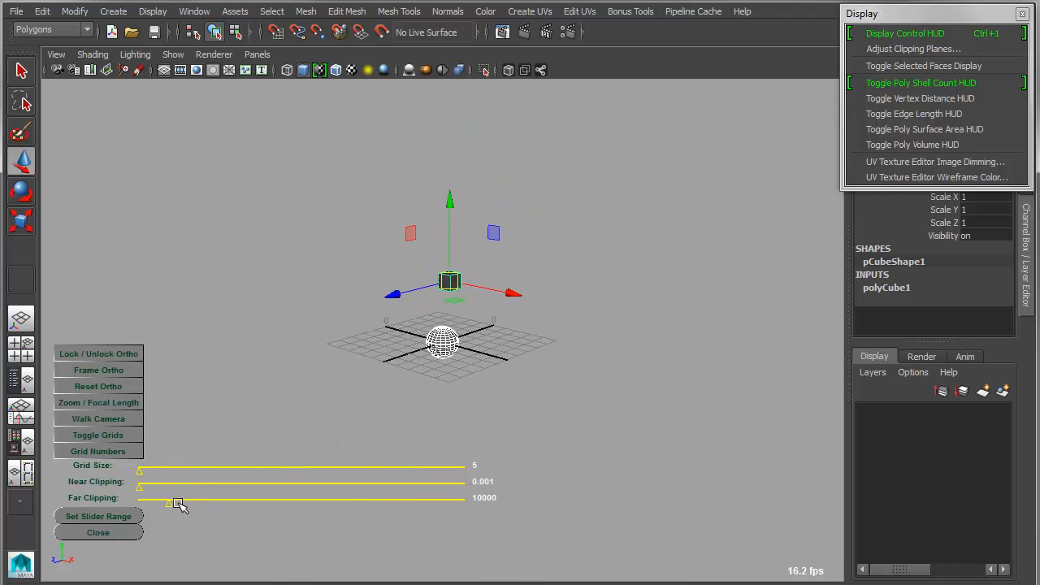
{"action": "left_click_drag", "start_coordinate": [177, 503], "coordinate": [138, 502]}
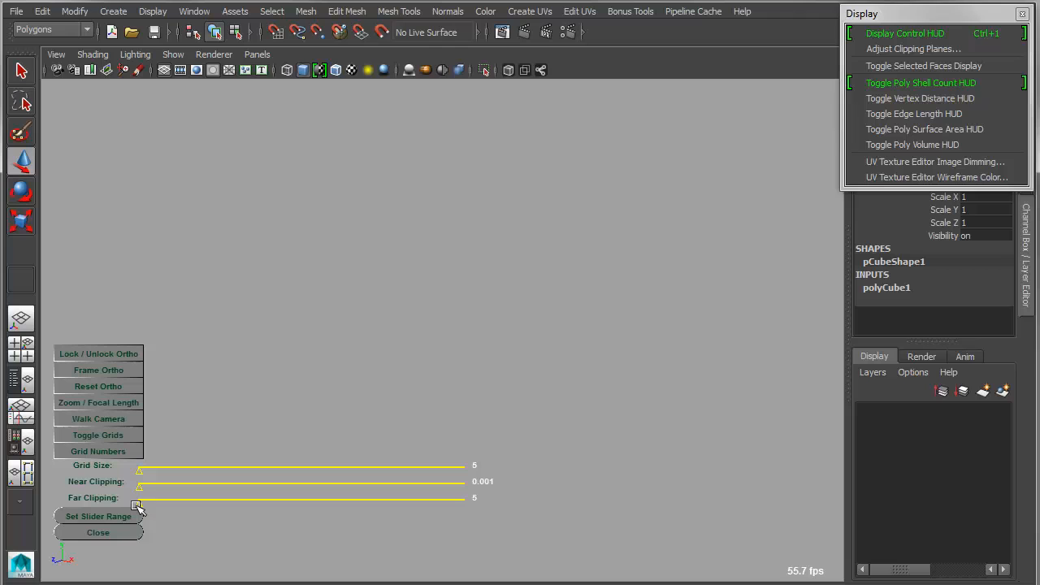
{"action": "left_click_drag", "start_coordinate": [138, 503], "coordinate": [203, 503]}
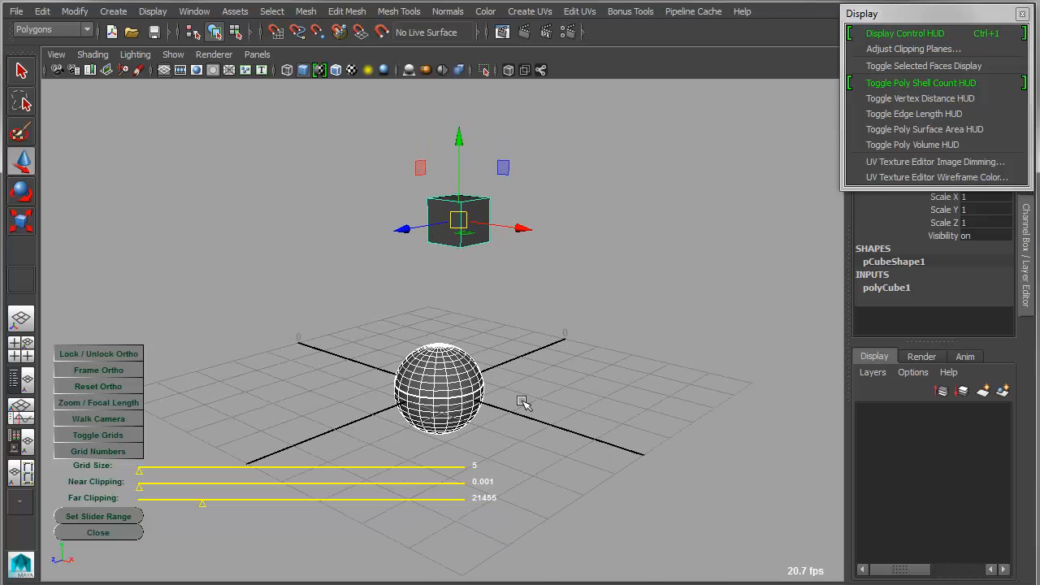
{"action": "left_click", "coordinate": [98, 533]}
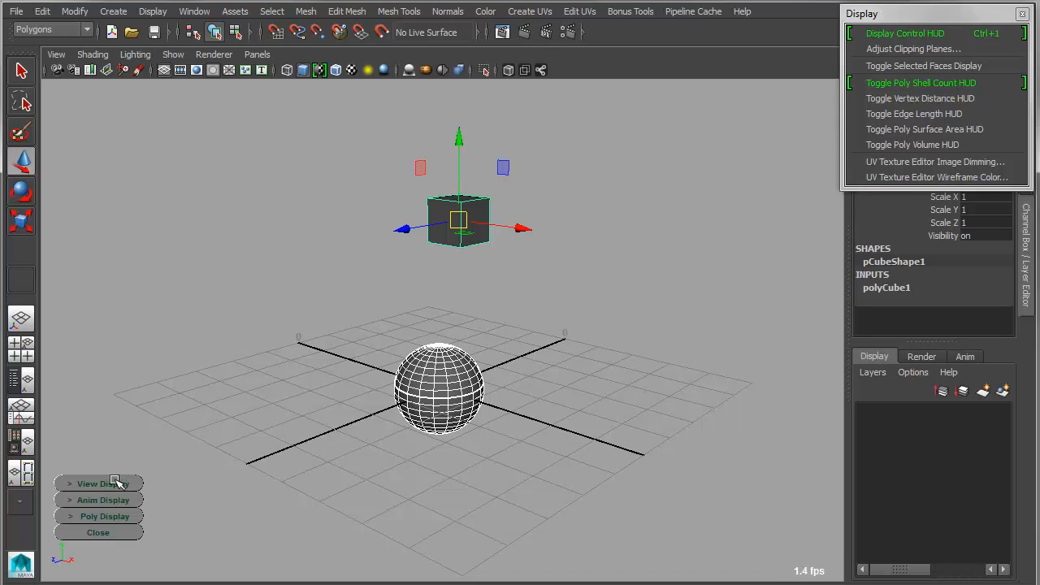
Step: Show the sphere's vertex normals at length 0.84 under Poly Display, then close the panel
{"action": "left_click", "coordinate": [104, 500]}
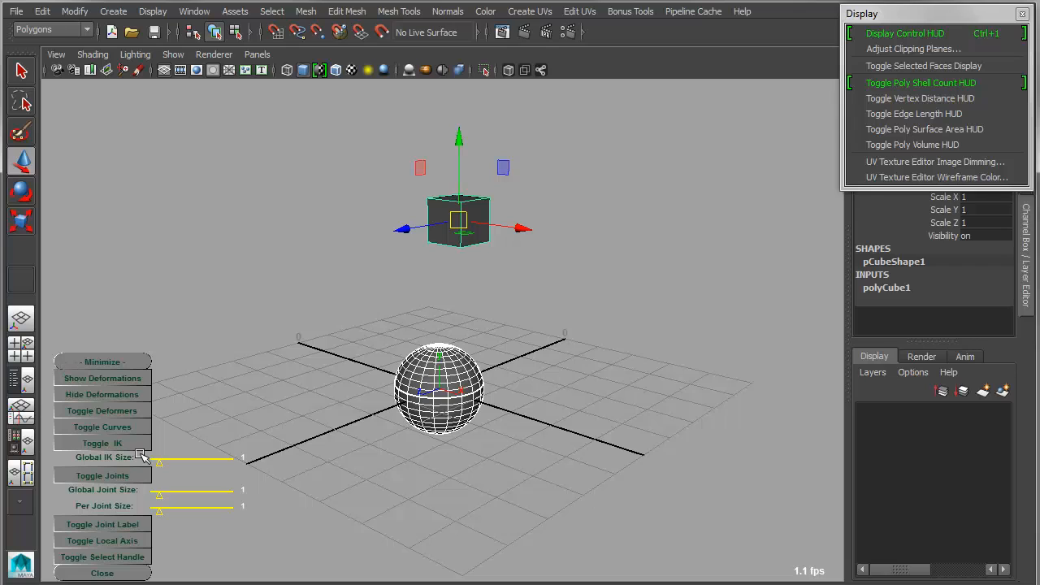
{"action": "mouse_move", "coordinate": [203, 473]}
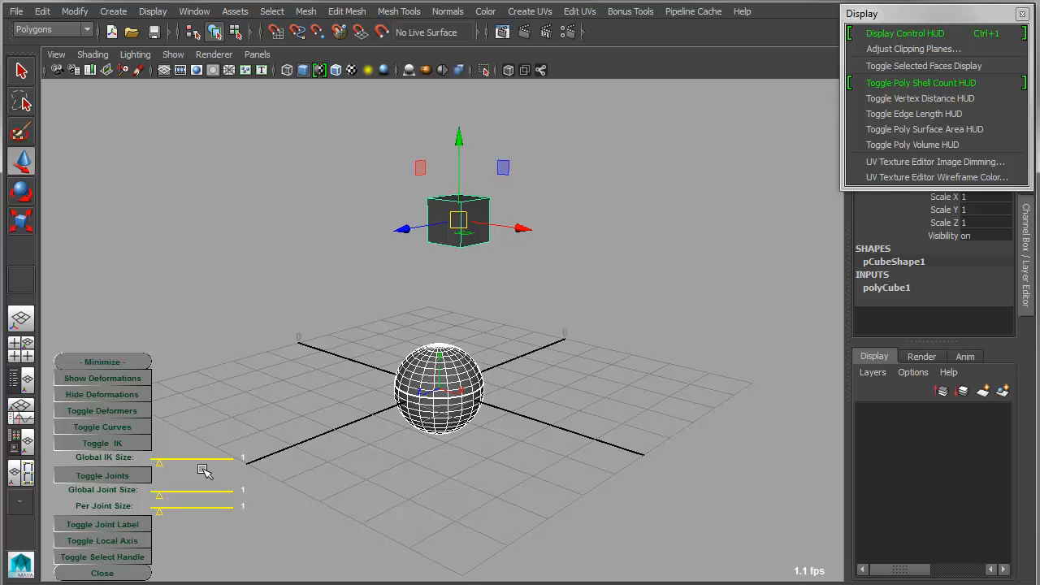
{"action": "mouse_move", "coordinate": [177, 539]}
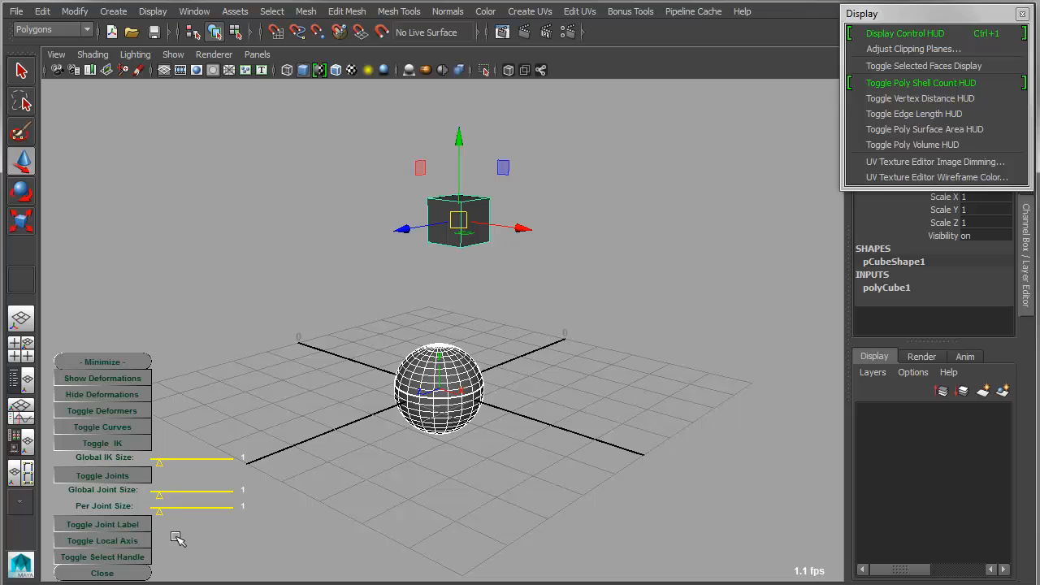
{"action": "left_click", "coordinate": [102, 362]}
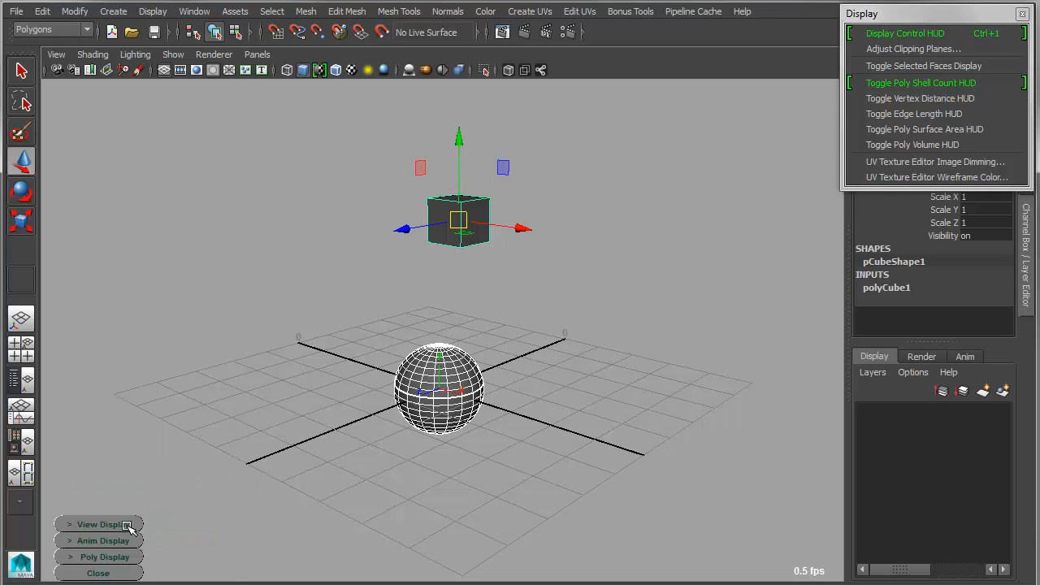
{"action": "left_click", "coordinate": [105, 557]}
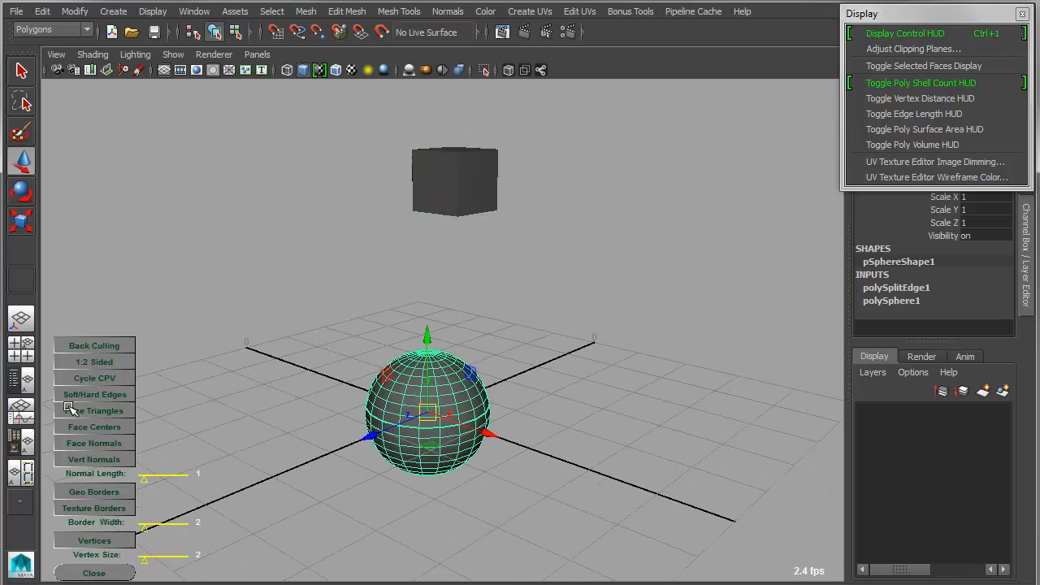
{"action": "left_click", "coordinate": [93, 427]}
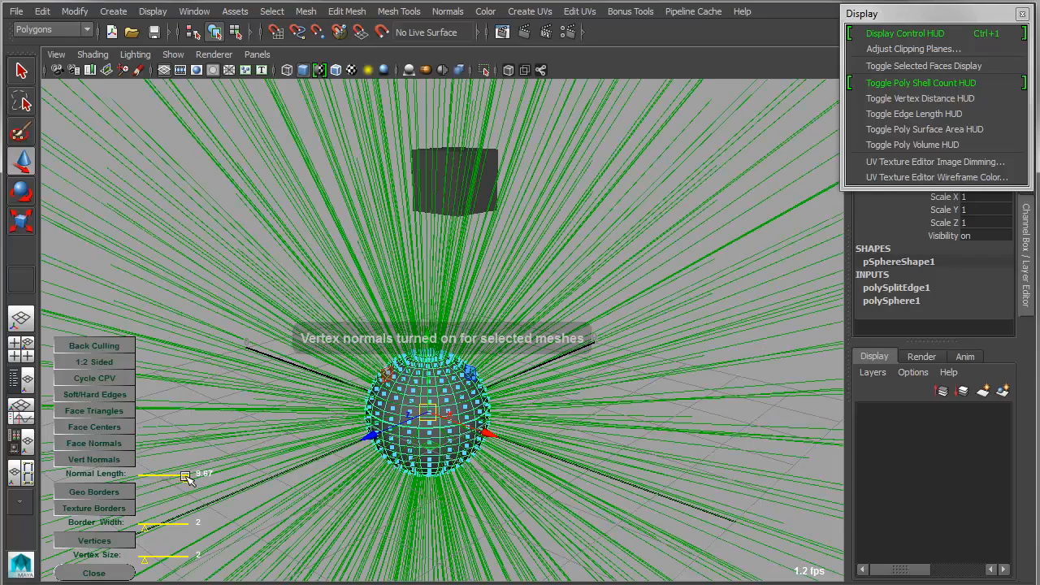
{"action": "left_click_drag", "start_coordinate": [185, 474], "coordinate": [142, 484]}
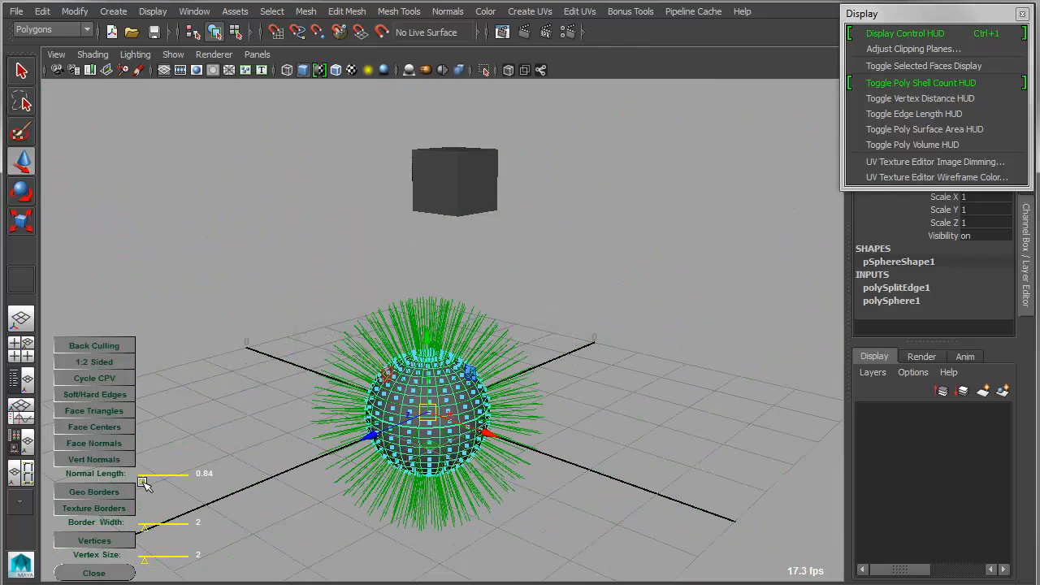
{"action": "left_click", "coordinate": [94, 492]}
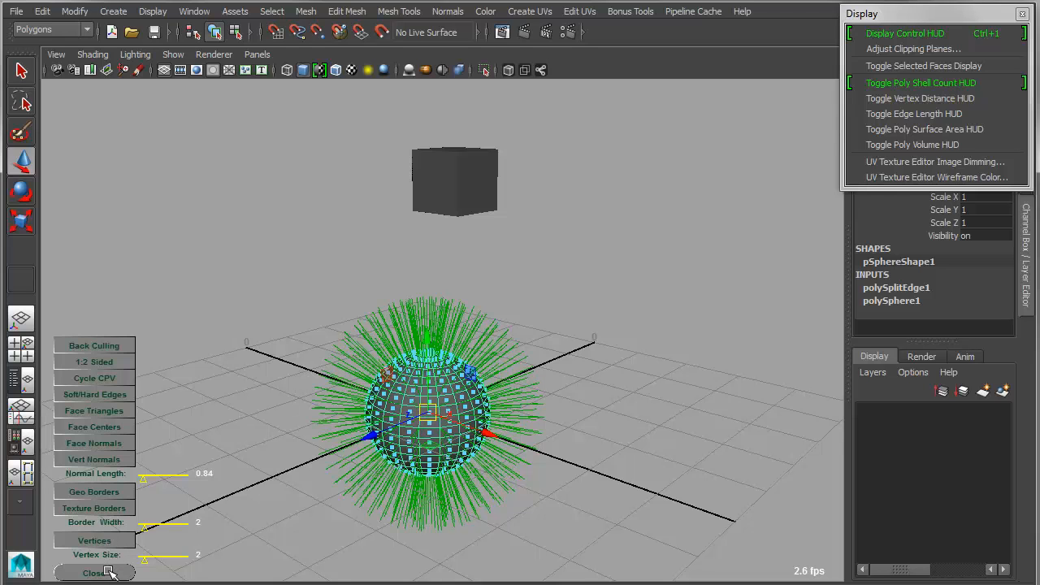
{"action": "left_click", "coordinate": [94, 573]}
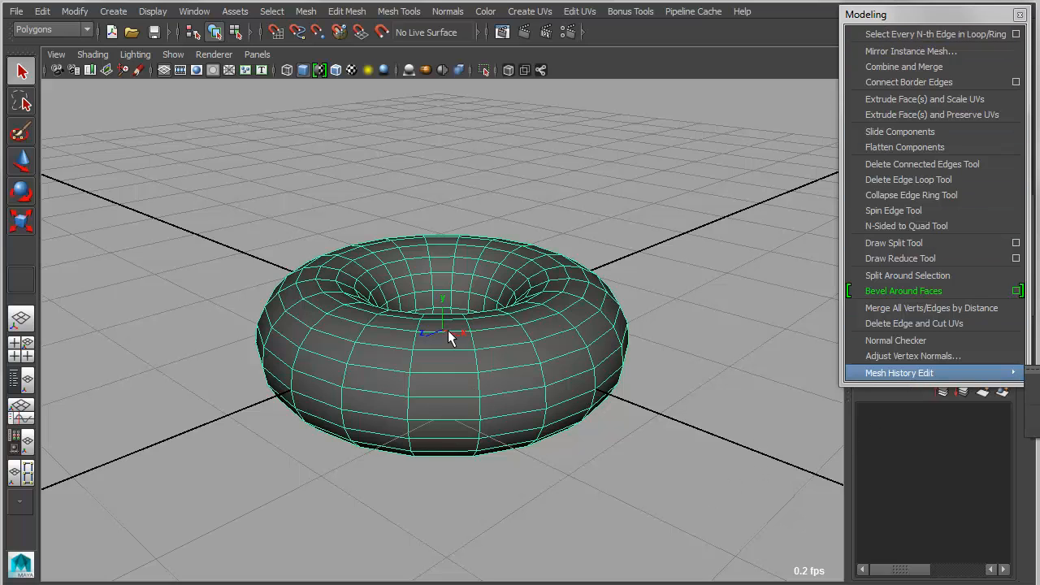
Step: Select a patch of torus faces and run Bevel Around Faces in Command mode
{"action": "left_click", "coordinate": [443, 366]}
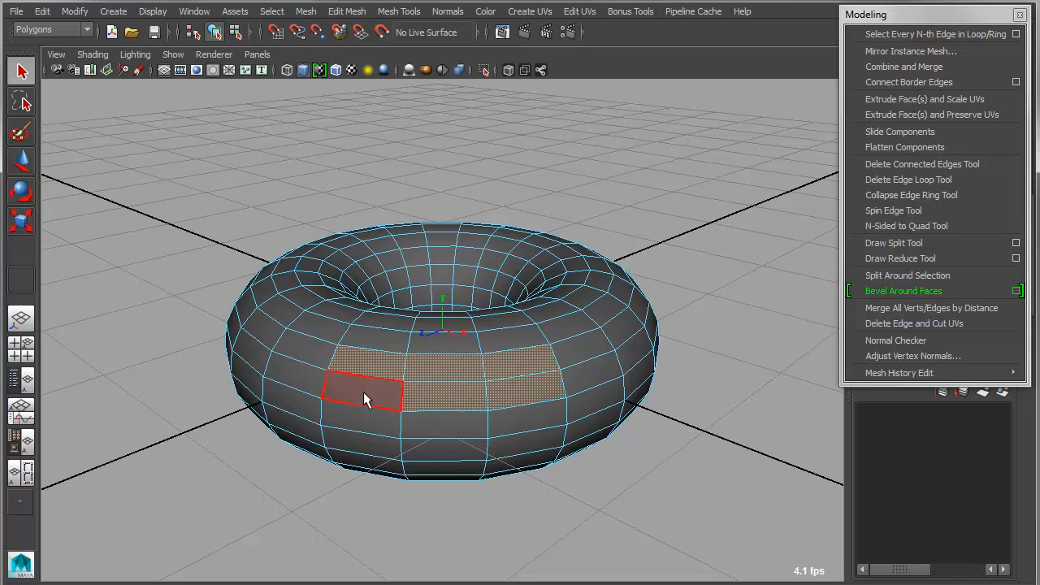
{"action": "left_click", "coordinate": [443, 429]}
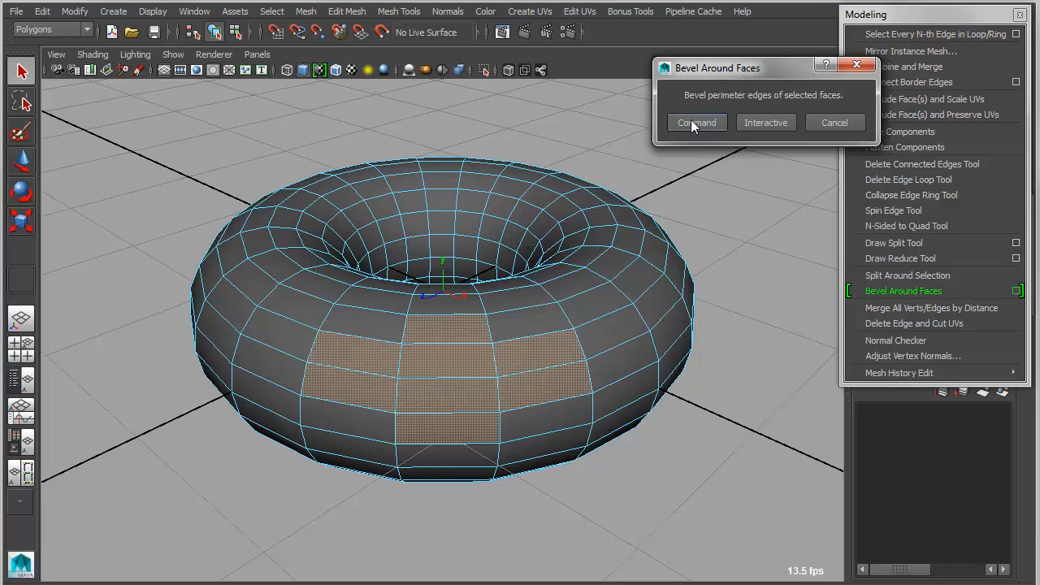
{"action": "left_click", "coordinate": [696, 122]}
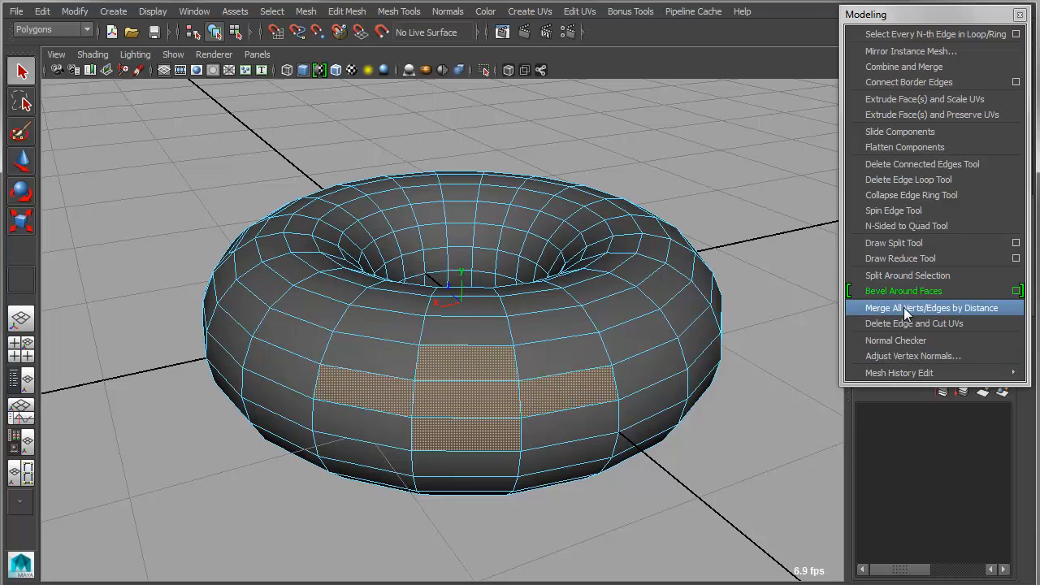
Step: Rerun Bevel Around Faces on the torus faces in Interactive mode with a 0.5 offset
{"action": "left_click", "coordinate": [904, 290]}
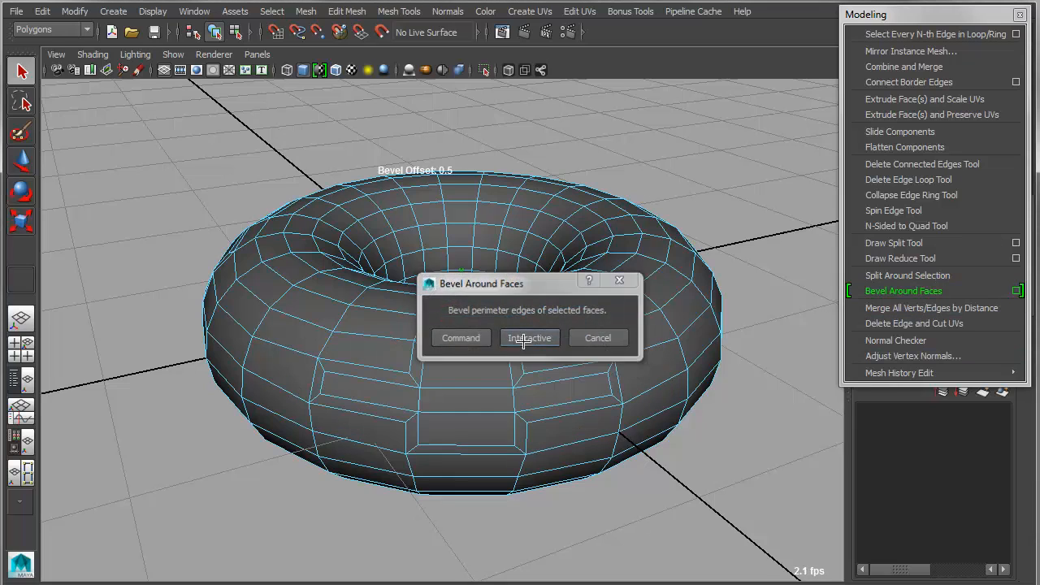
{"action": "left_click", "coordinate": [529, 338]}
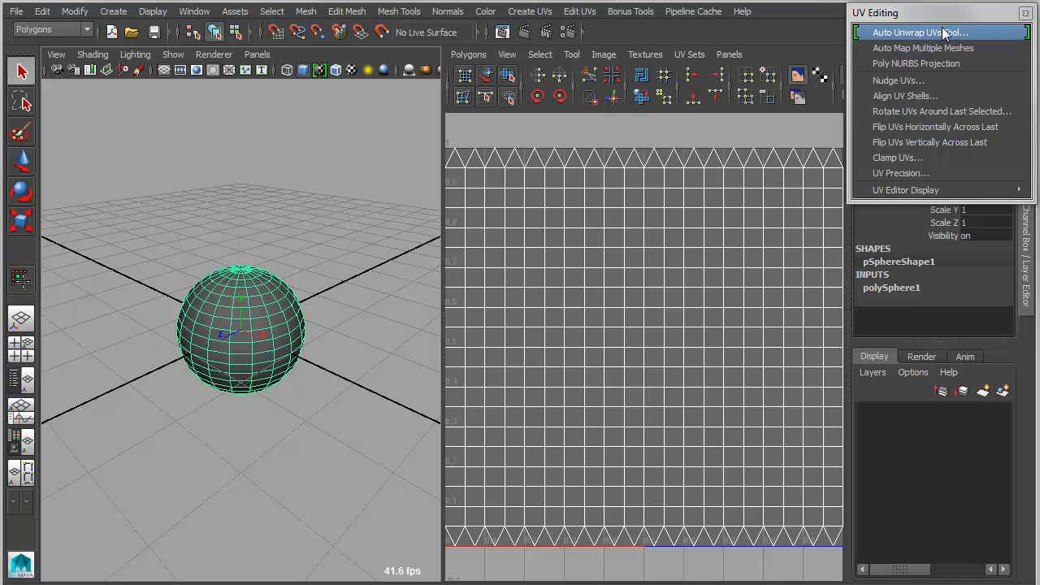
{"action": "mouse_move", "coordinate": [973, 36]}
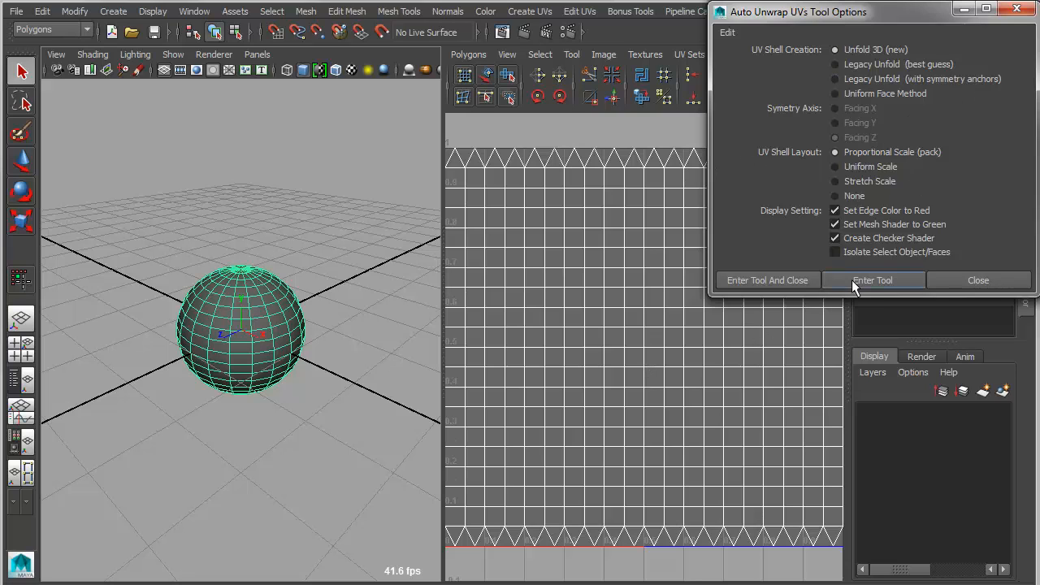
Step: Enter the Auto Unwrap UVs tool, add the equator edge loop as a border, and continue
{"action": "left_click", "coordinate": [873, 280]}
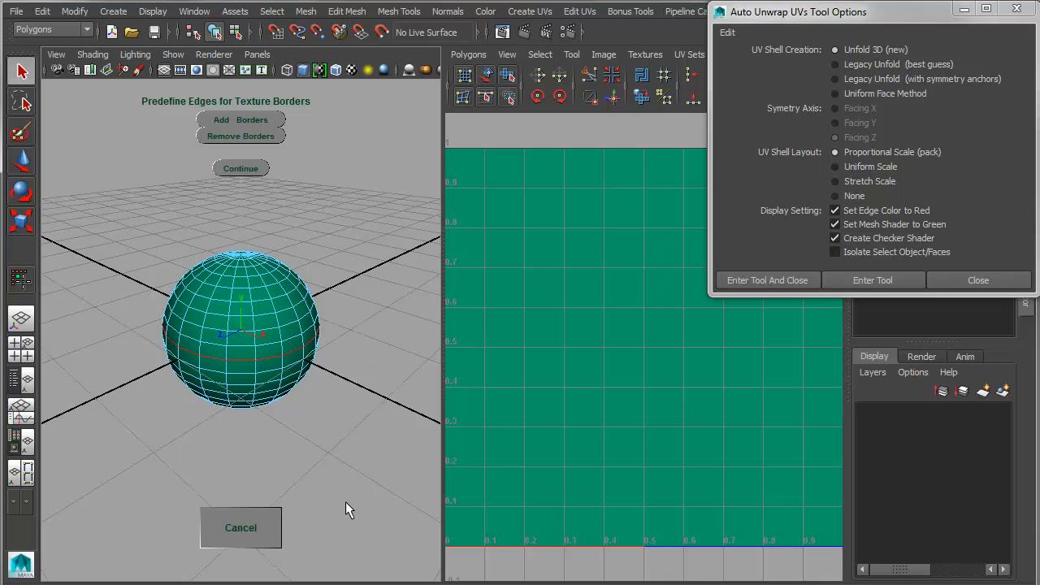
{"action": "left_click", "coordinate": [240, 168]}
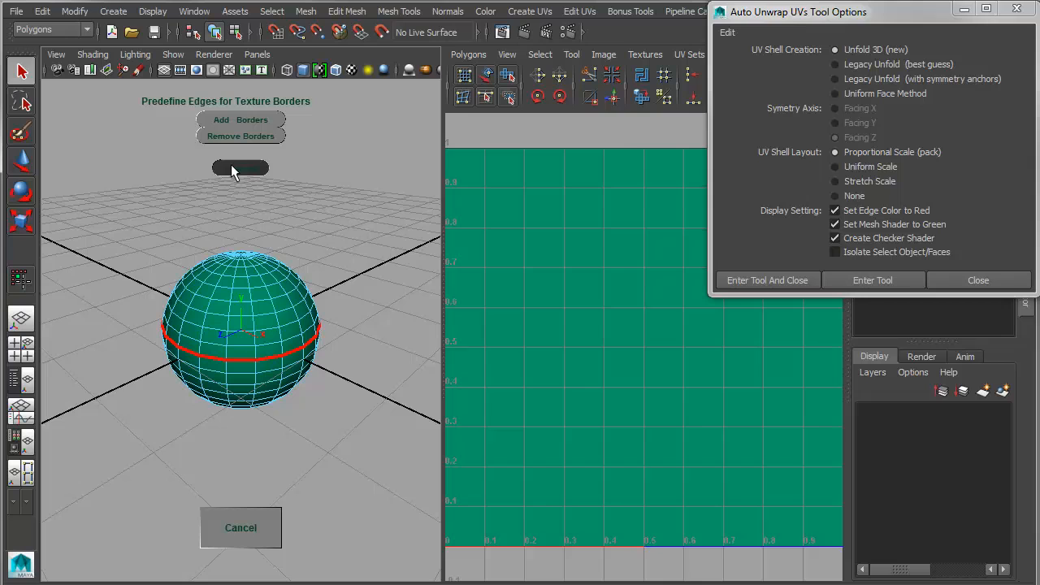
{"action": "left_click", "coordinate": [240, 168]}
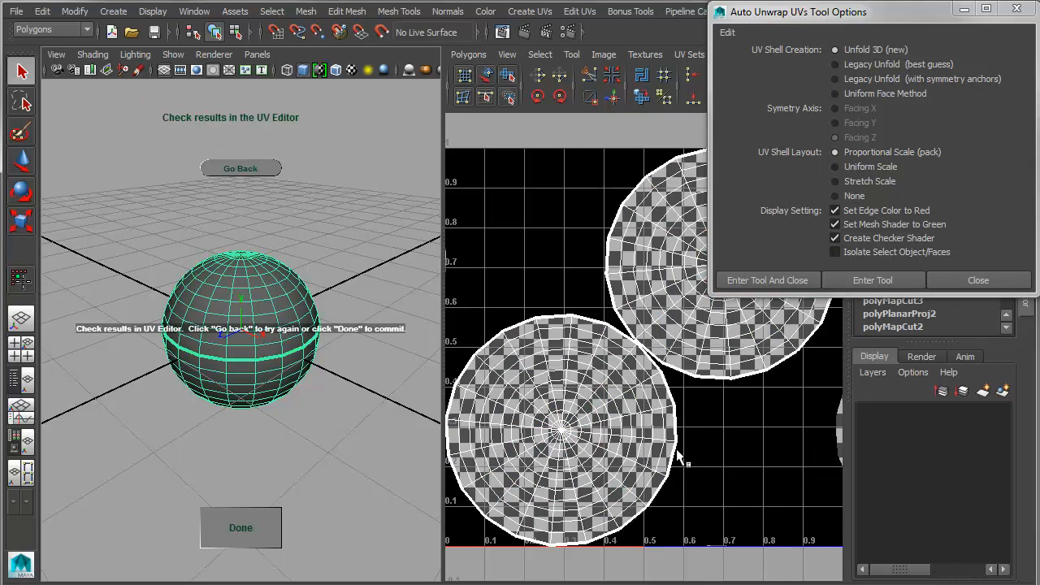
{"action": "mouse_move", "coordinate": [329, 214]}
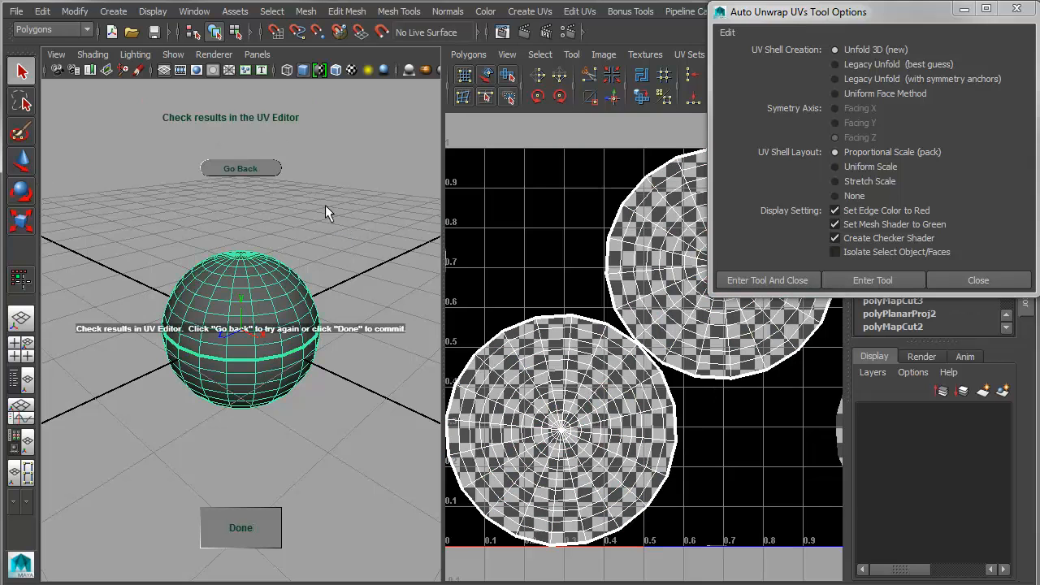
Step: Go back and add a vertical edge loop as an extra texture border seam
{"action": "left_click", "coordinate": [241, 168]}
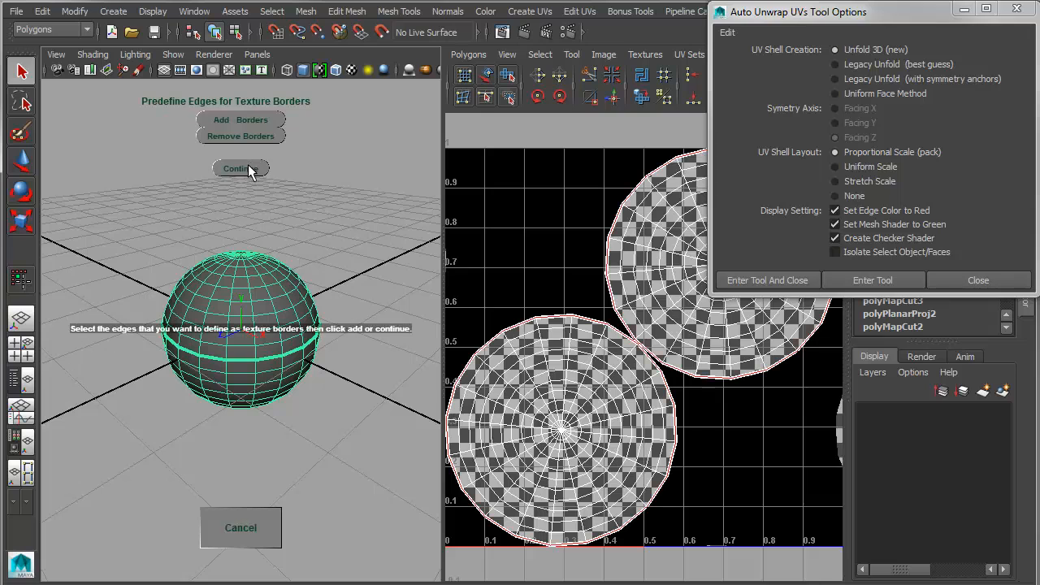
{"action": "left_click", "coordinate": [240, 168]}
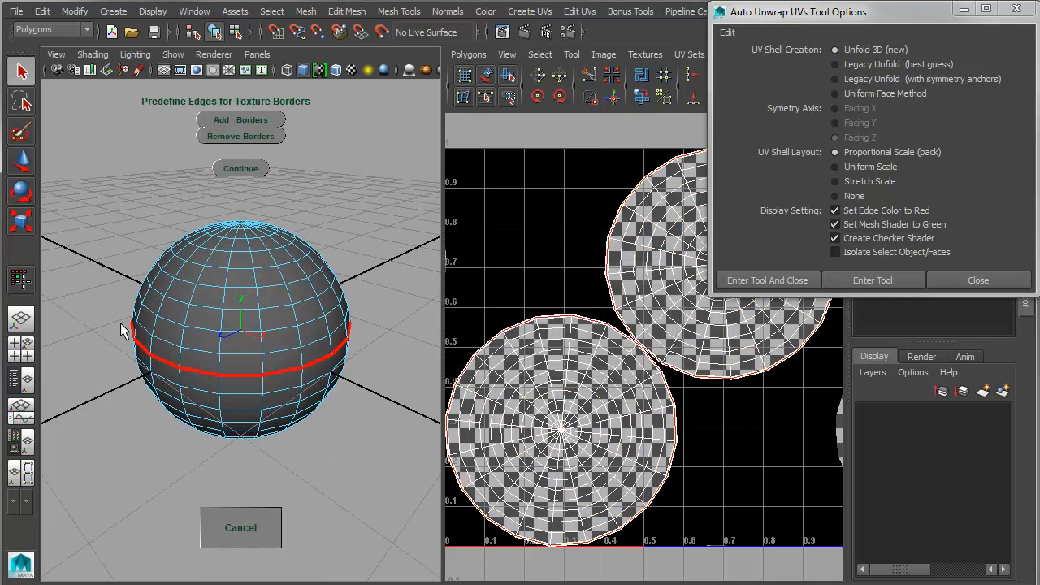
{"action": "left_click", "coordinate": [241, 120]}
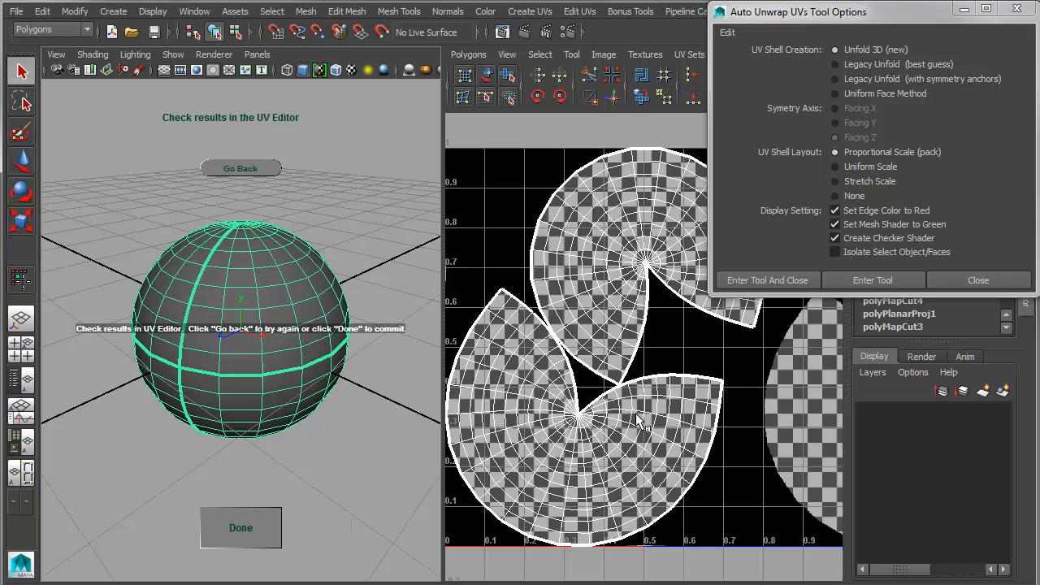
{"action": "mouse_move", "coordinate": [642, 423]}
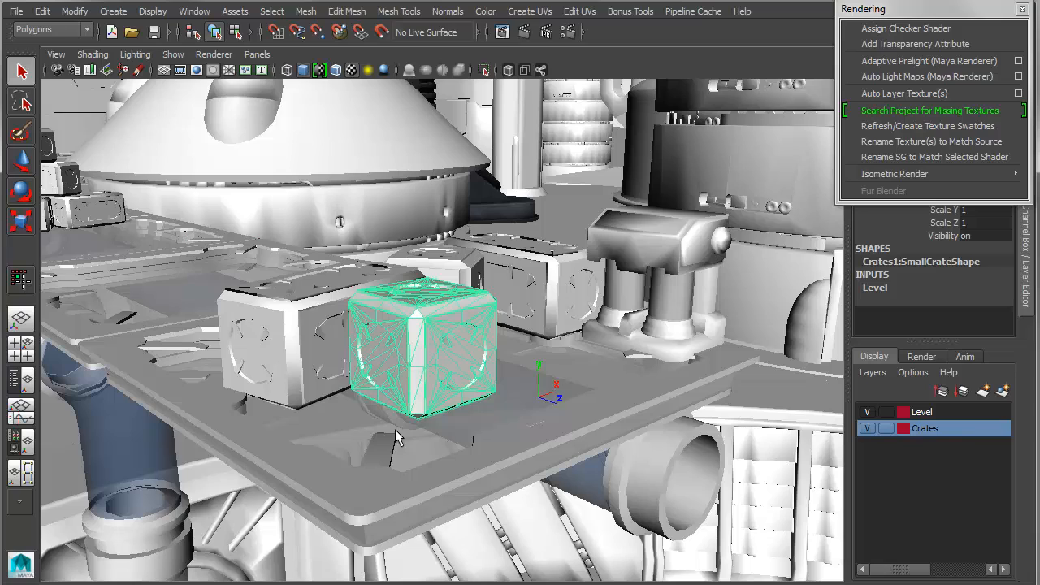
{"action": "mouse_move", "coordinate": [403, 435]}
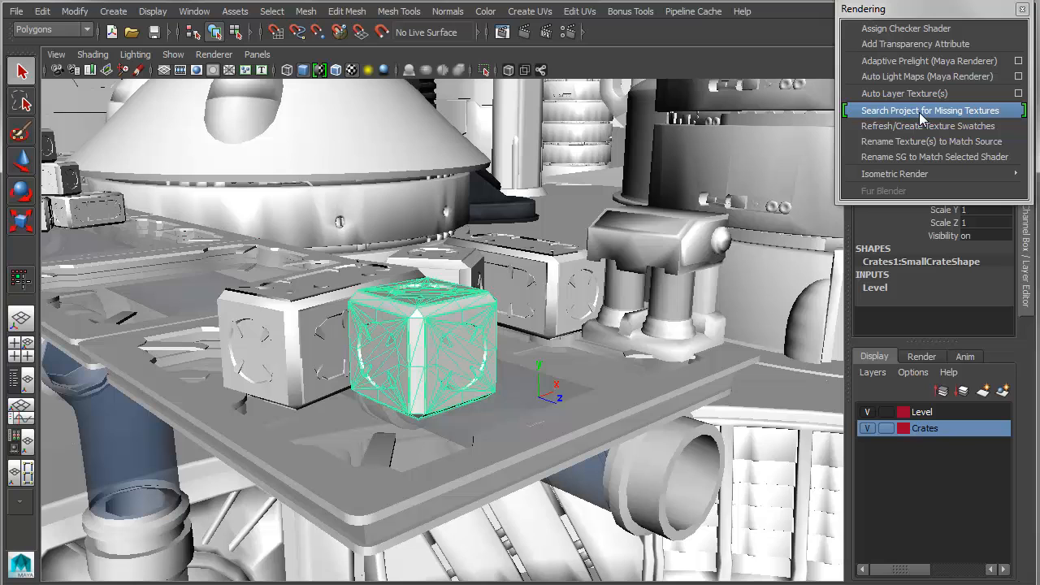
{"action": "mouse_move", "coordinate": [569, 252]}
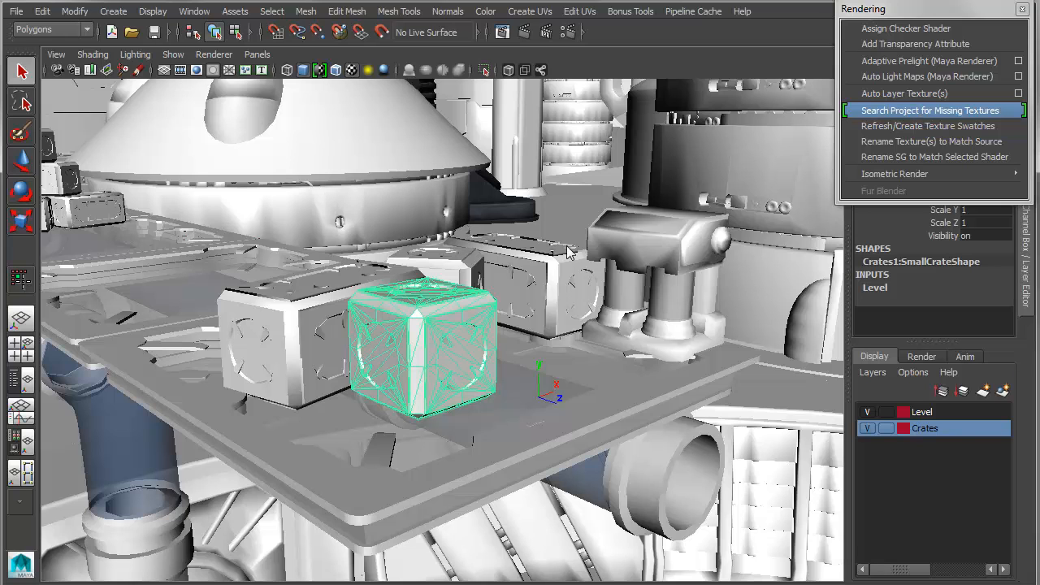
{"action": "mouse_move", "coordinate": [527, 443]}
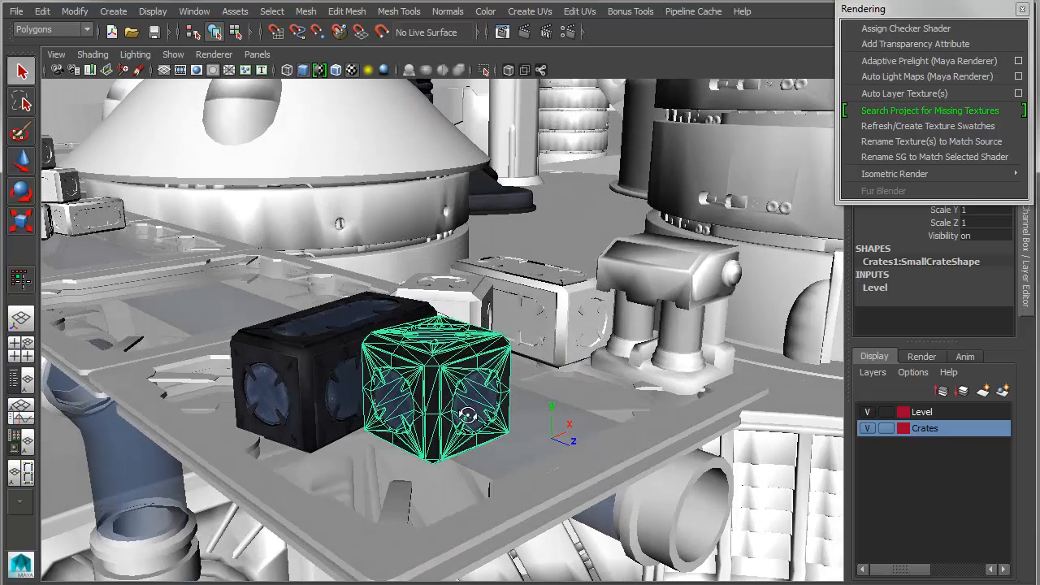
Step: Select the canister model so its missing texture can be restored
{"action": "left_click", "coordinate": [667, 301]}
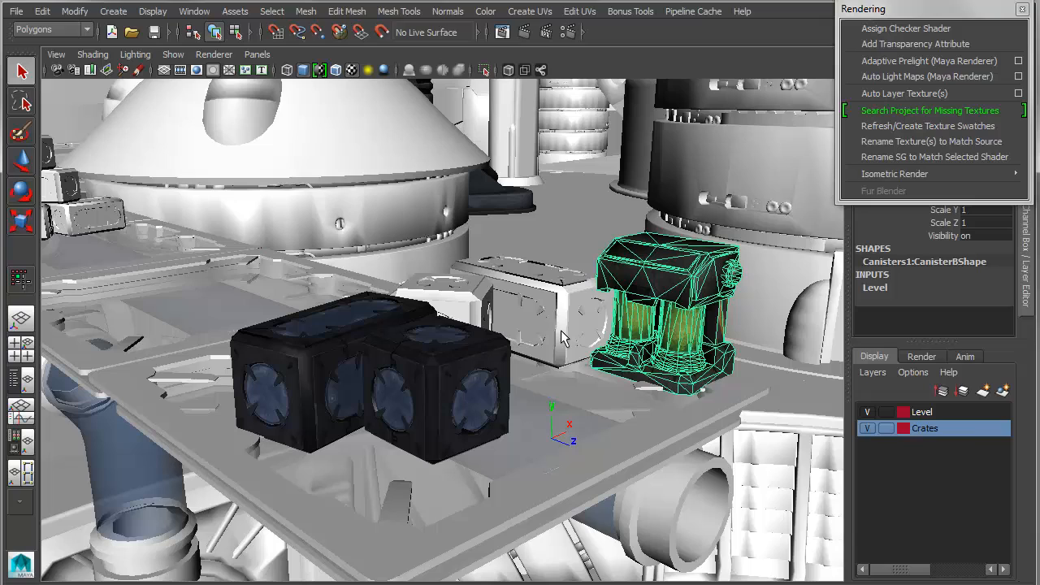
{"action": "mouse_move", "coordinate": [546, 340]}
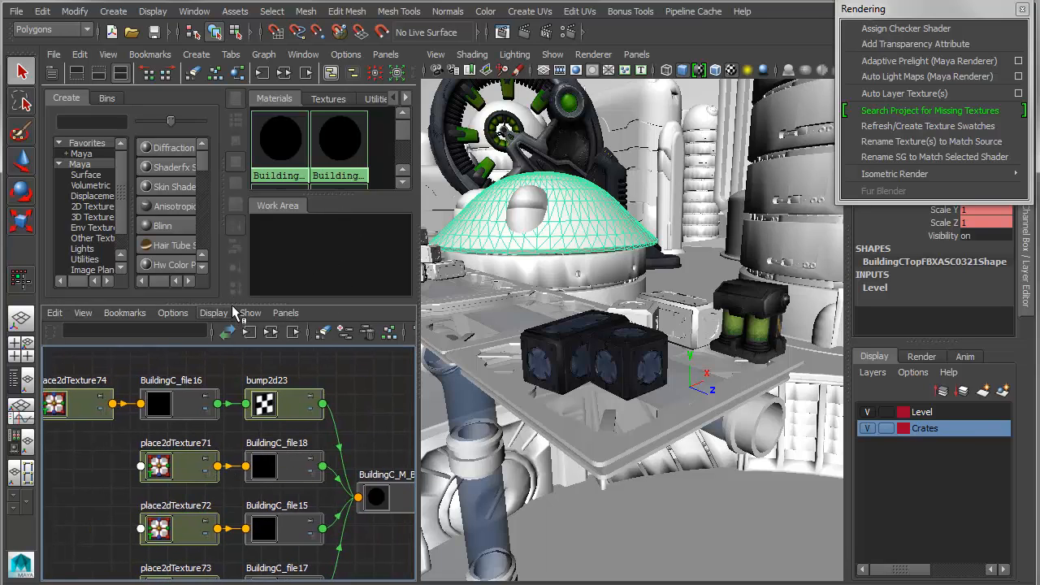
Step: Search the project for BuildingC_file16's texture, then select the BuildingC_M_BuildingC1 shader
{"action": "left_click", "coordinate": [214, 313]}
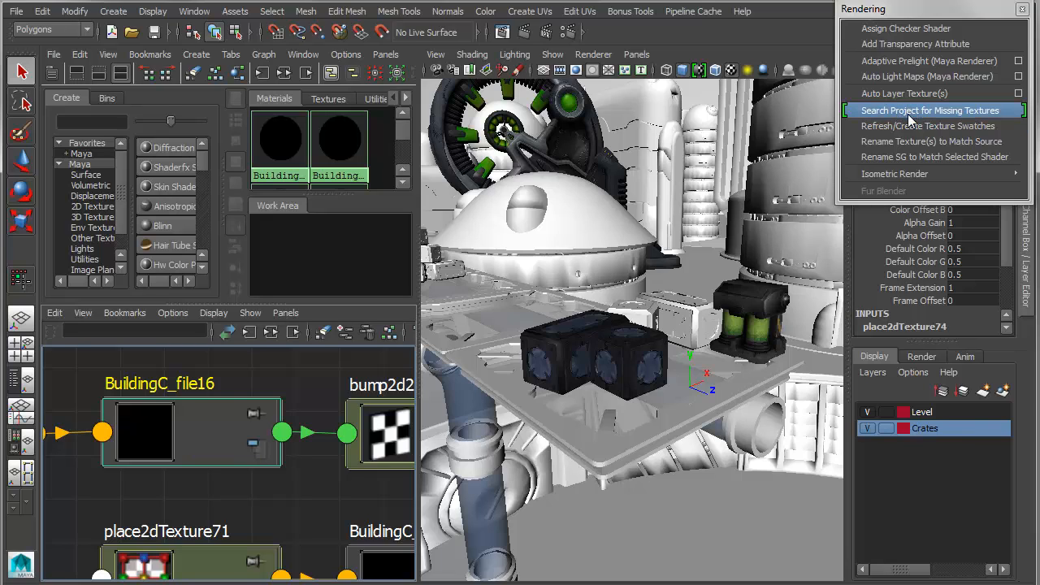
{"action": "left_click", "coordinate": [930, 110]}
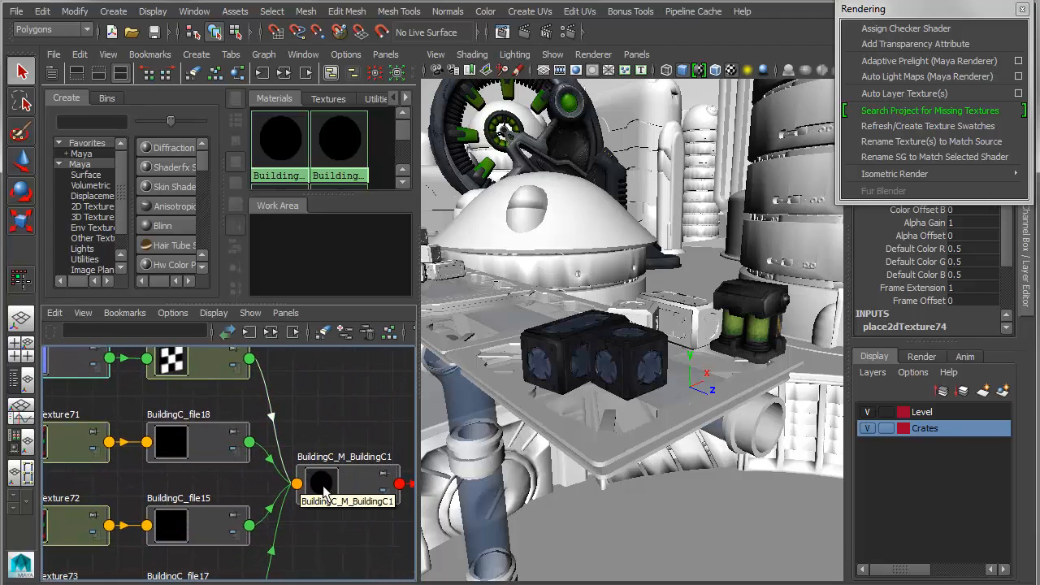
{"action": "left_click", "coordinate": [348, 482]}
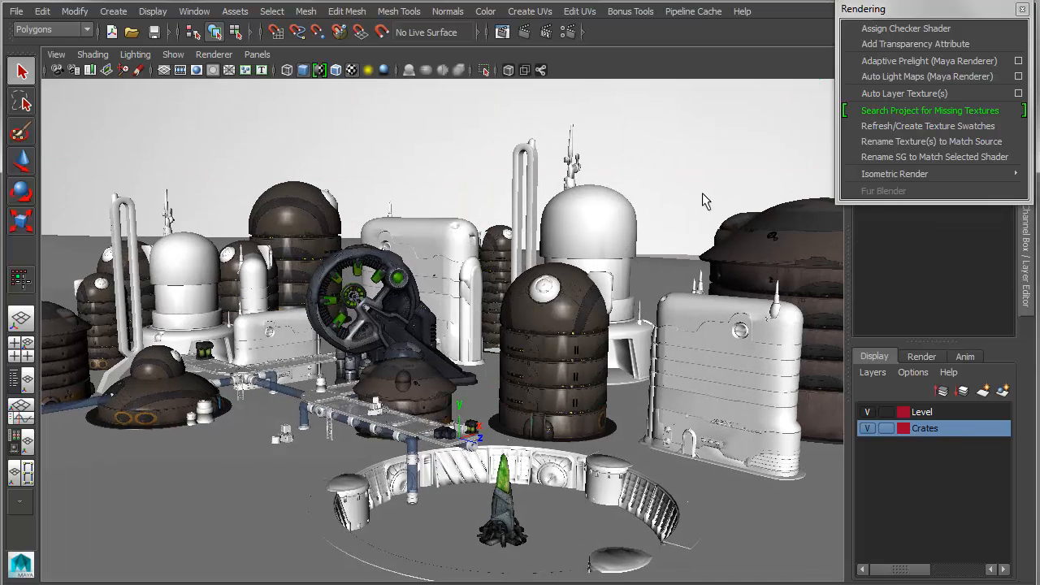
Step: Run a scene-wide missing-texture search, confirm with Yes, and orbit the textured city
{"action": "left_click", "coordinate": [930, 110]}
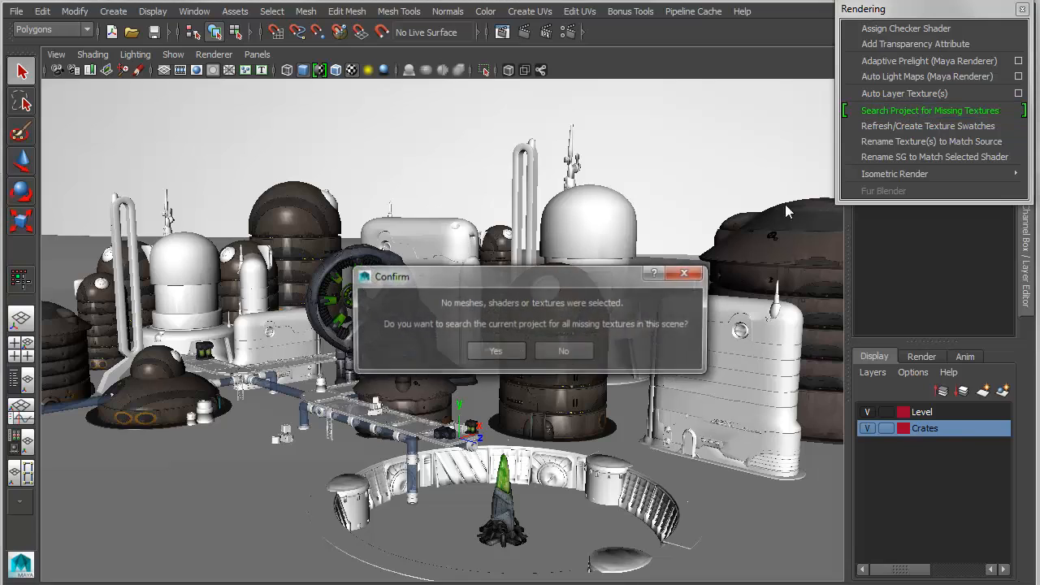
{"action": "mouse_move", "coordinate": [687, 341]}
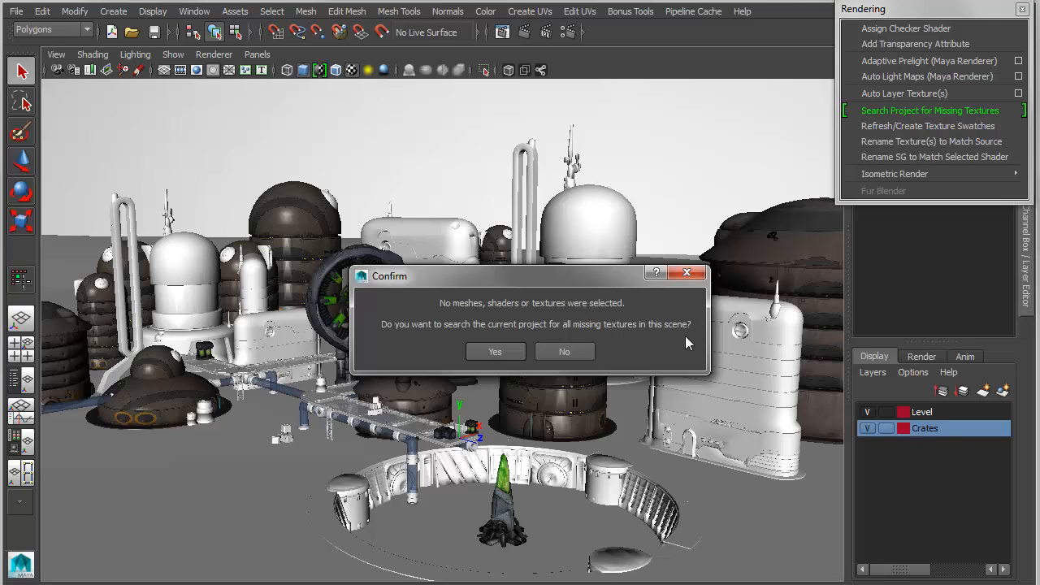
{"action": "mouse_move", "coordinate": [504, 315]}
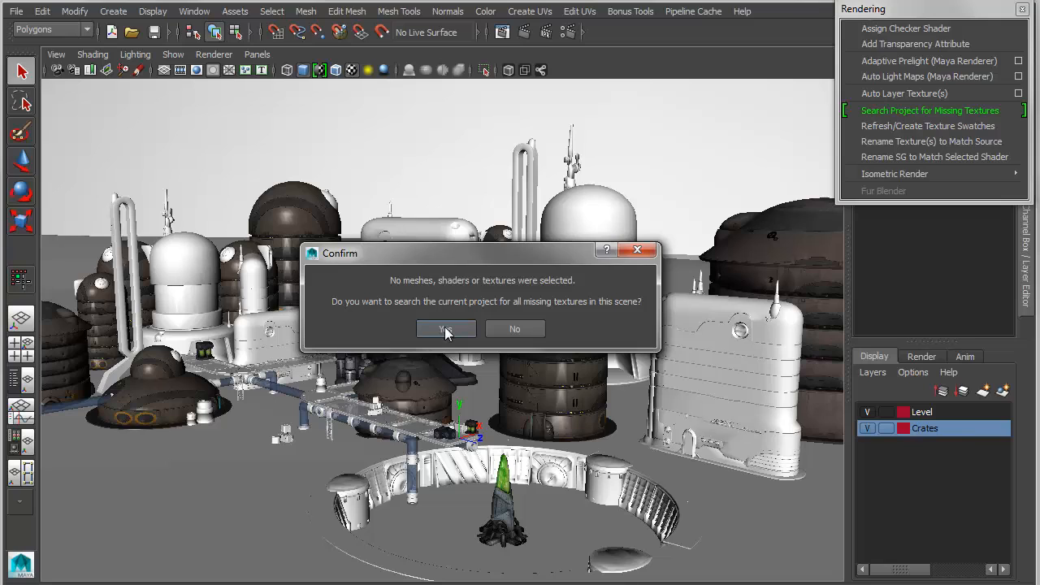
{"action": "left_click", "coordinate": [446, 328]}
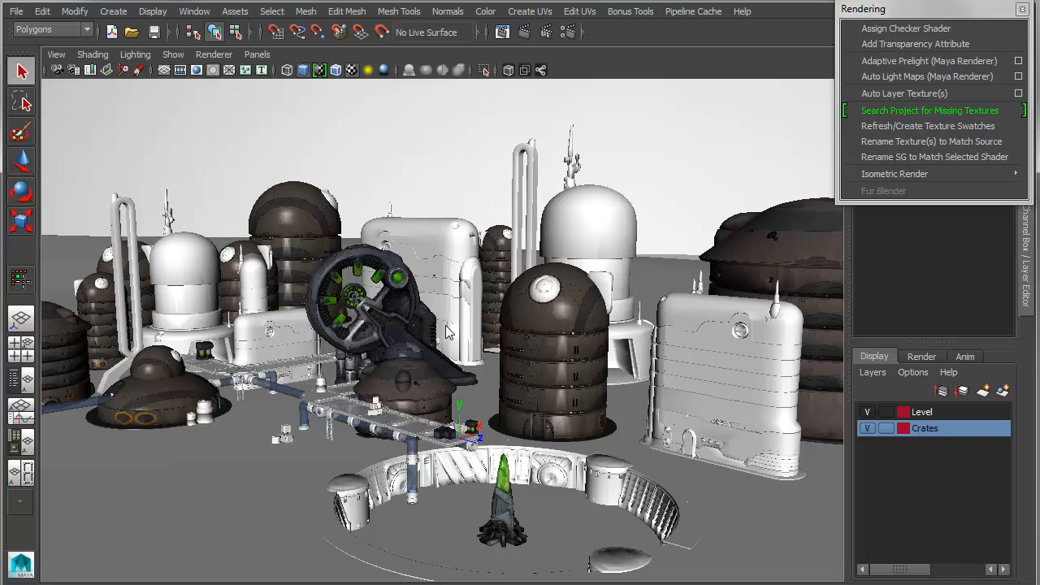
{"action": "mouse_move", "coordinate": [447, 337]}
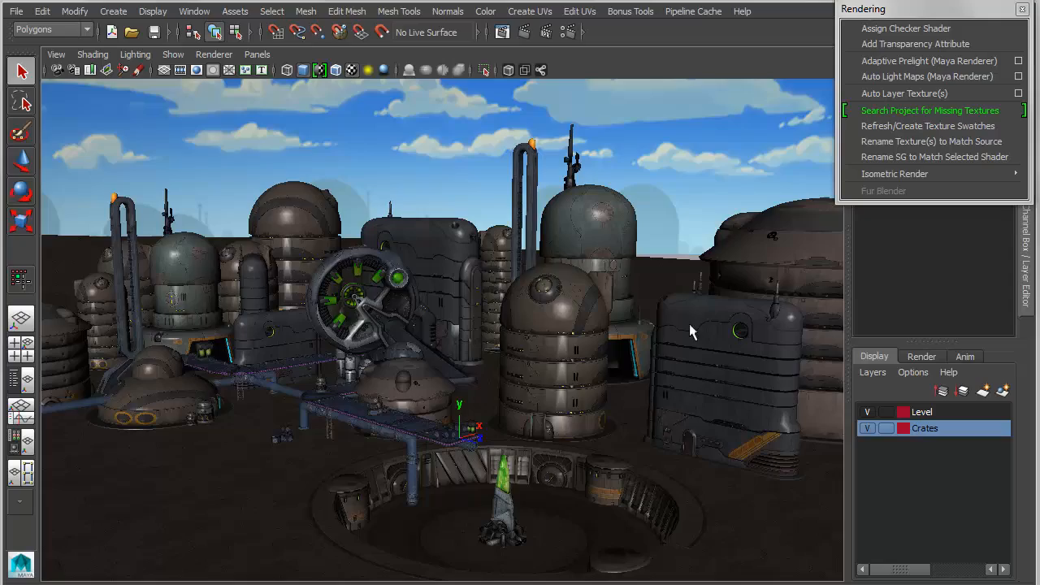
{"action": "mouse_move", "coordinate": [537, 353]}
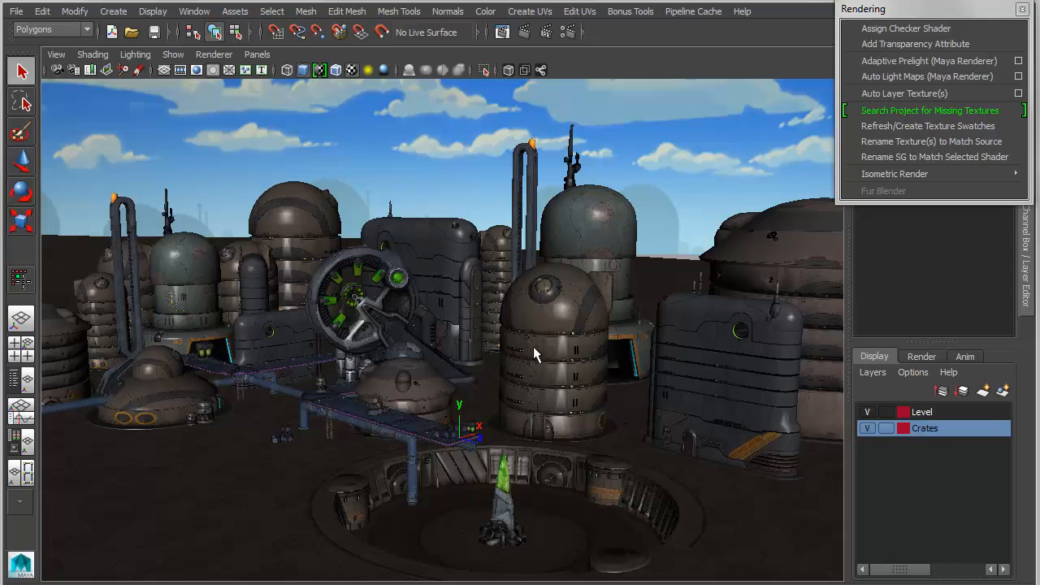
{"action": "left_click_drag", "start_coordinate": [536, 353], "coordinate": [452, 387]}
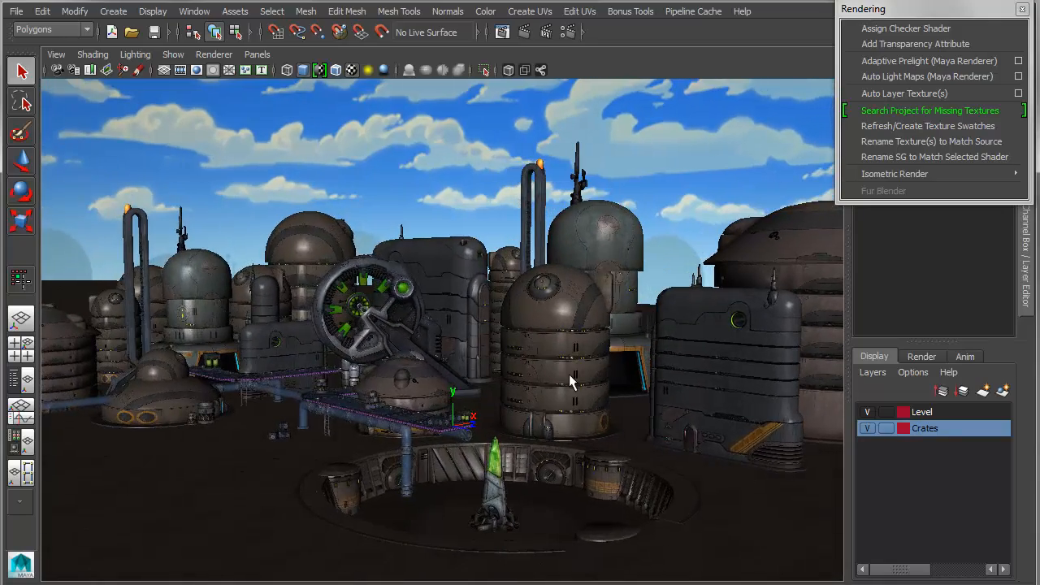
{"action": "mouse_move", "coordinate": [610, 421]}
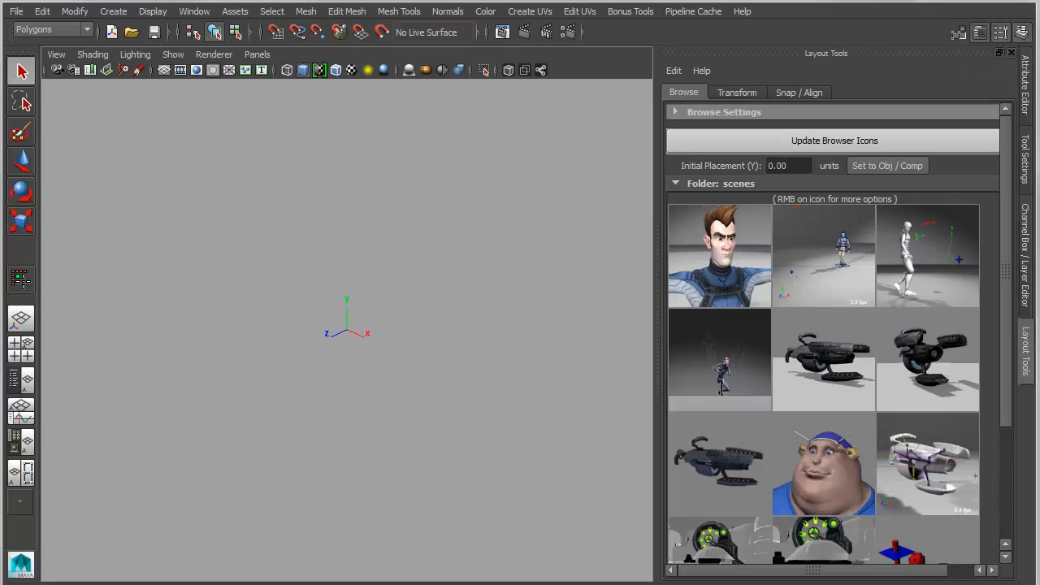
{"action": "mouse_move", "coordinate": [631, 10]}
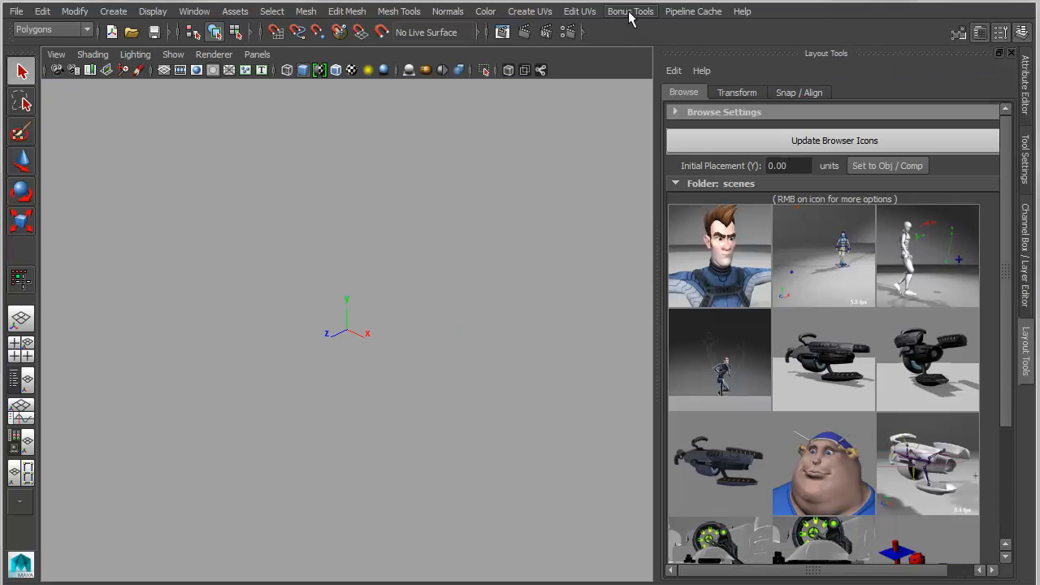
Step: Open LayoutTools from Bonus Tools, expand Browse Settings, and pick the character scene thumbnail
{"action": "left_click", "coordinate": [631, 11]}
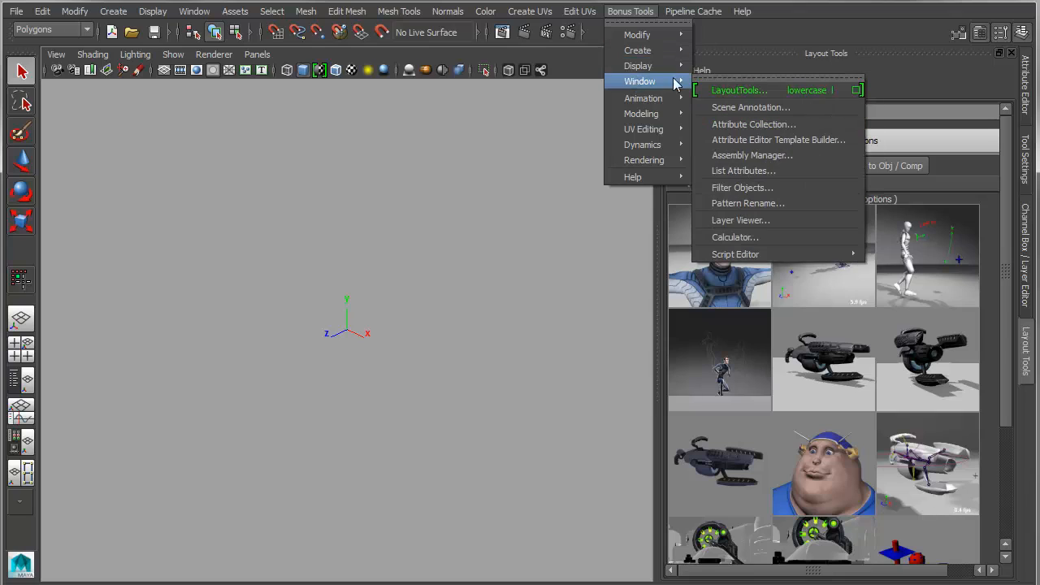
{"action": "mouse_move", "coordinate": [772, 90]}
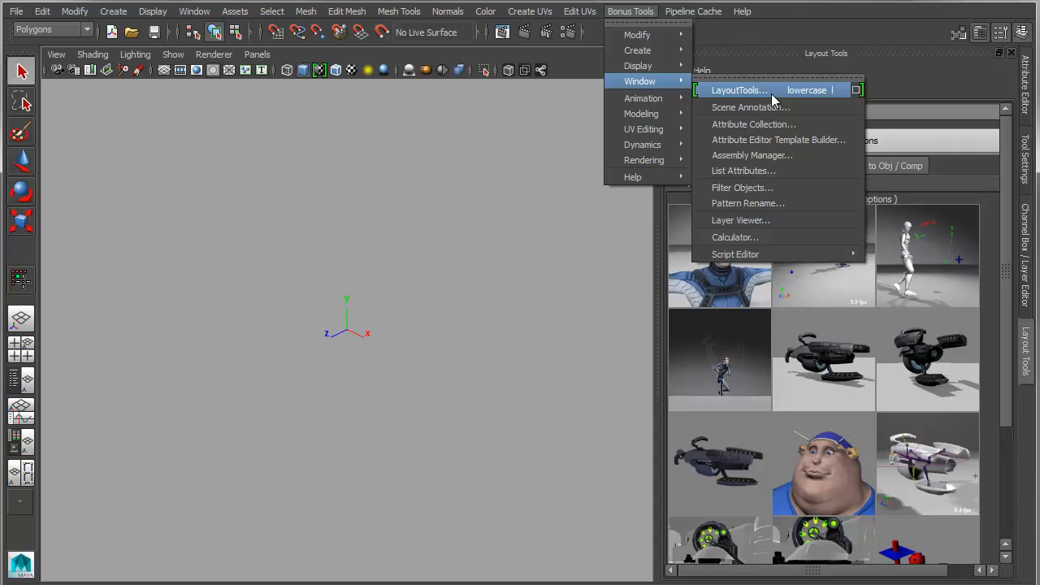
{"action": "mouse_move", "coordinate": [388, 363]}
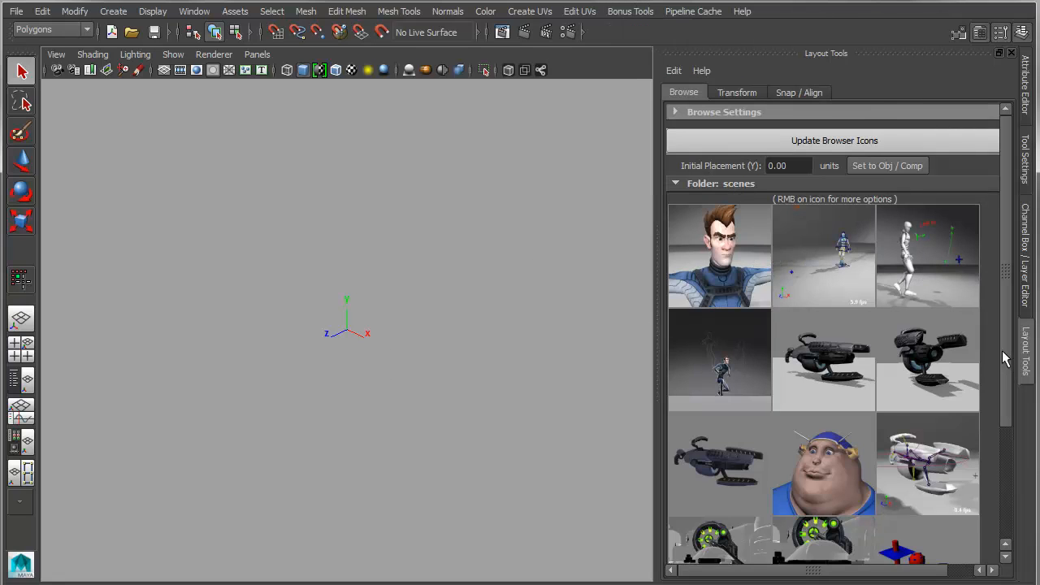
{"action": "mouse_move", "coordinate": [1011, 241]}
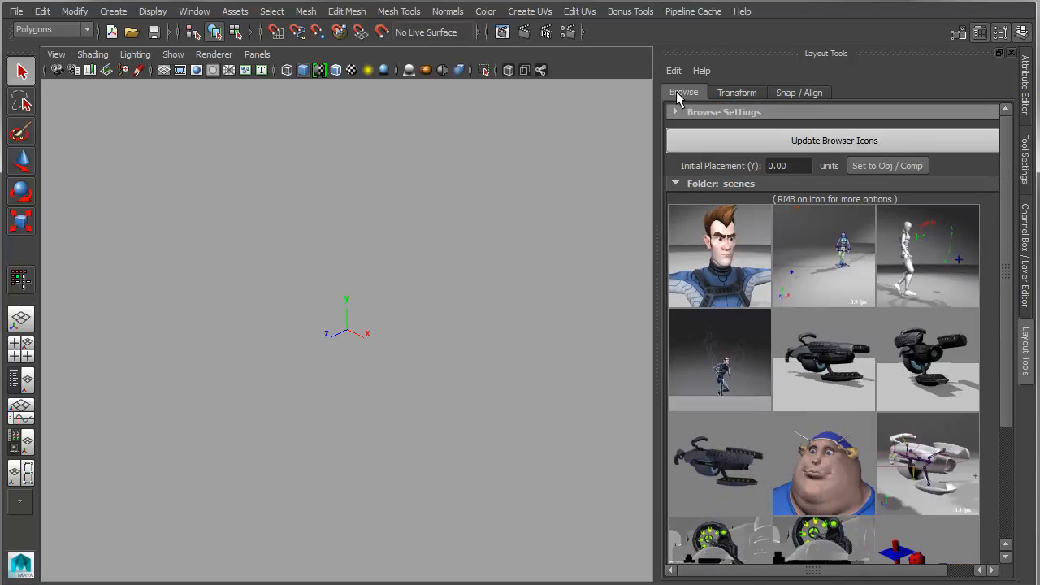
{"action": "left_click", "coordinate": [678, 137]}
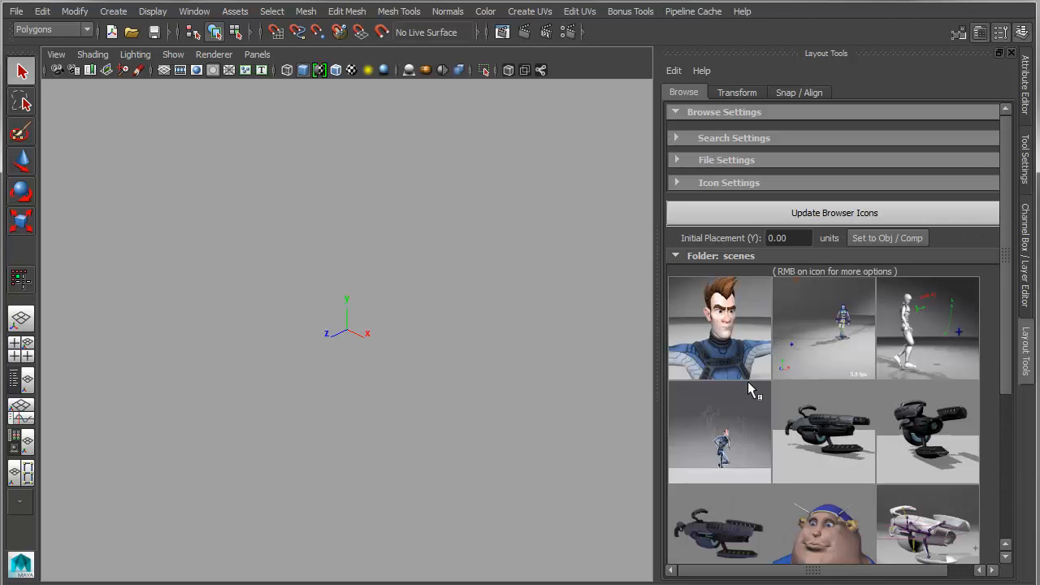
{"action": "left_click", "coordinate": [727, 160]}
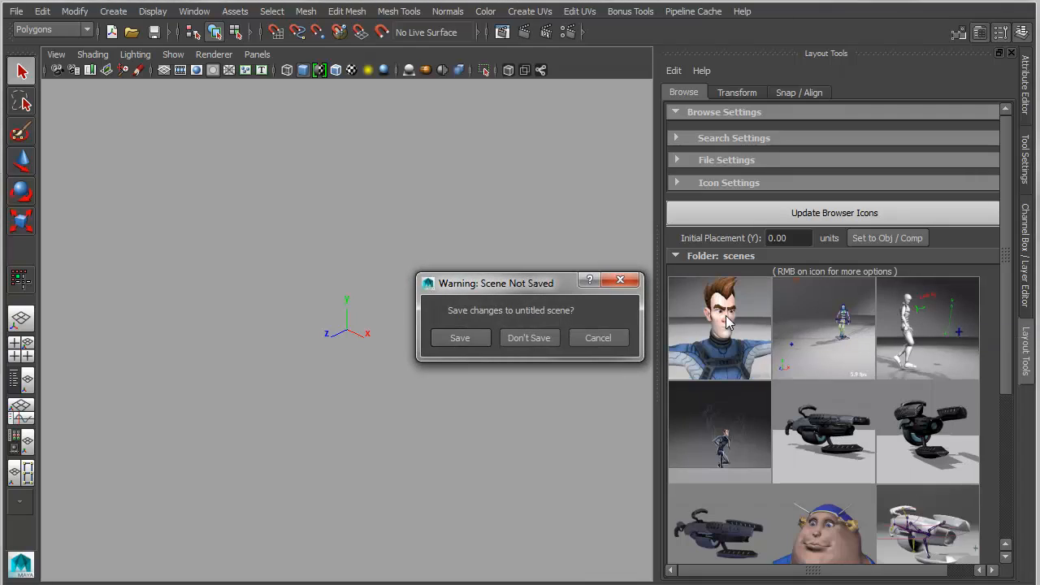
Step: Load the character scene without saving and overwrite its browser icon with a fresh one
{"action": "left_click", "coordinate": [529, 338]}
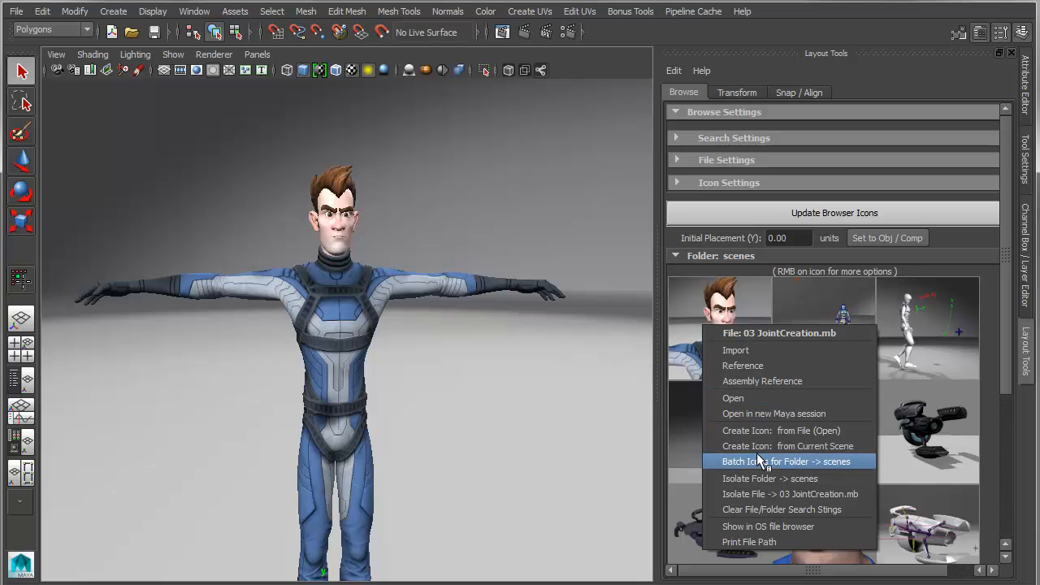
{"action": "left_click", "coordinate": [787, 461]}
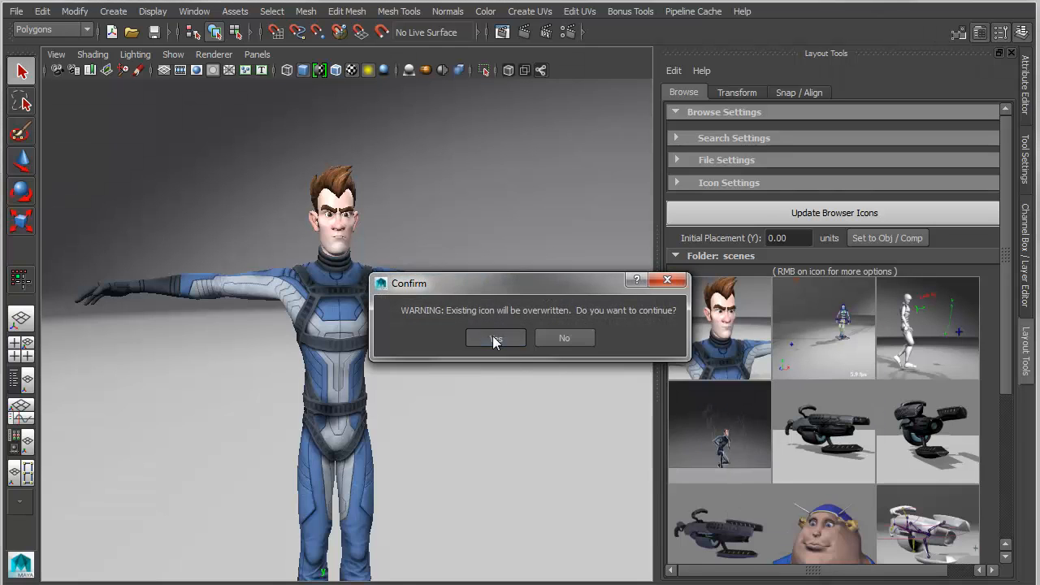
{"action": "left_click", "coordinate": [496, 339]}
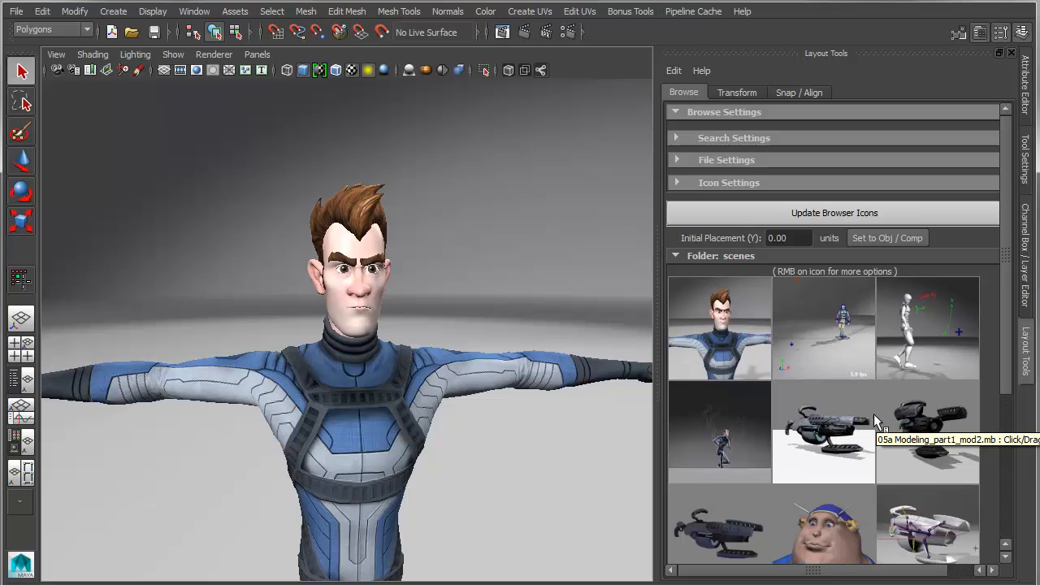
{"action": "mouse_move", "coordinate": [951, 313]}
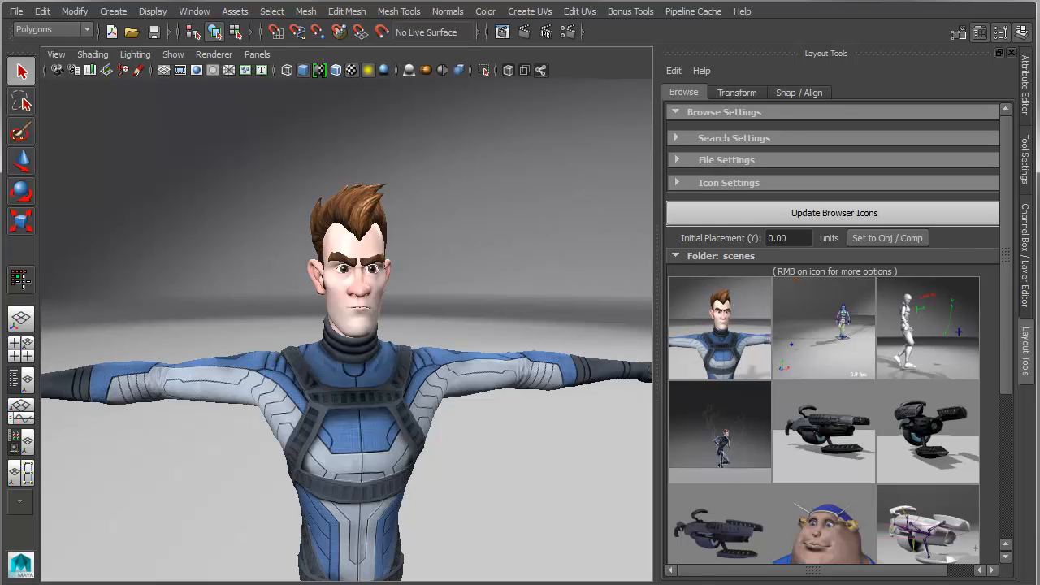
{"action": "left_click", "coordinate": [733, 137]}
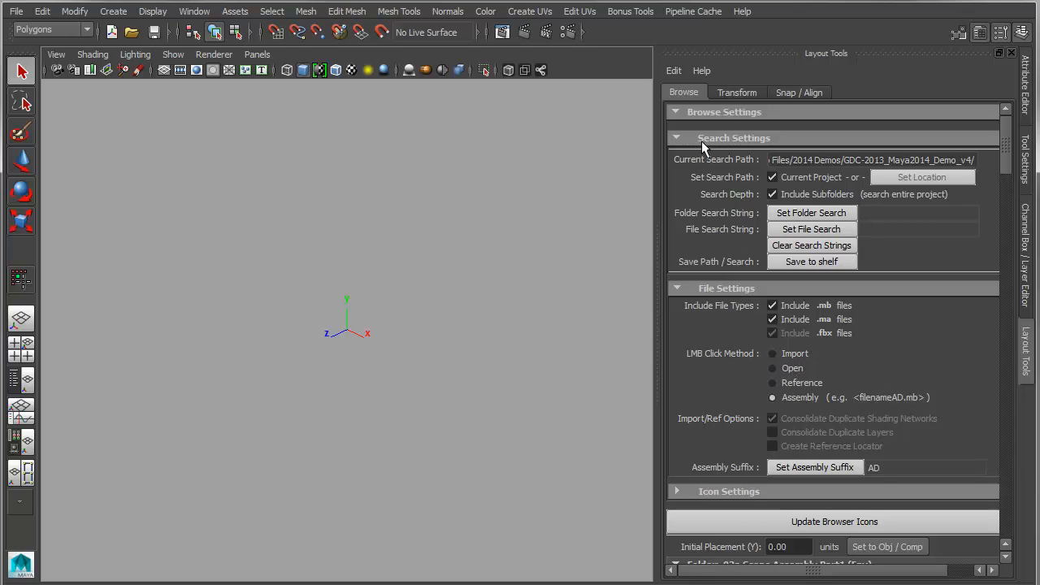
Step: Reveal the browser's search path options and scroll down to the props folders
{"action": "left_click", "coordinate": [676, 111]}
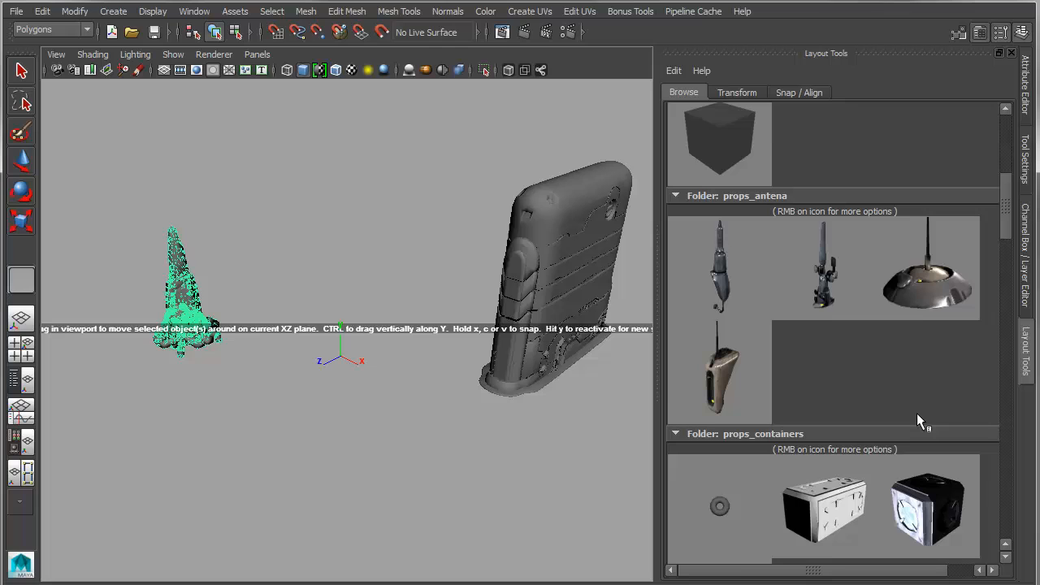
{"action": "scroll", "scroll_direction": "down", "scroll_amount": 3}
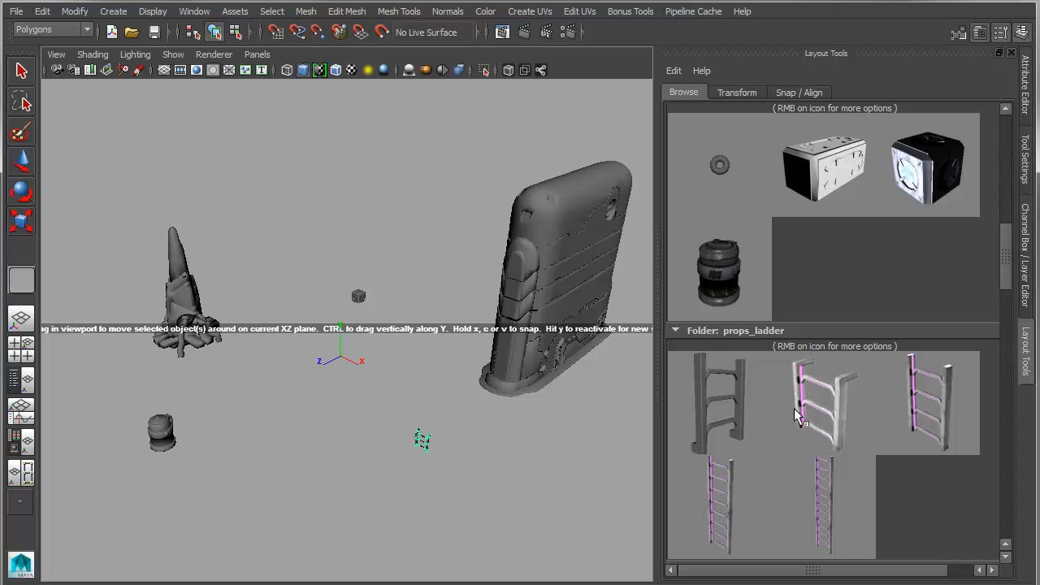
{"action": "mouse_move", "coordinate": [492, 455]}
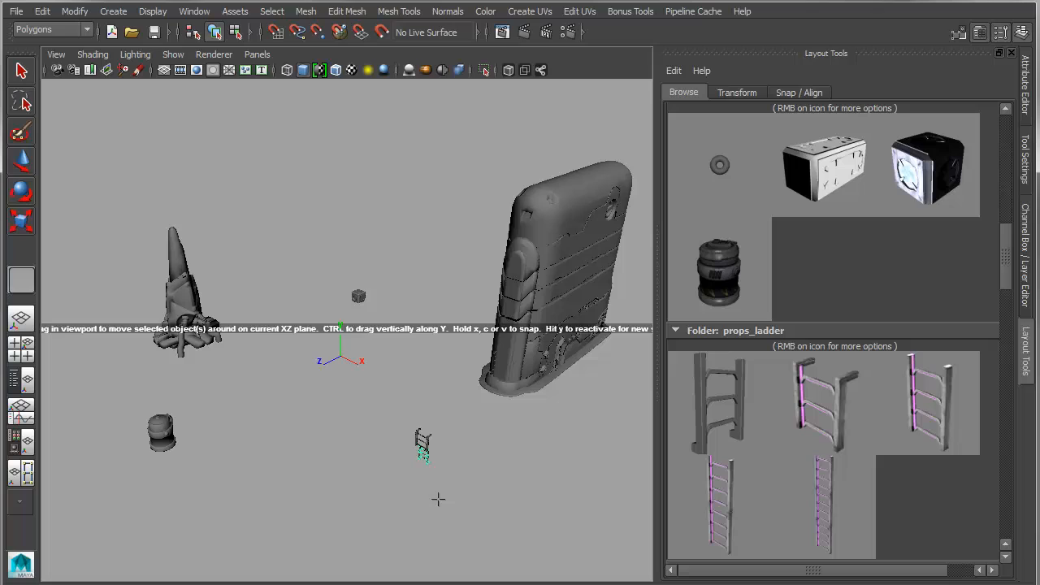
{"action": "mouse_move", "coordinate": [981, 333]}
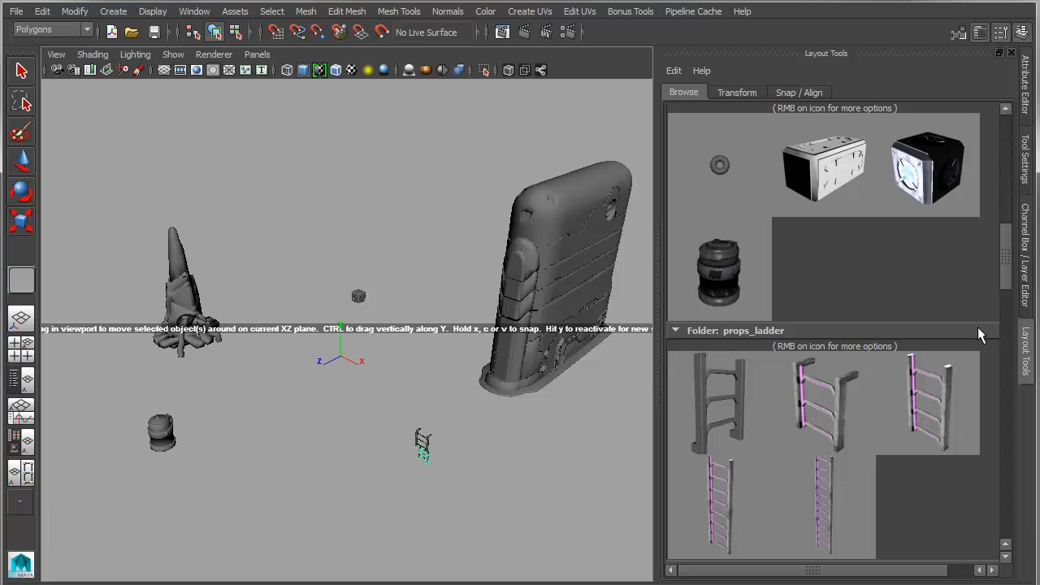
{"action": "mouse_move", "coordinate": [593, 417]}
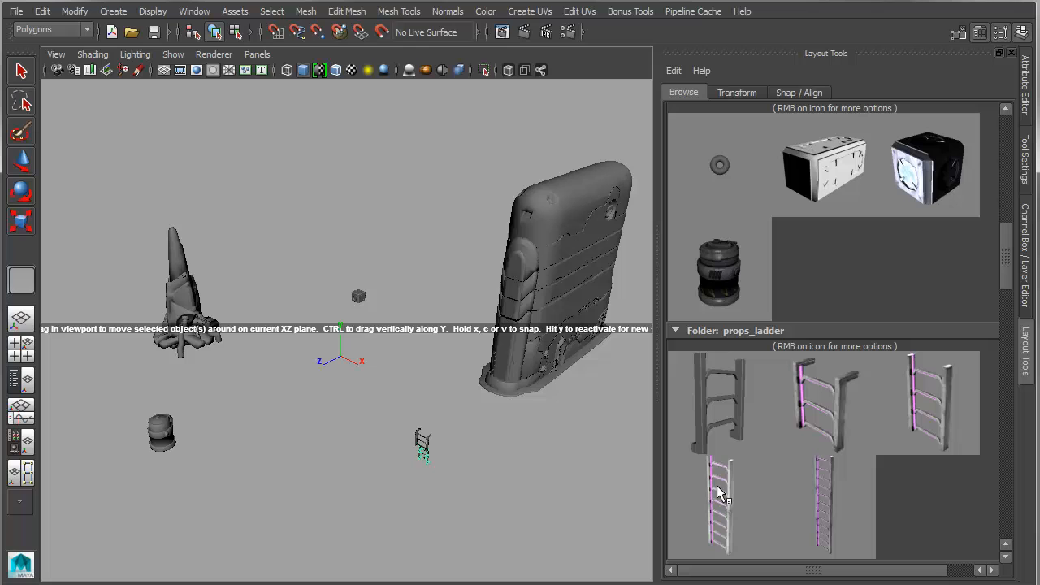
{"action": "mouse_move", "coordinate": [718, 492]}
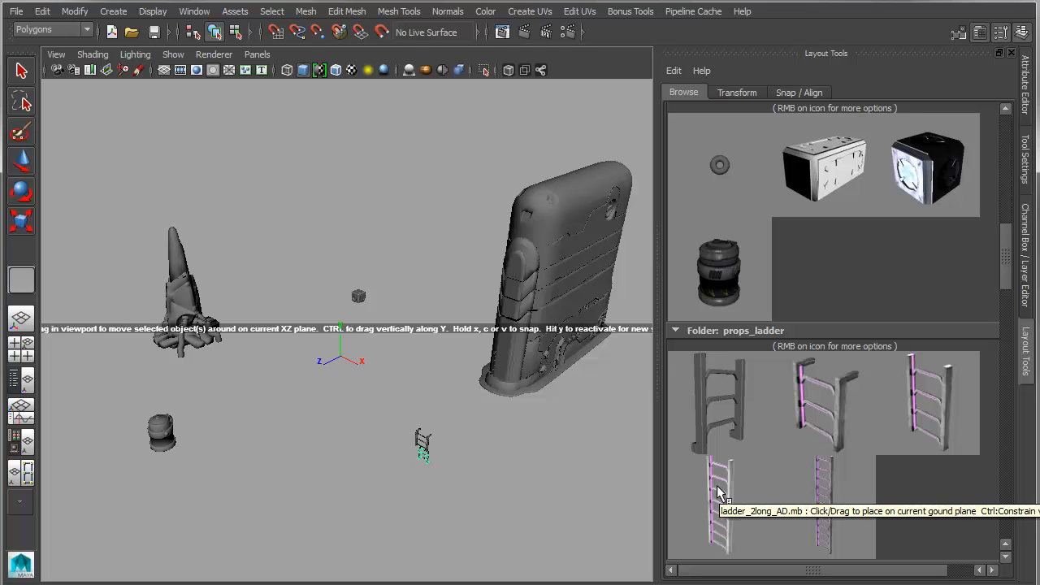
{"action": "left_click", "coordinate": [736, 92]}
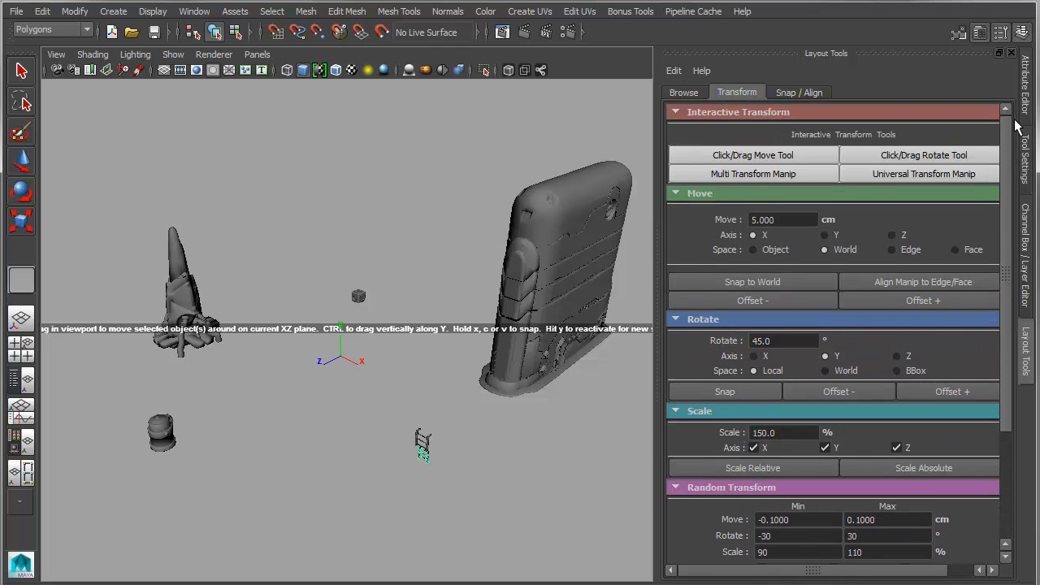
Step: Scroll through the Move, Rotate, Scale and Random Transform sections of Layout Tools
{"action": "scroll", "scroll_direction": "down", "scroll_amount": 3}
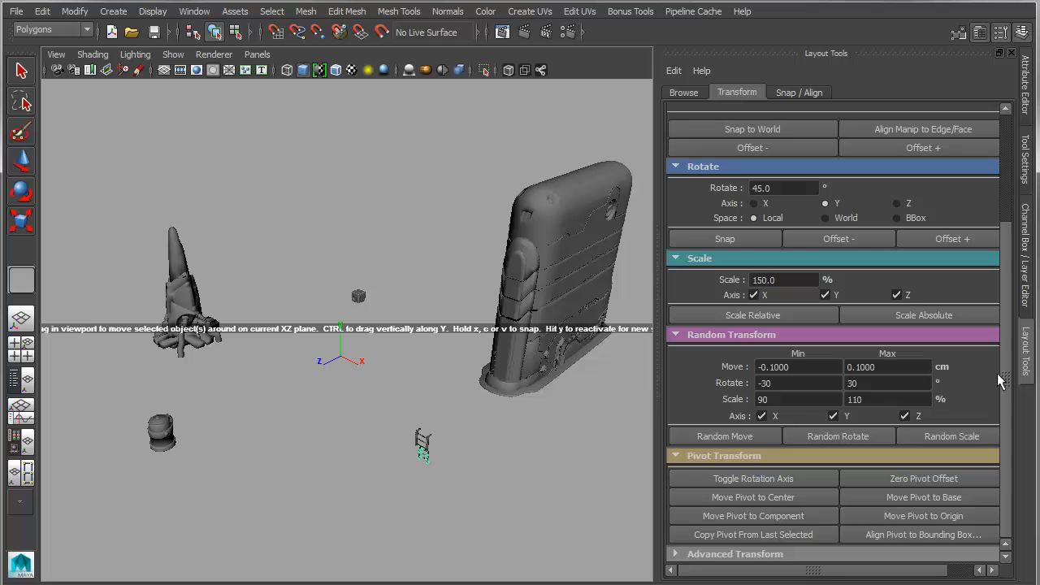
{"action": "scroll", "scroll_direction": "up", "scroll_amount": 3}
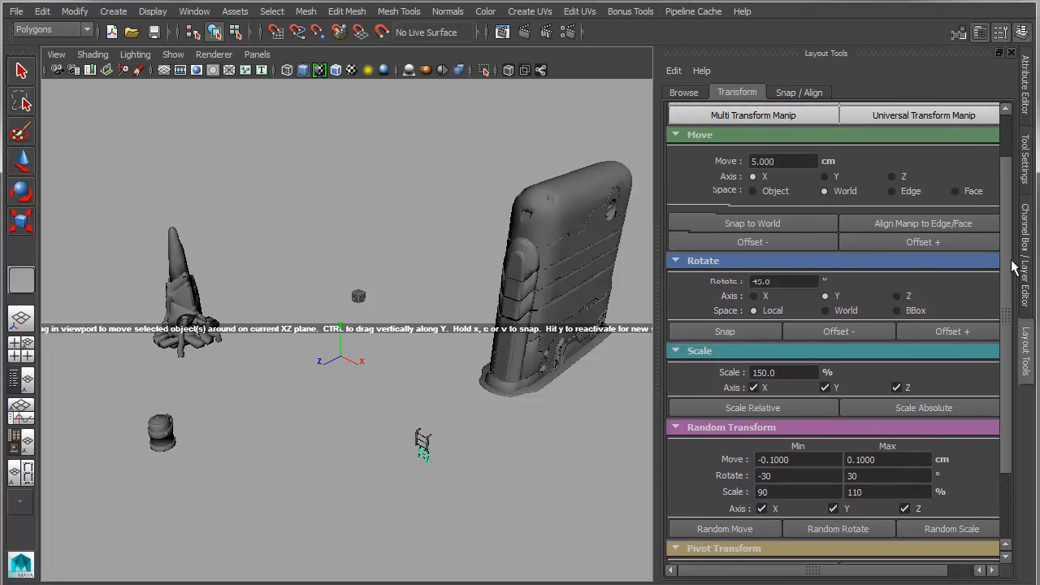
{"action": "scroll", "scroll_direction": "down", "scroll_amount": 3}
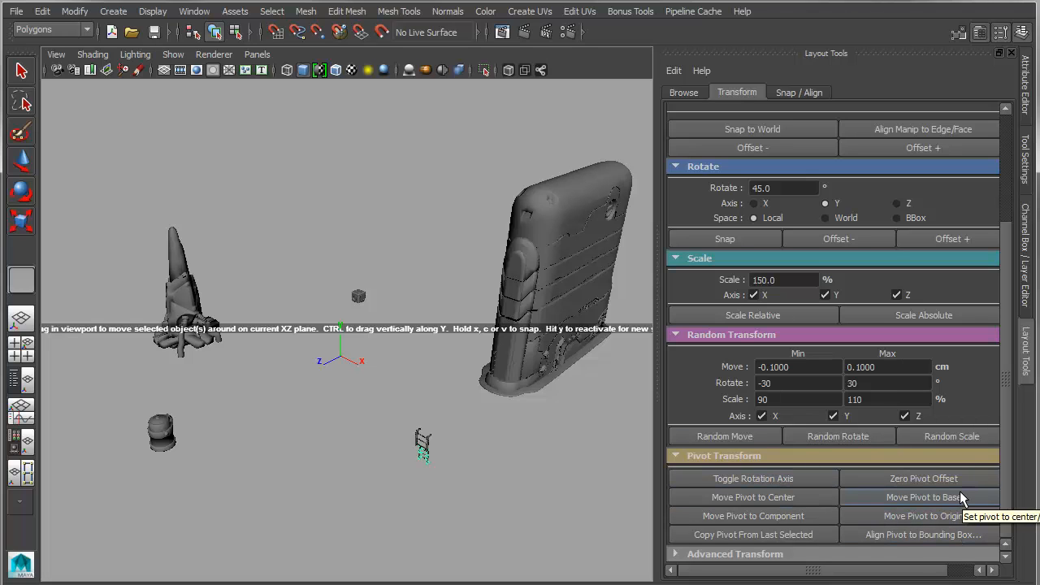
{"action": "left_click", "coordinate": [799, 92]}
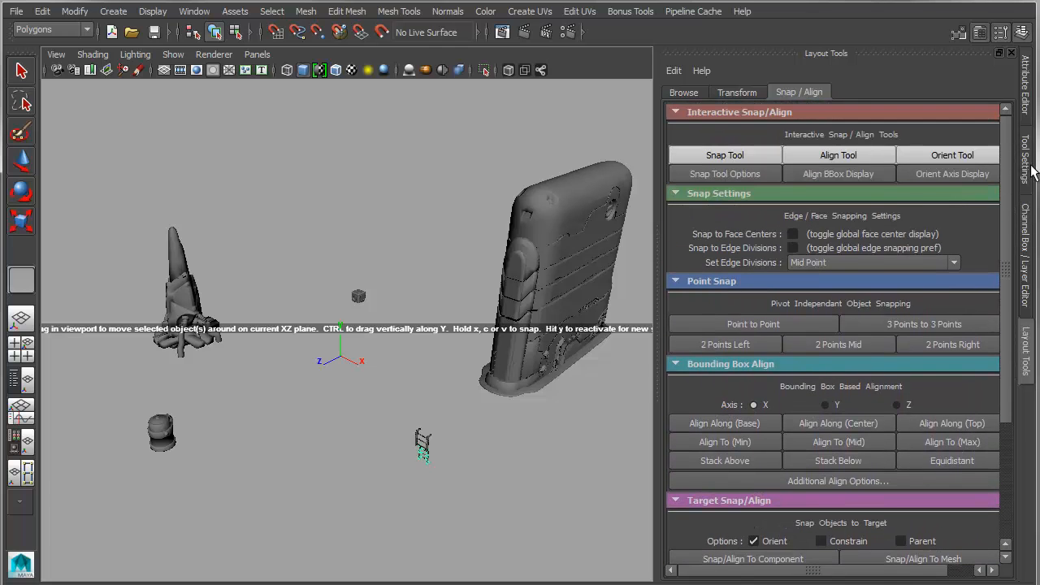
Step: Scroll down to review the snap and bounding-box align sections
{"action": "scroll", "scroll_direction": "down", "scroll_amount": 3}
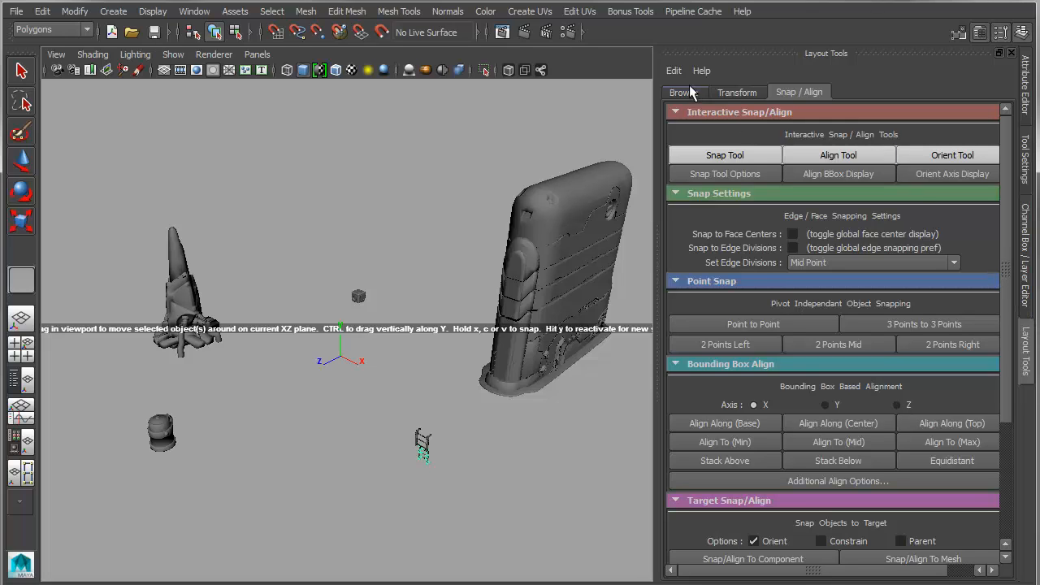
{"action": "mouse_move", "coordinate": [685, 92]}
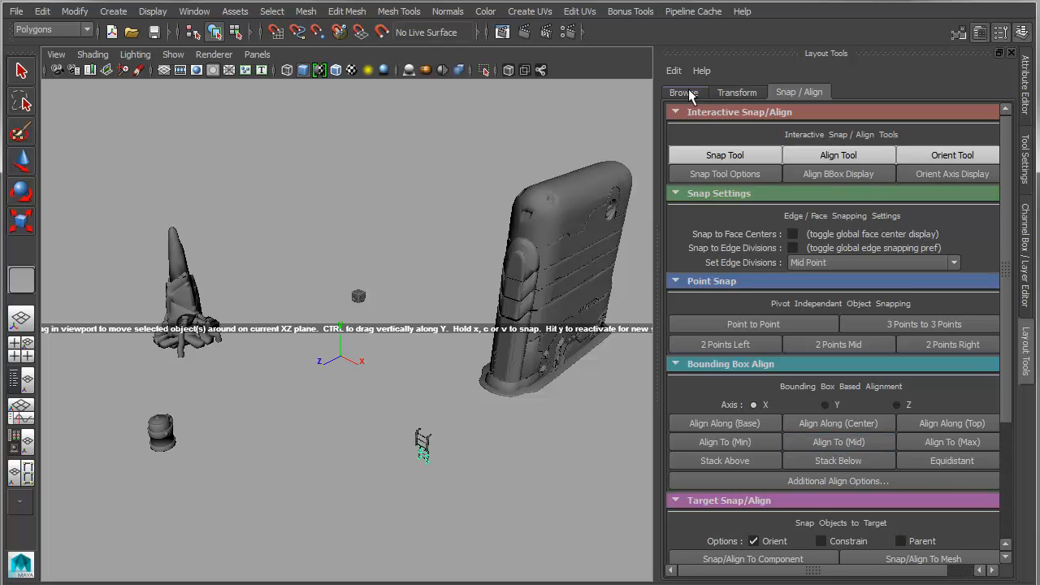
Step: Switch back to the Browse tab and scroll up to the scene assembly folders
{"action": "left_click", "coordinate": [684, 92]}
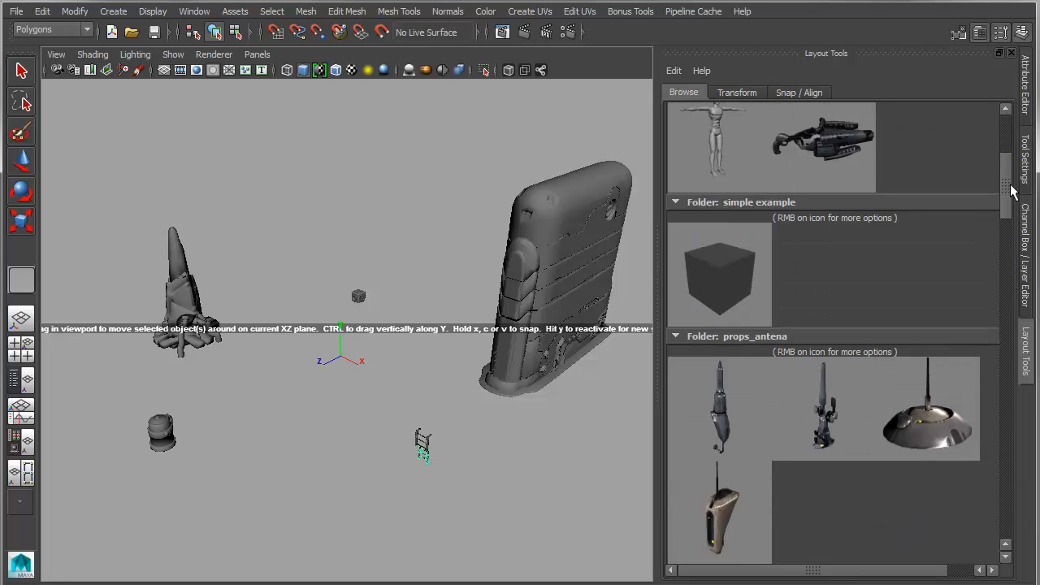
{"action": "scroll", "scroll_direction": "up", "scroll_amount": 3}
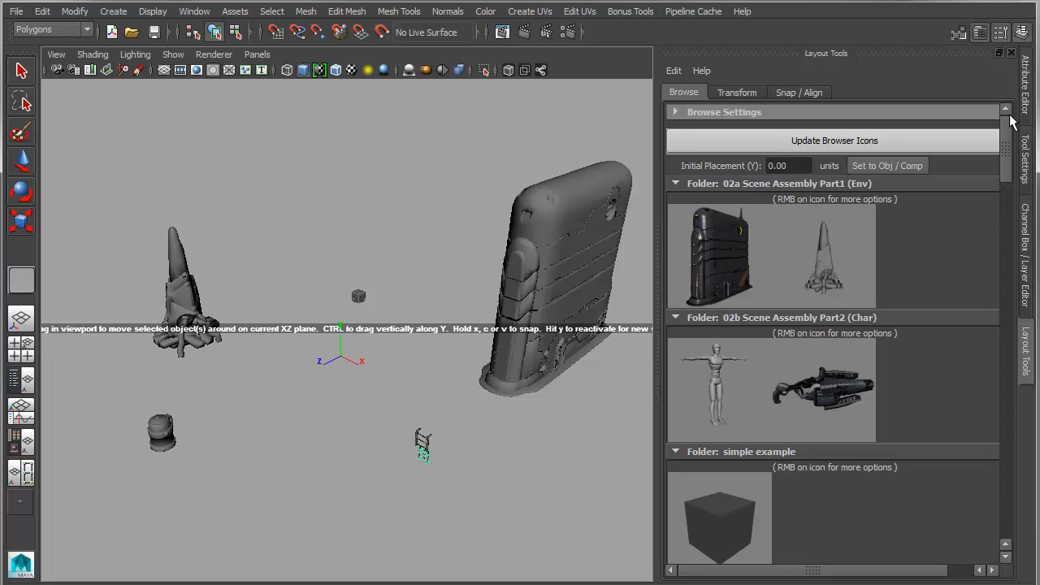
{"action": "mouse_move", "coordinate": [1007, 508]}
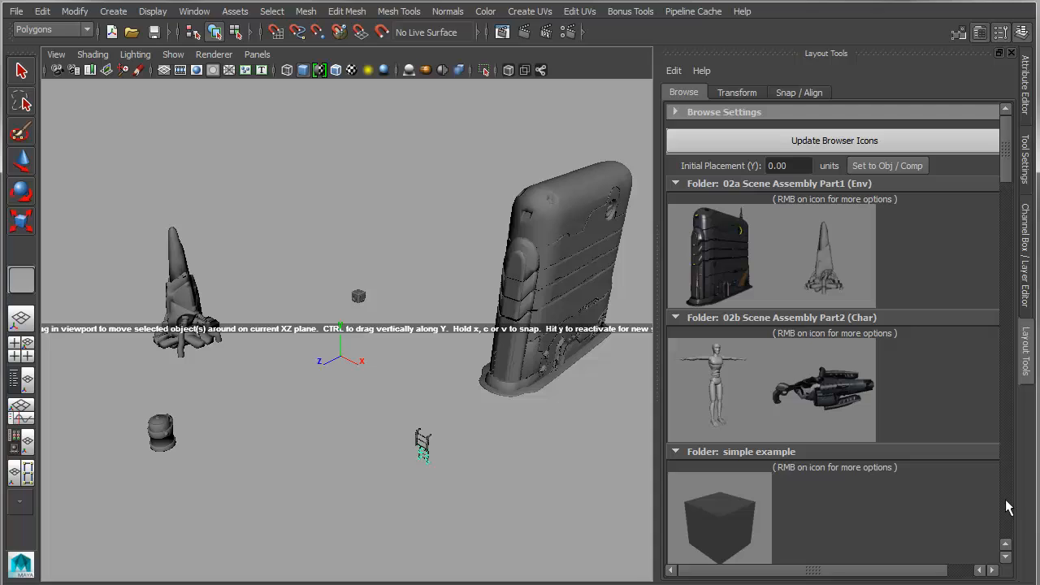
{"action": "mouse_move", "coordinate": [957, 489]}
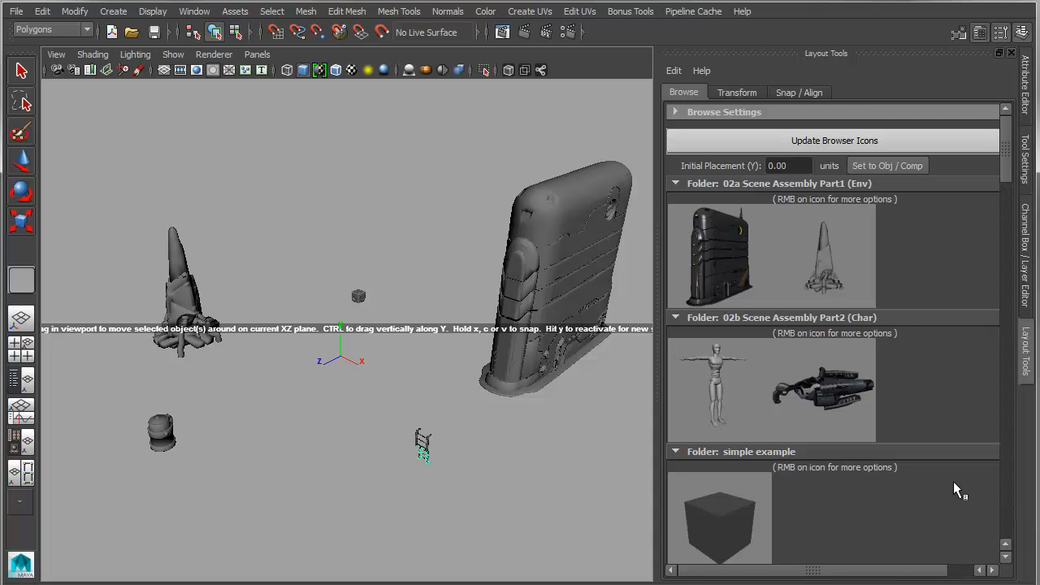